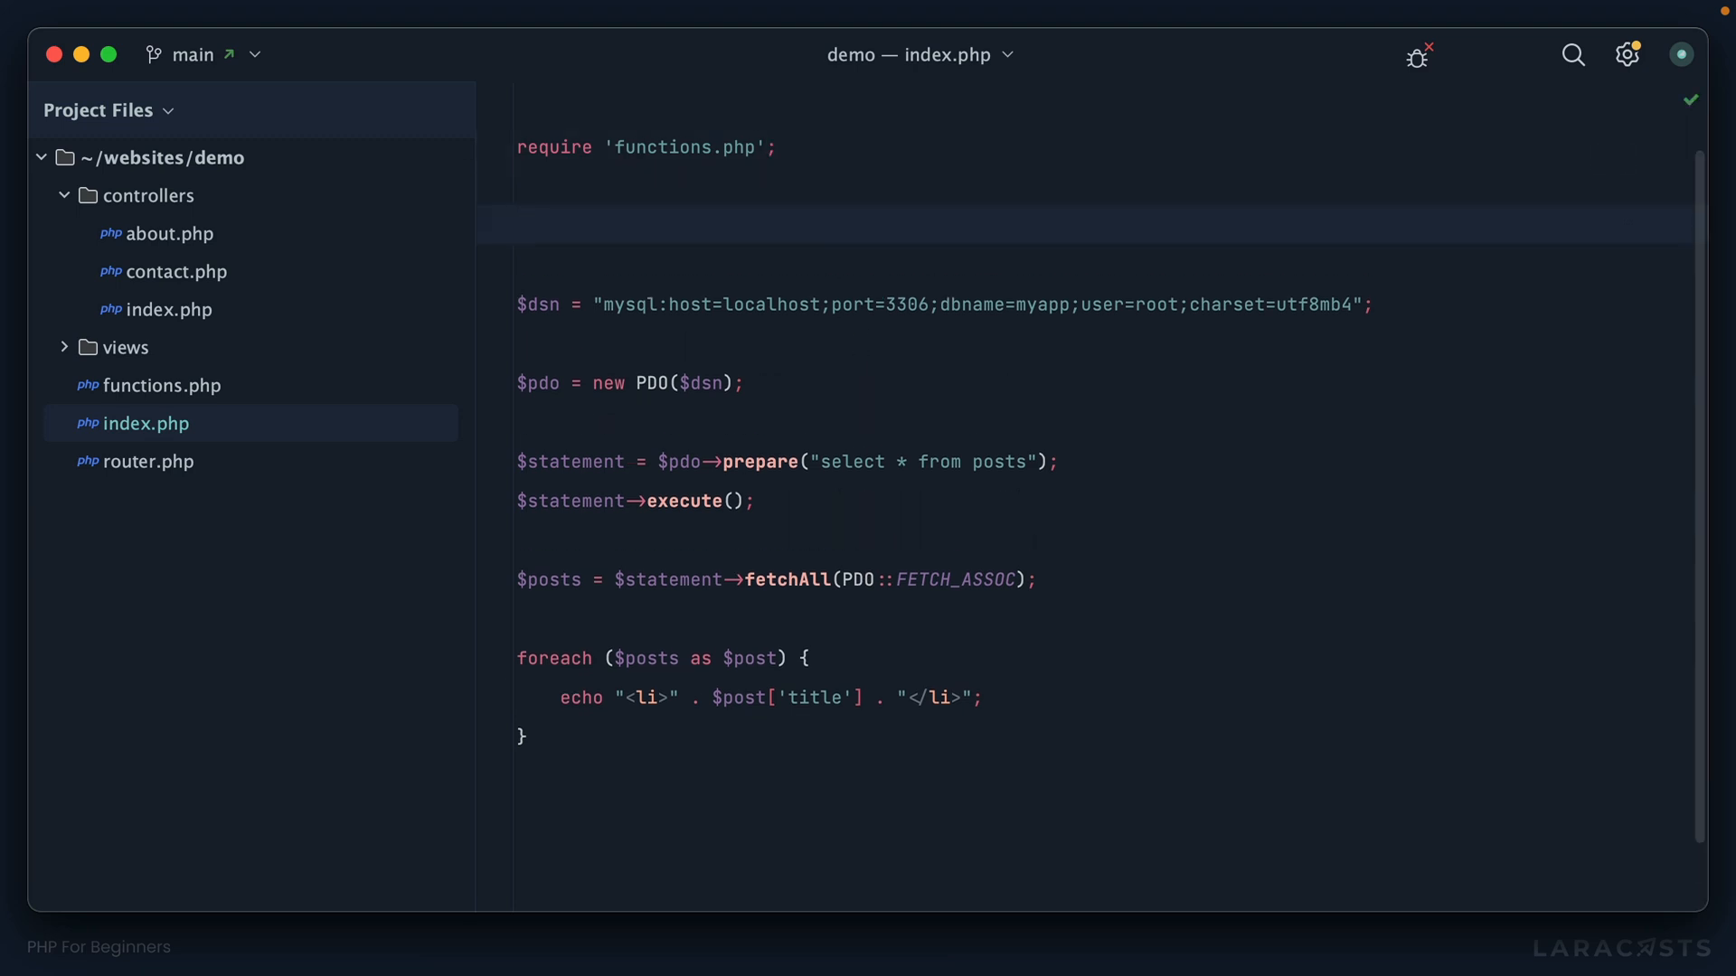
Write the comment '// Connect to the database, and execute a query' above the connection code.
text(//)
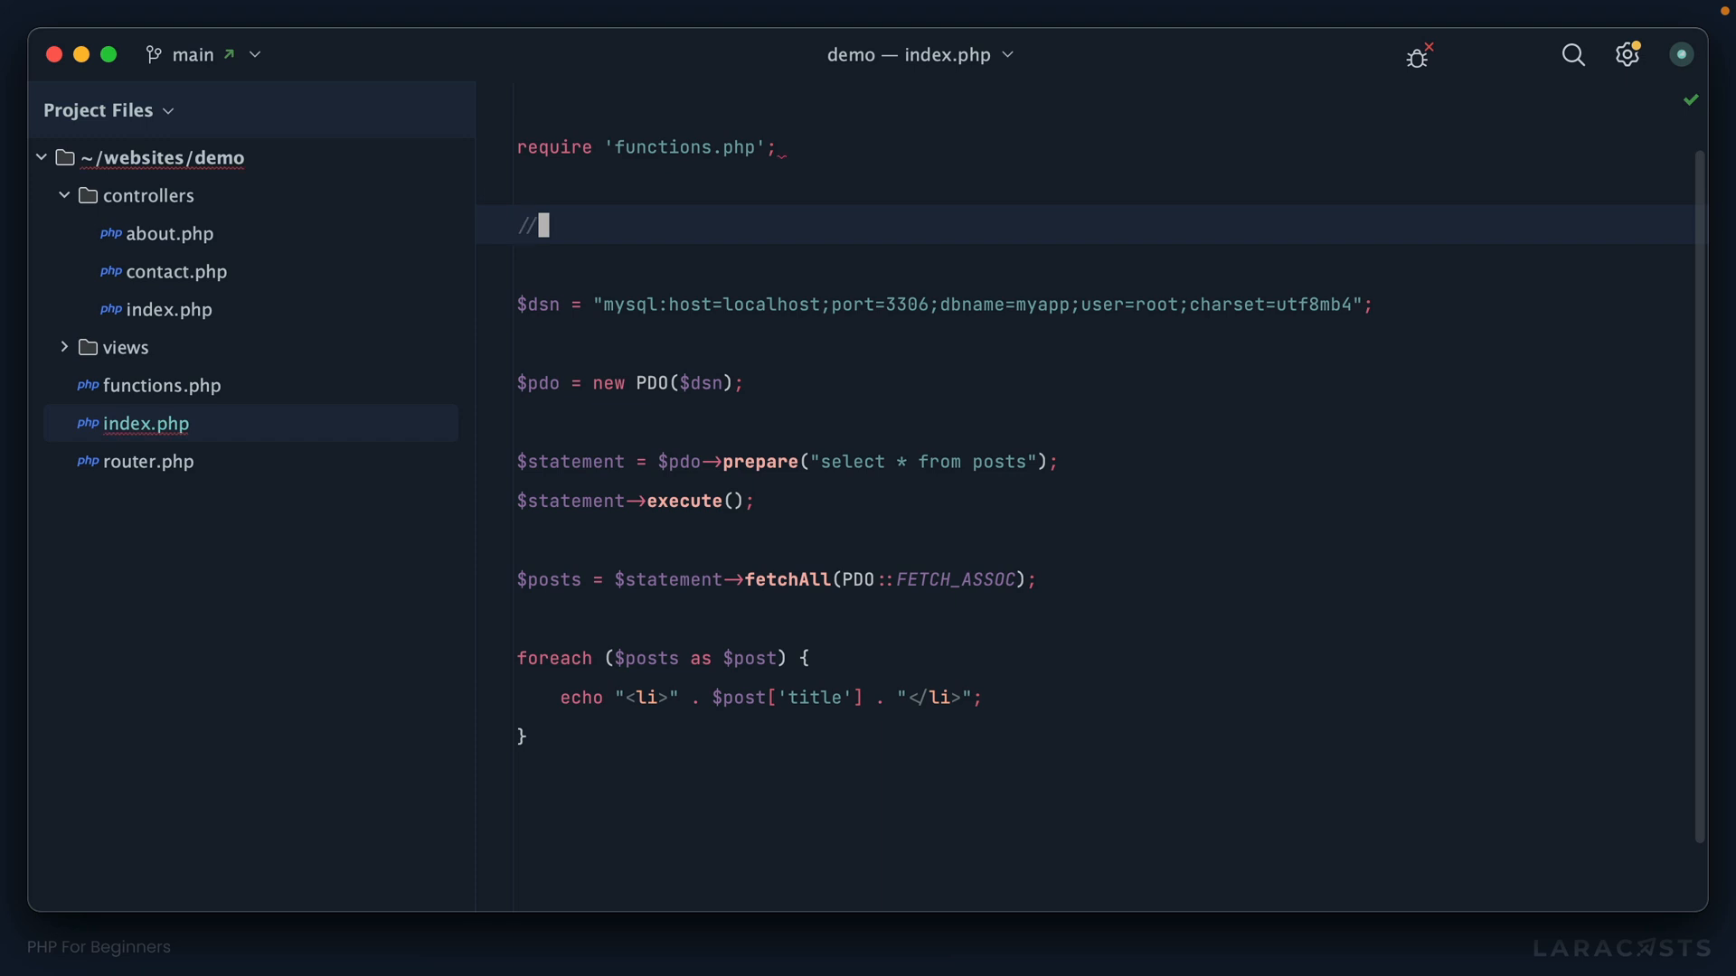
text(adsfadsfdafdas asd)
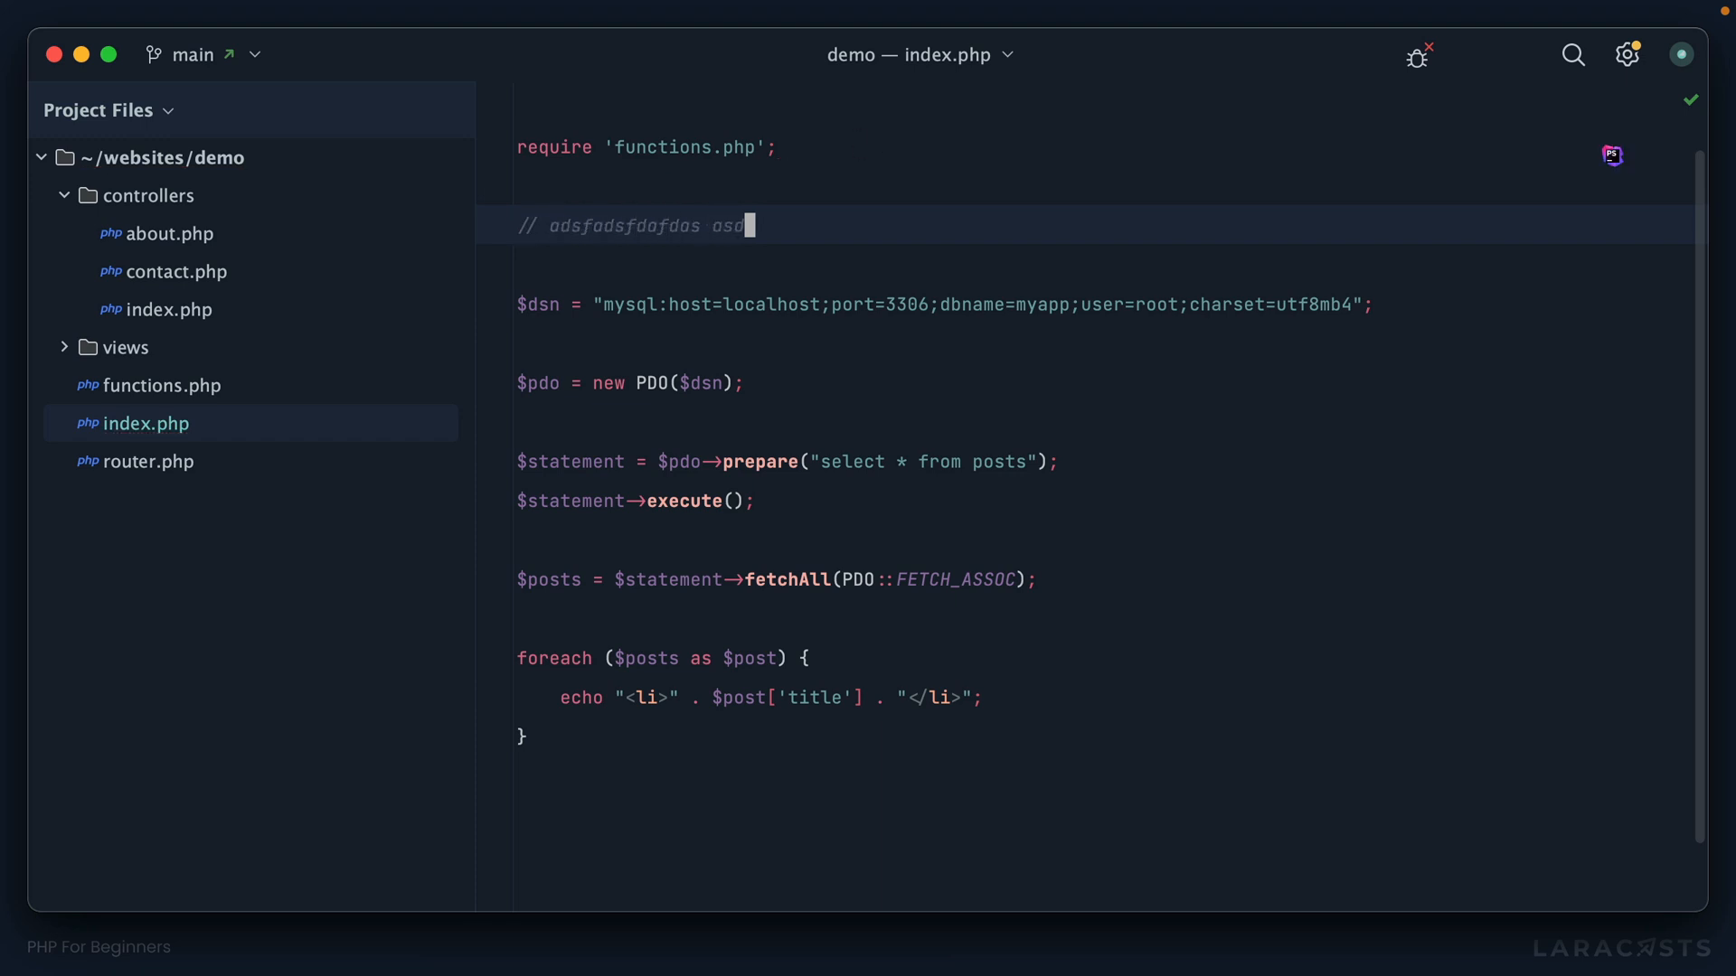
text(asdfasdfad)
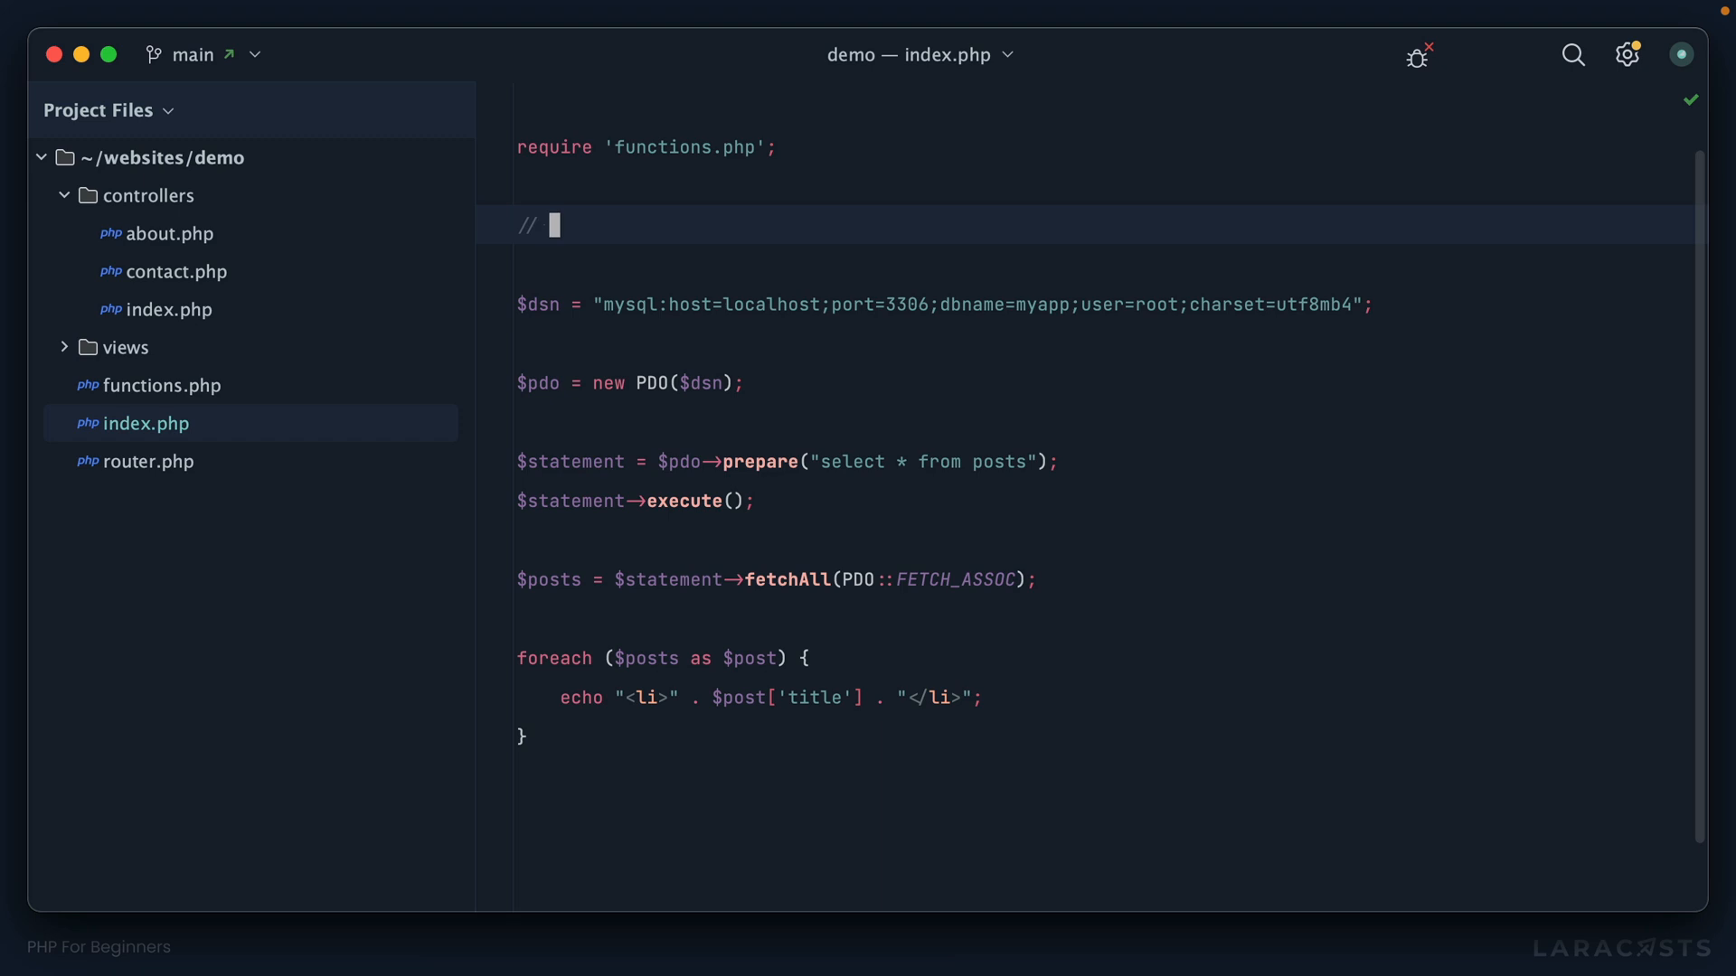
text(Connect to the database)
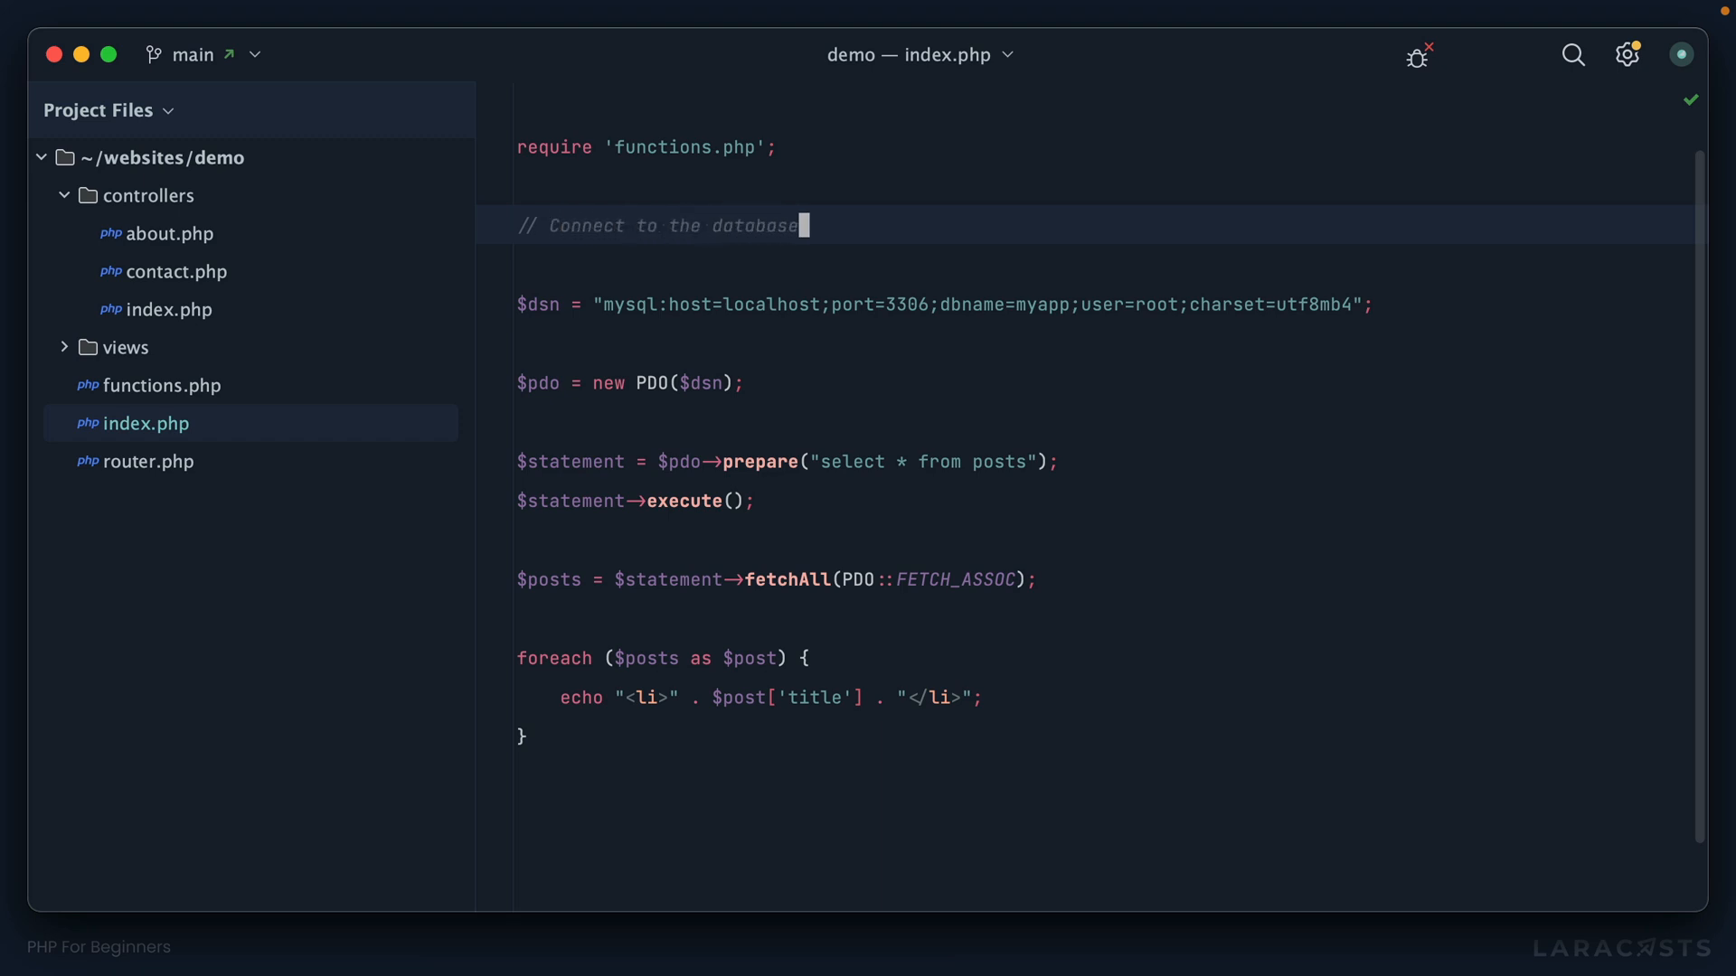
text(, and execute a query.)
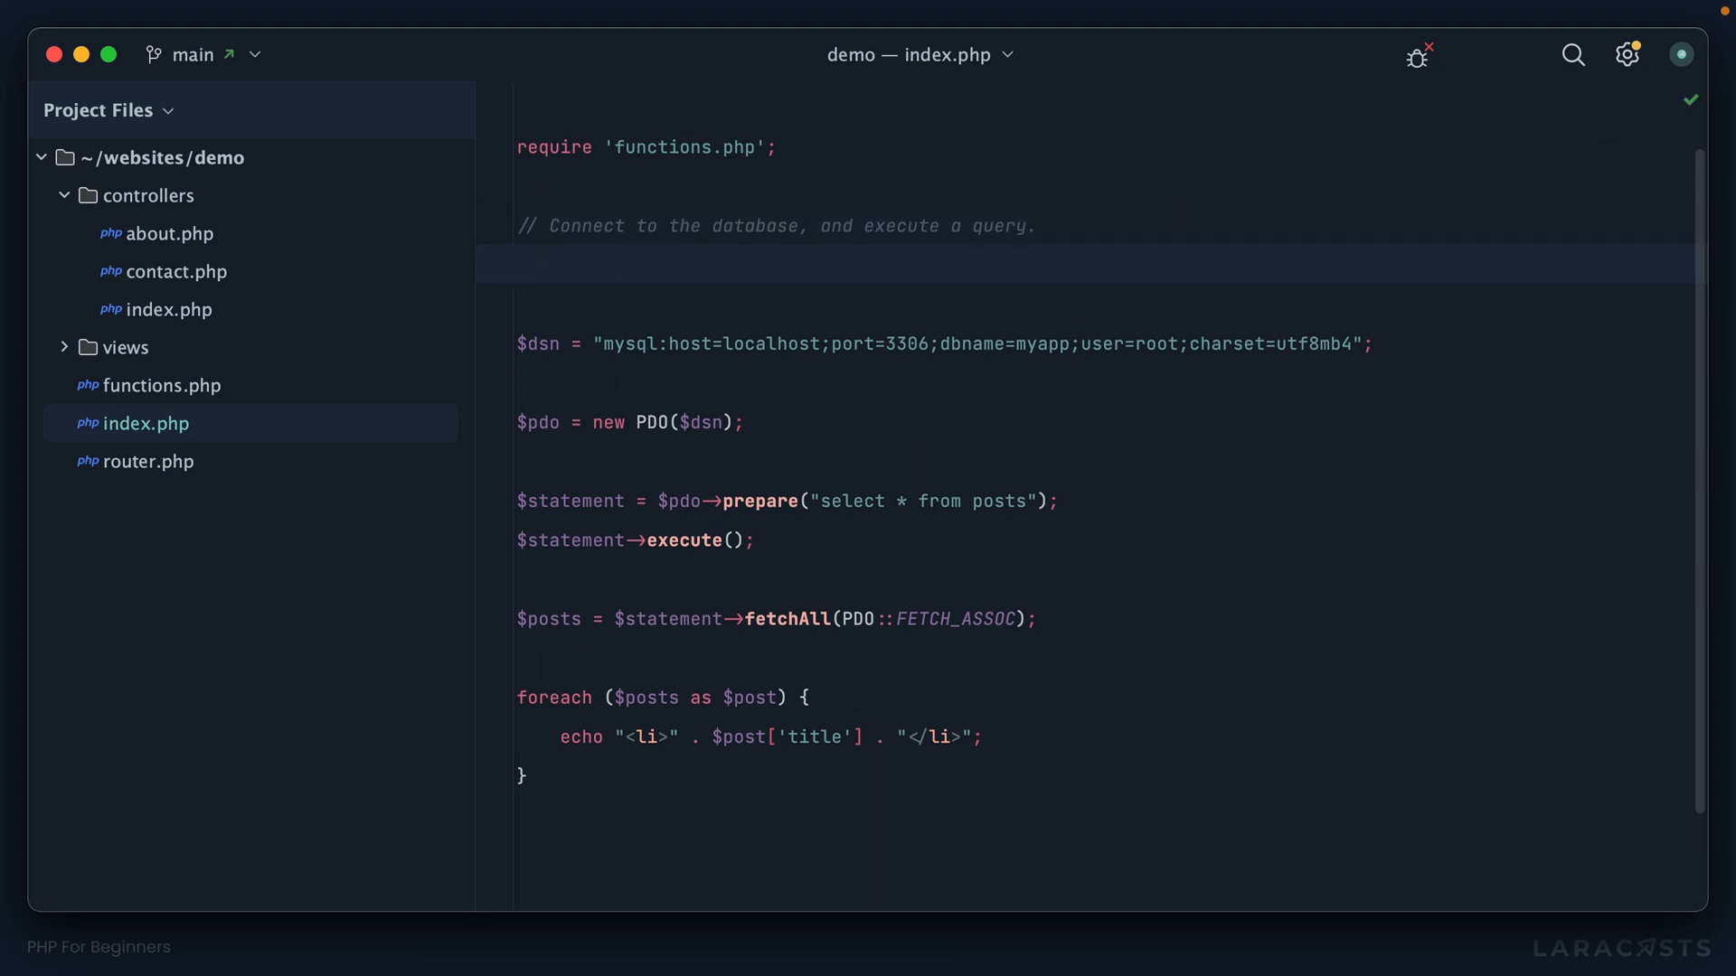
Replace the comment with class Database containing an empty public function query().
text(class)
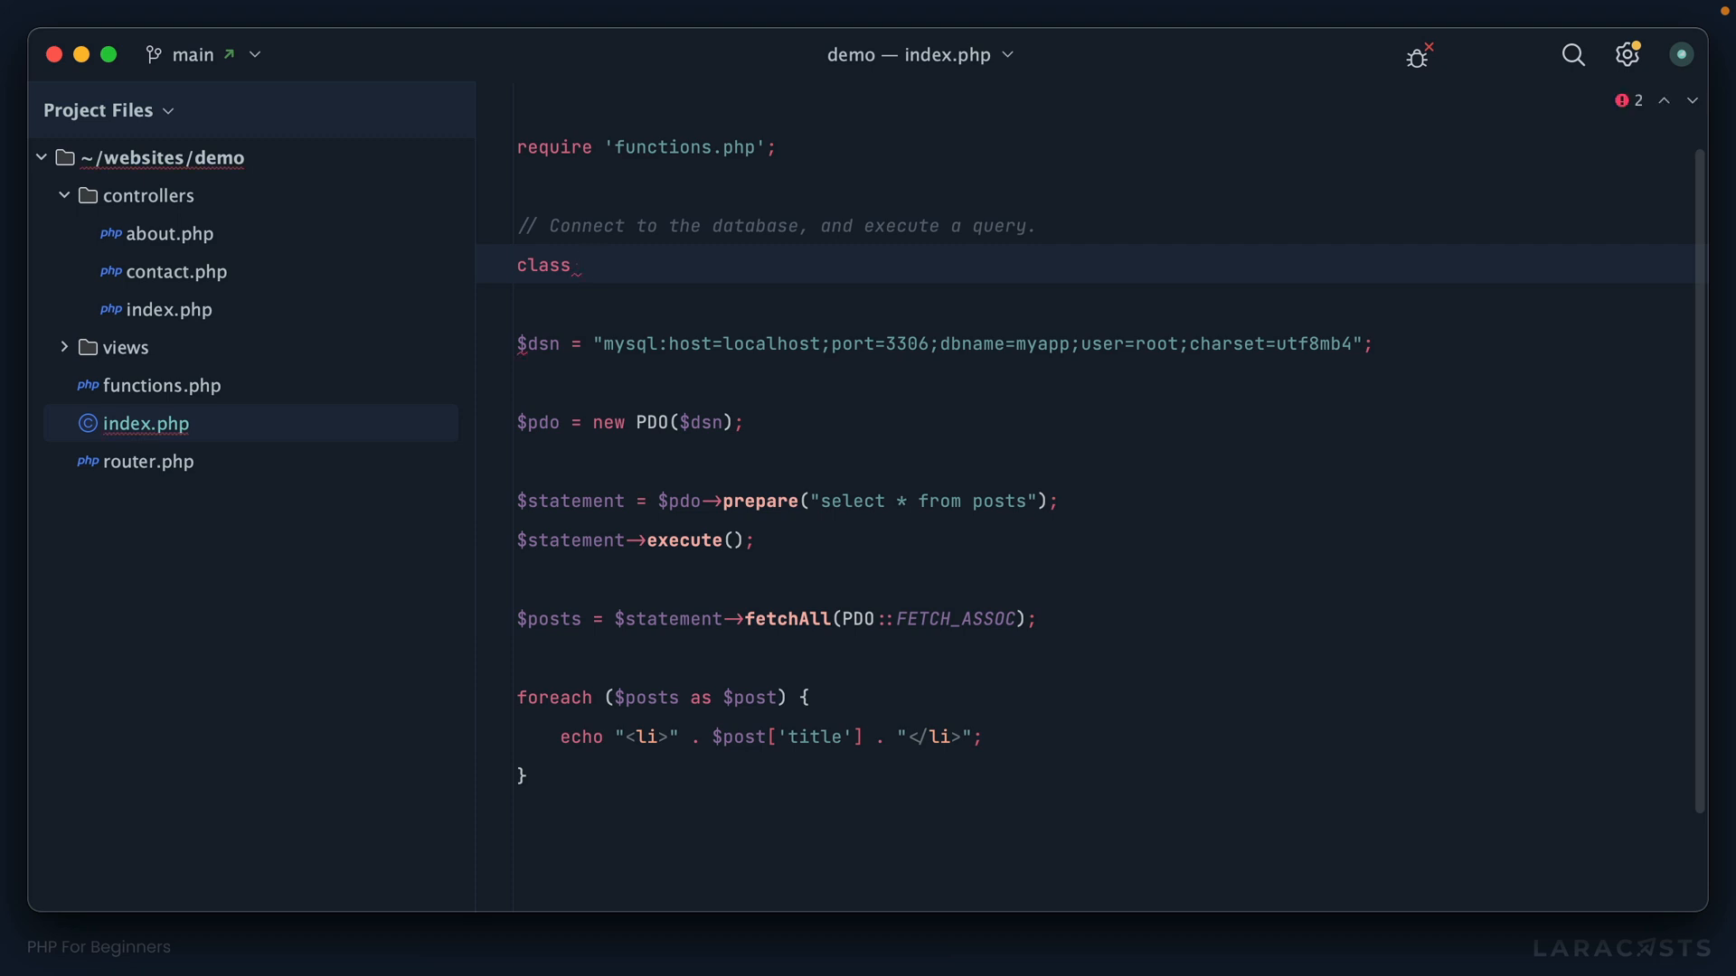
double_click(753, 226)
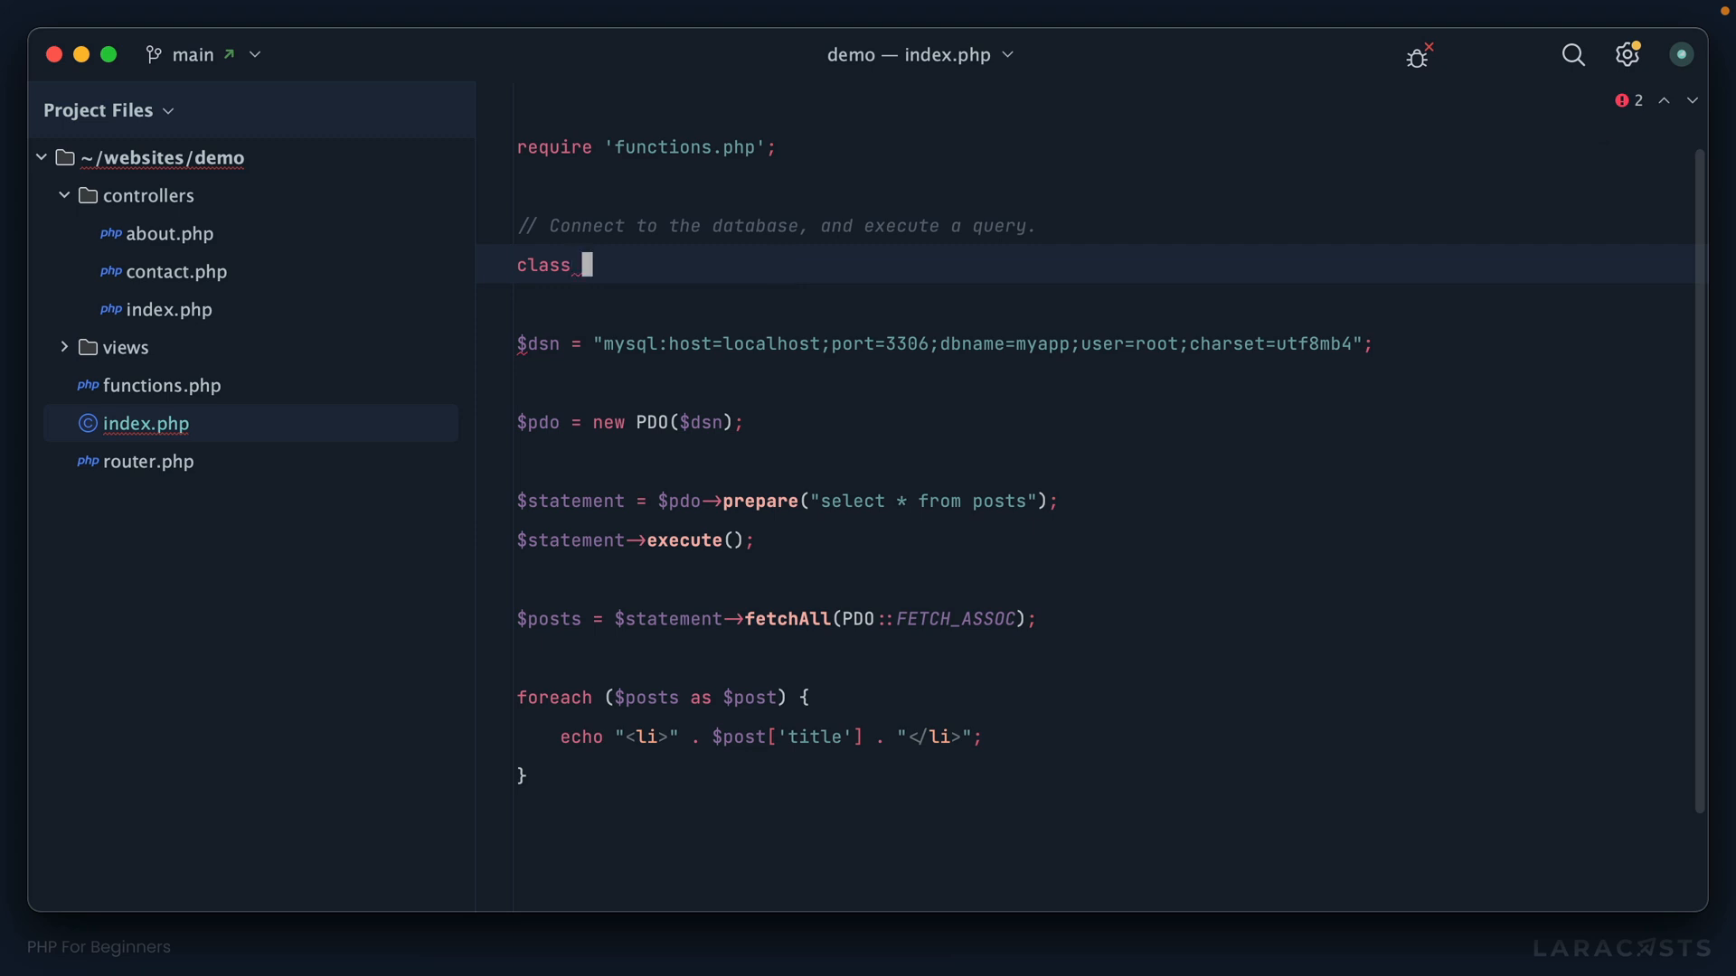
text(Database)
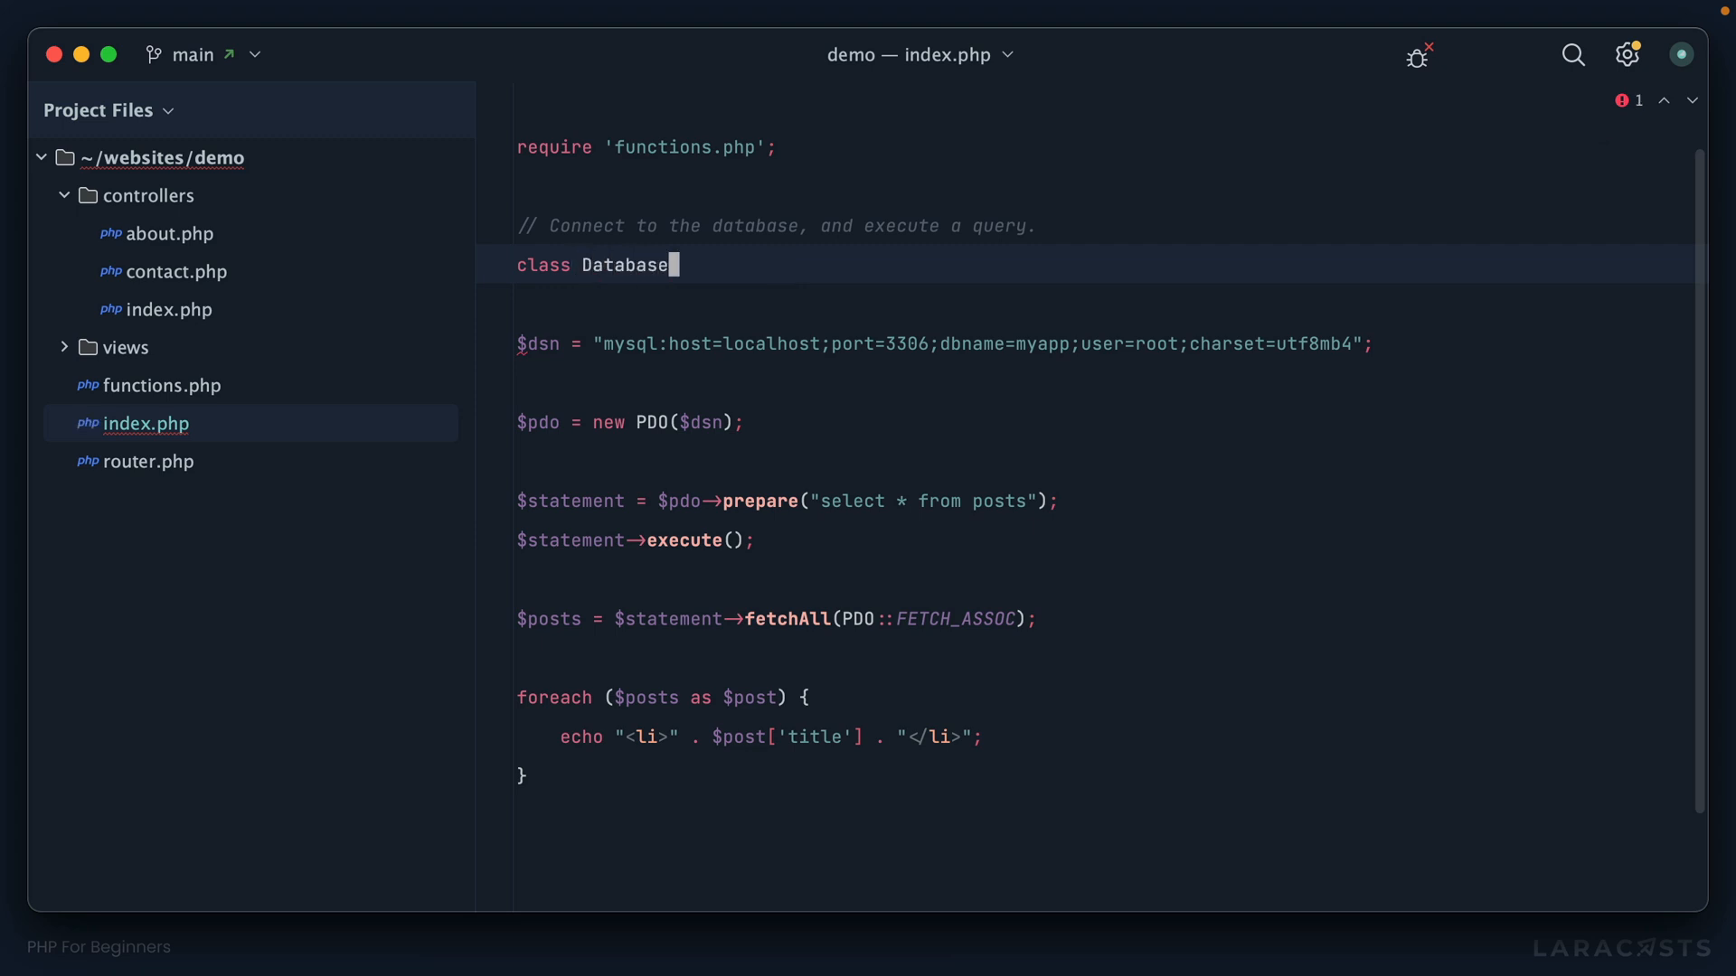
text({)
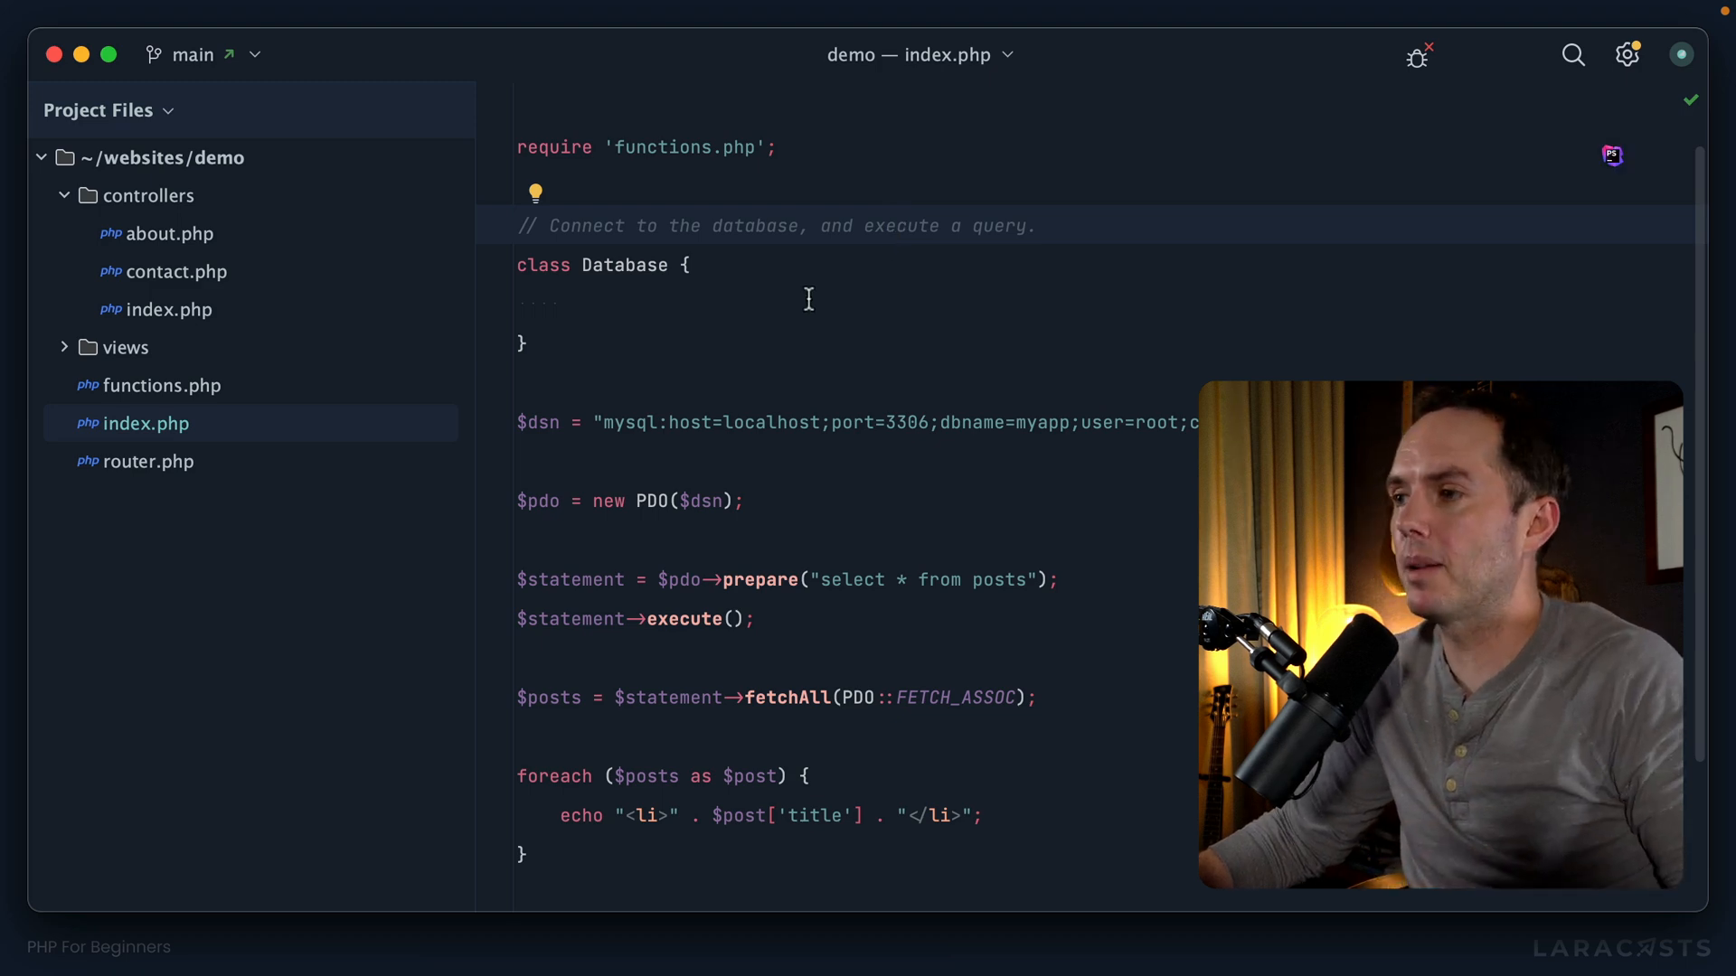
double_click(623, 265)
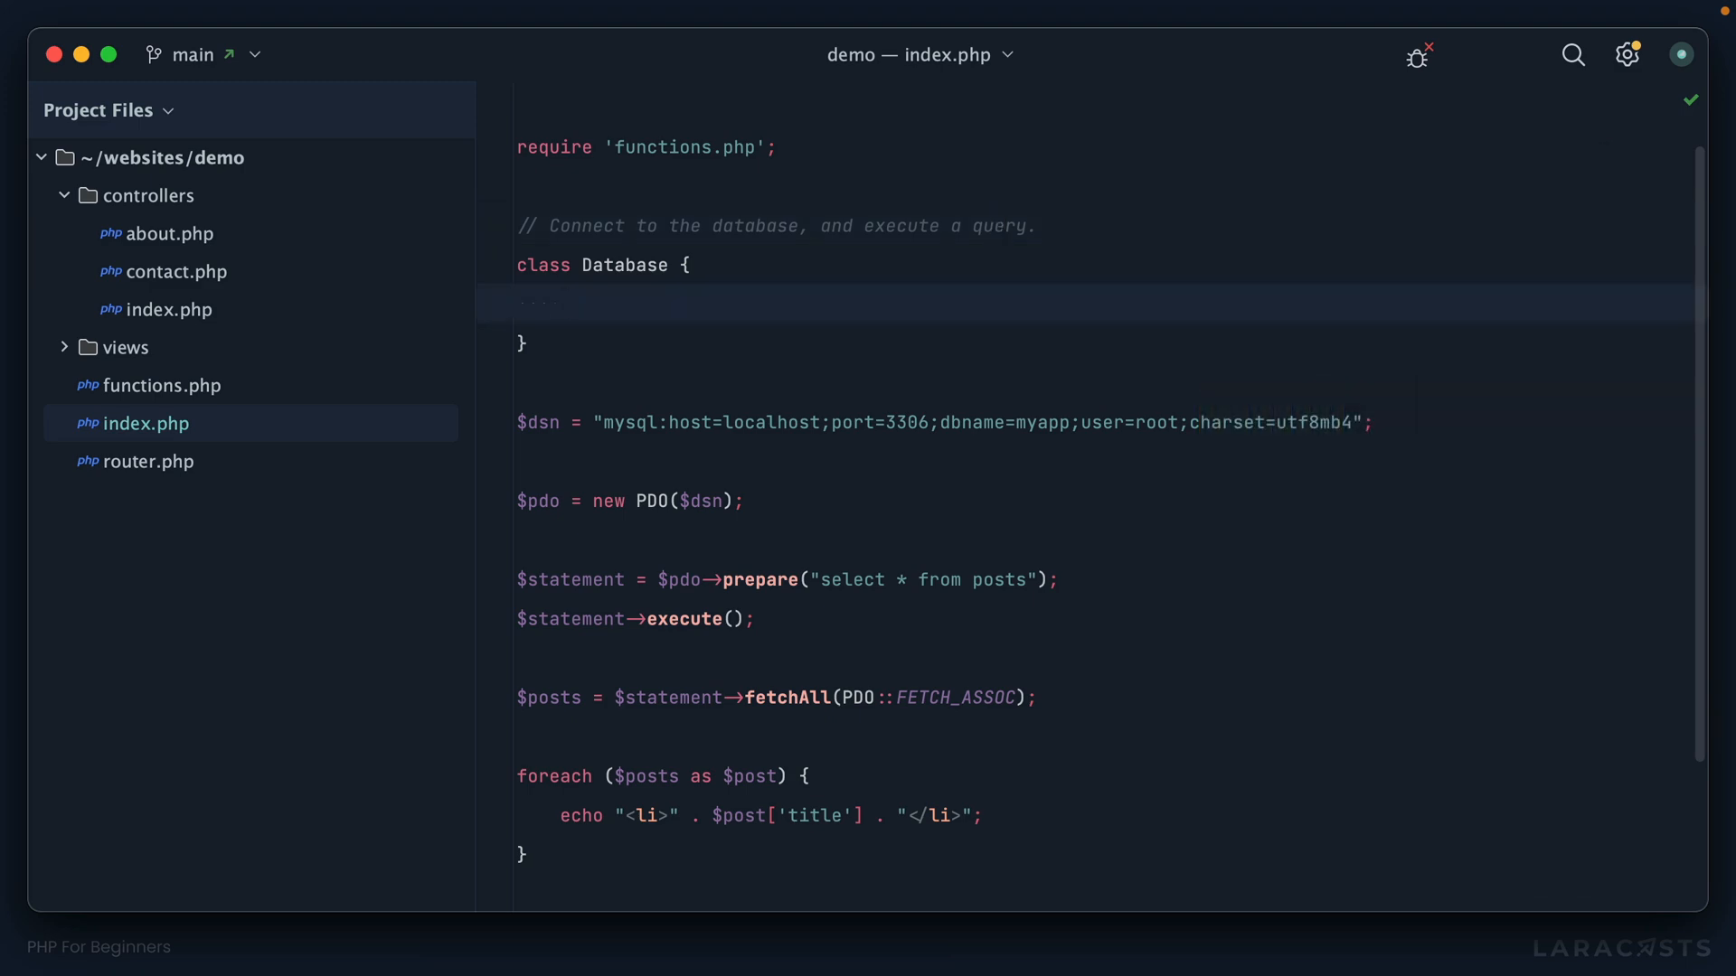
text(public function query()
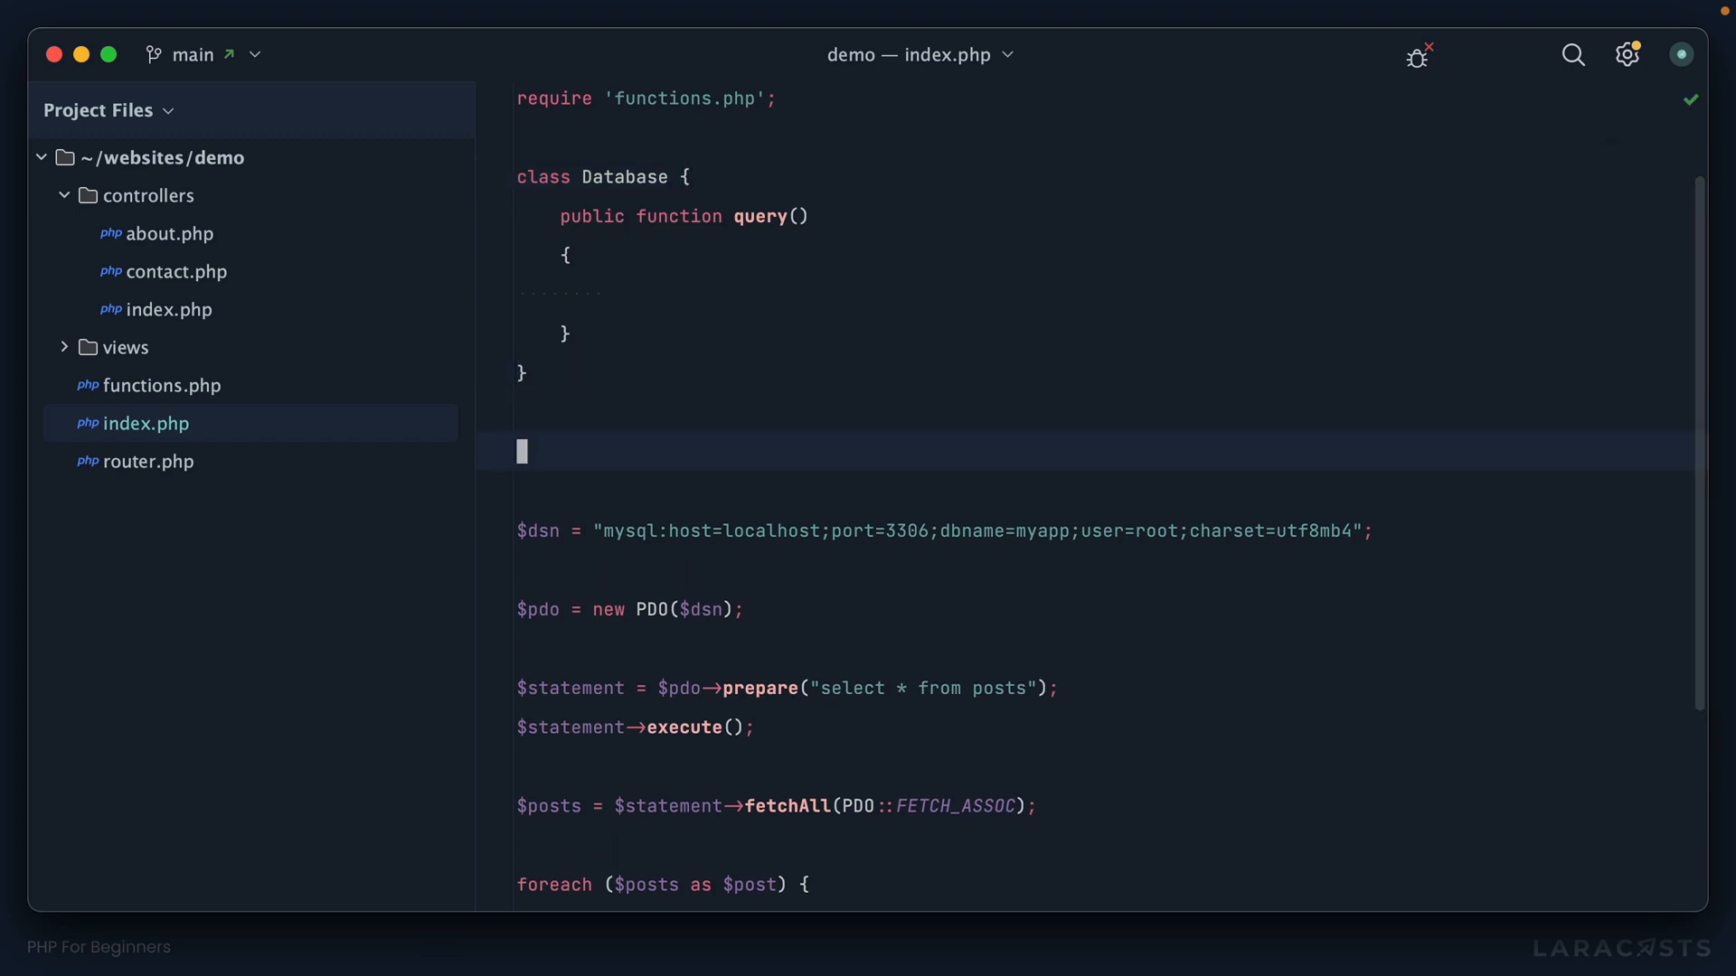
Add $db = new Database(); and a completed $db->query() call below the class.
text($db = new)
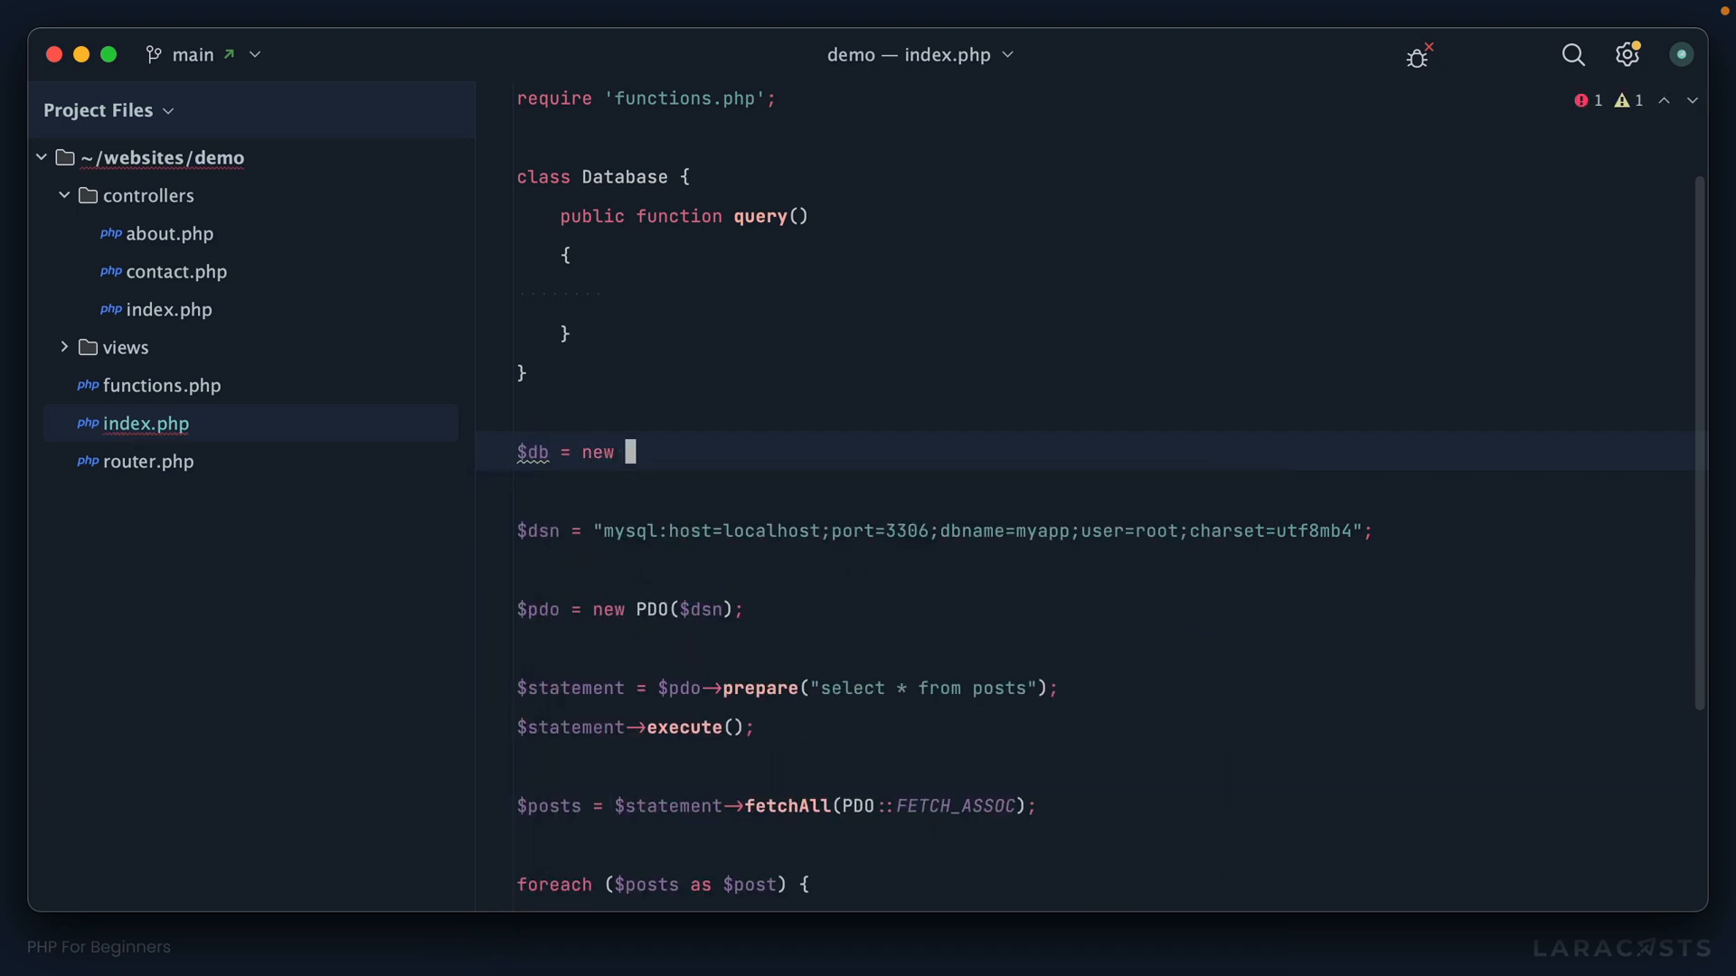
text(Database();)
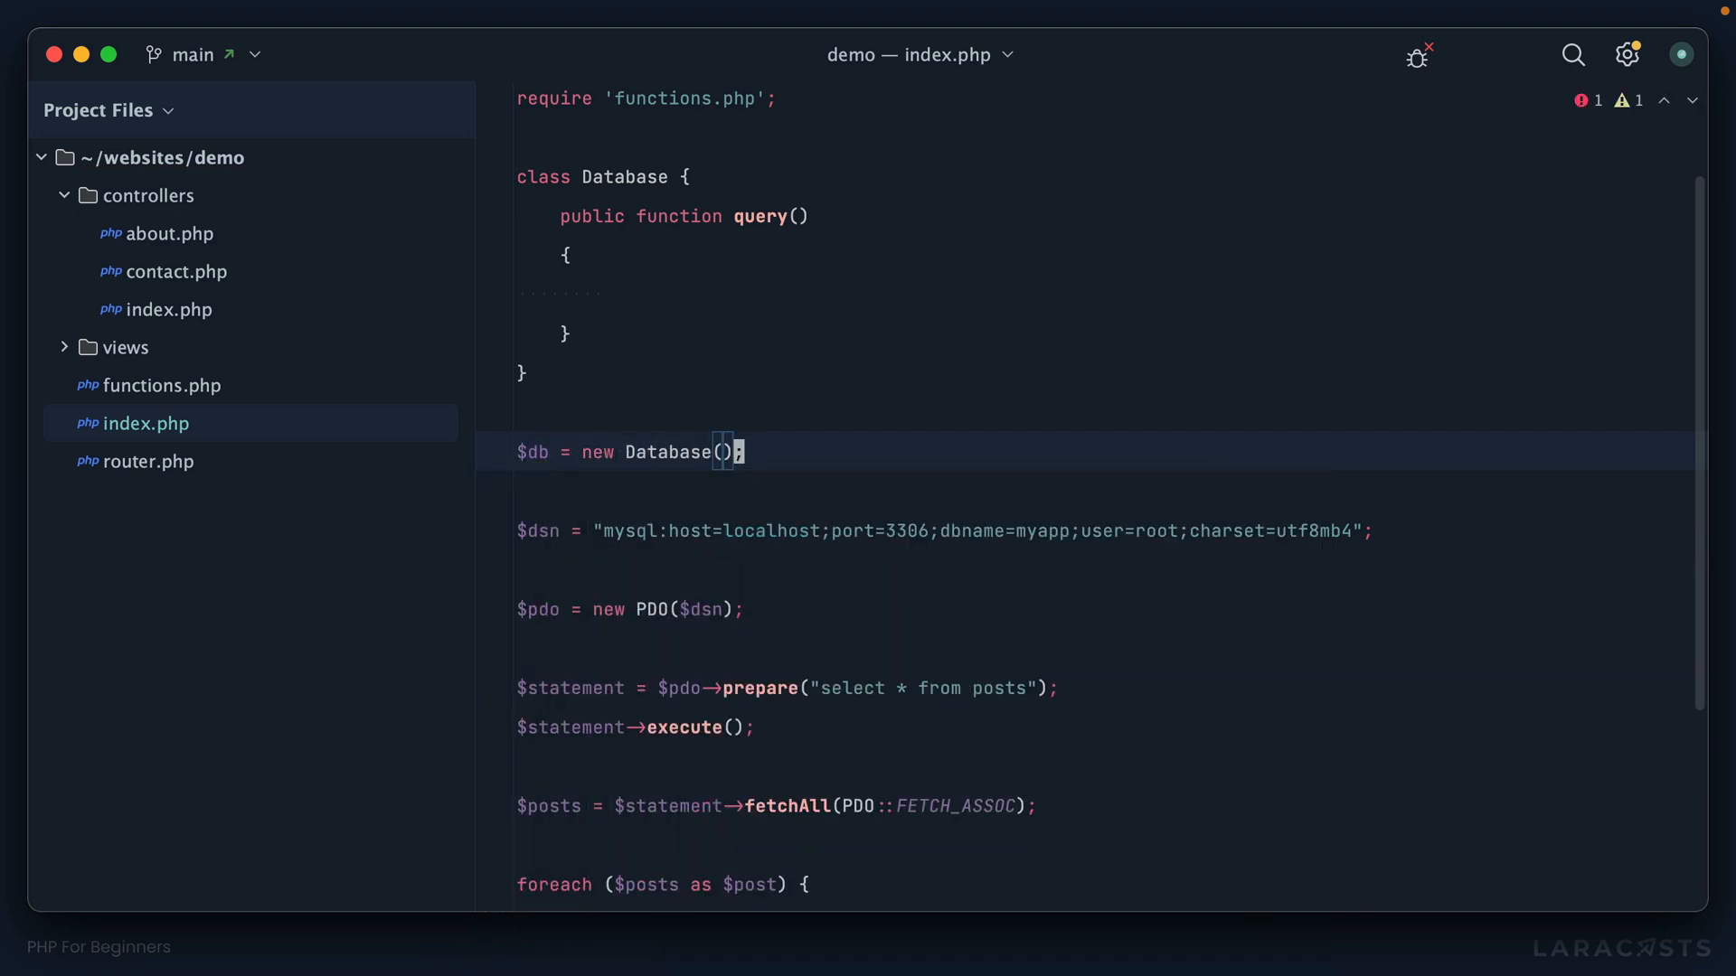
scroll(down, 3)
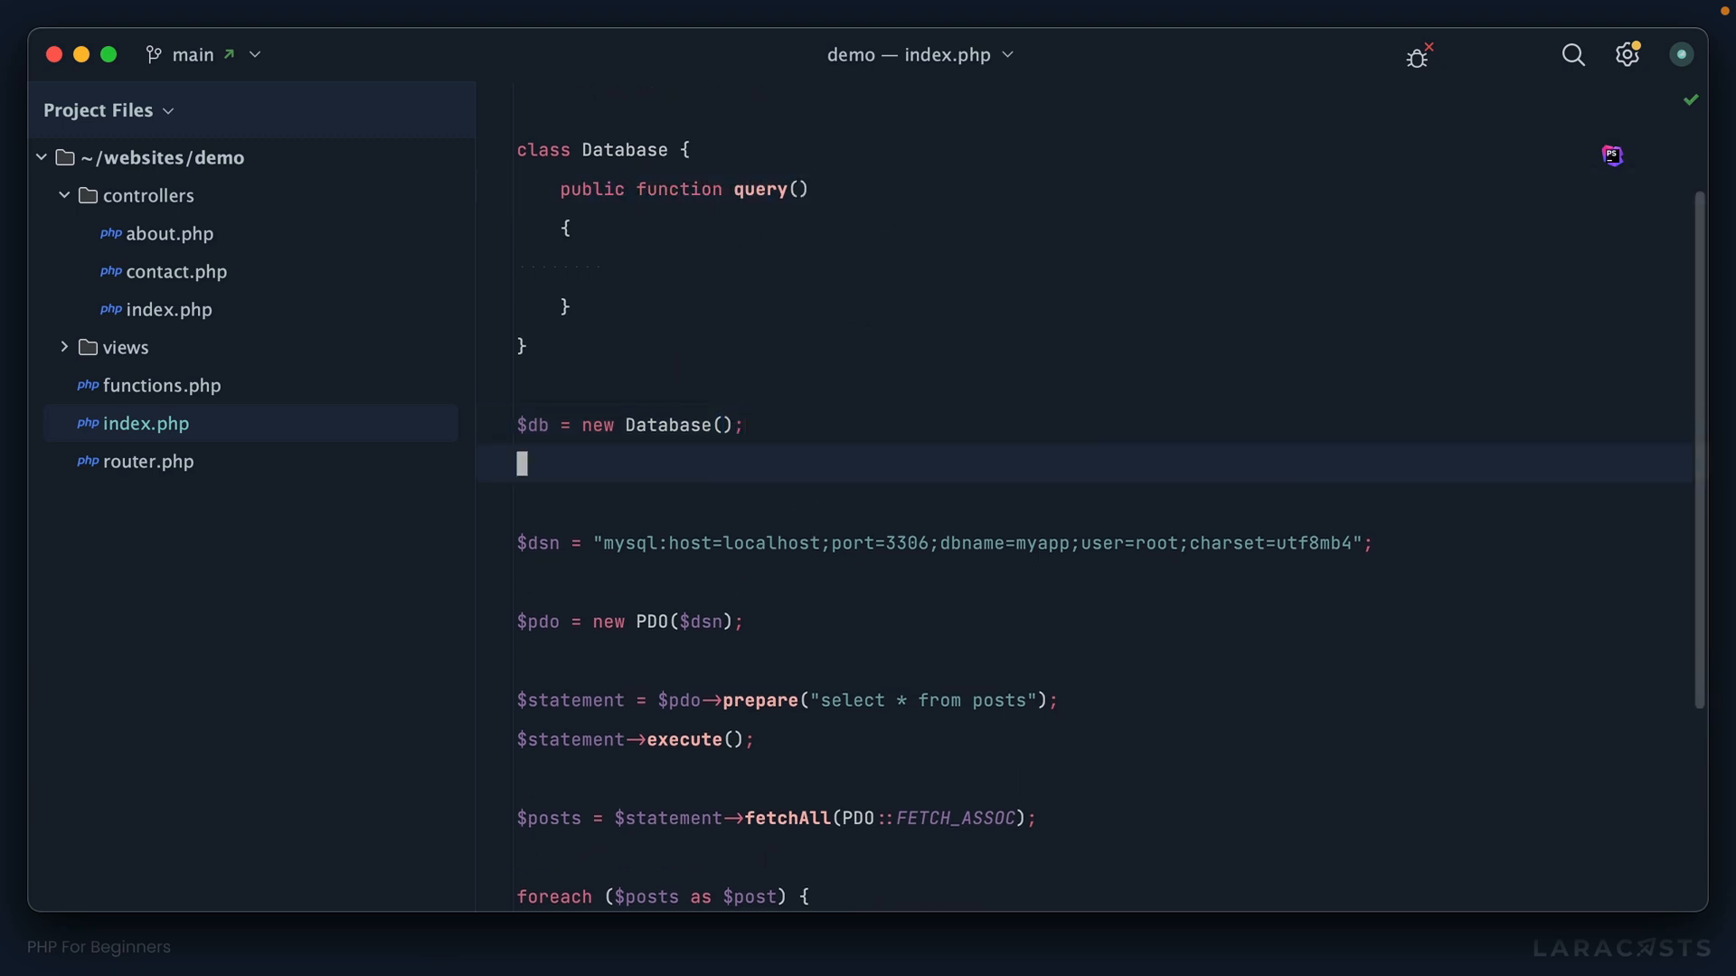
text($db->query)
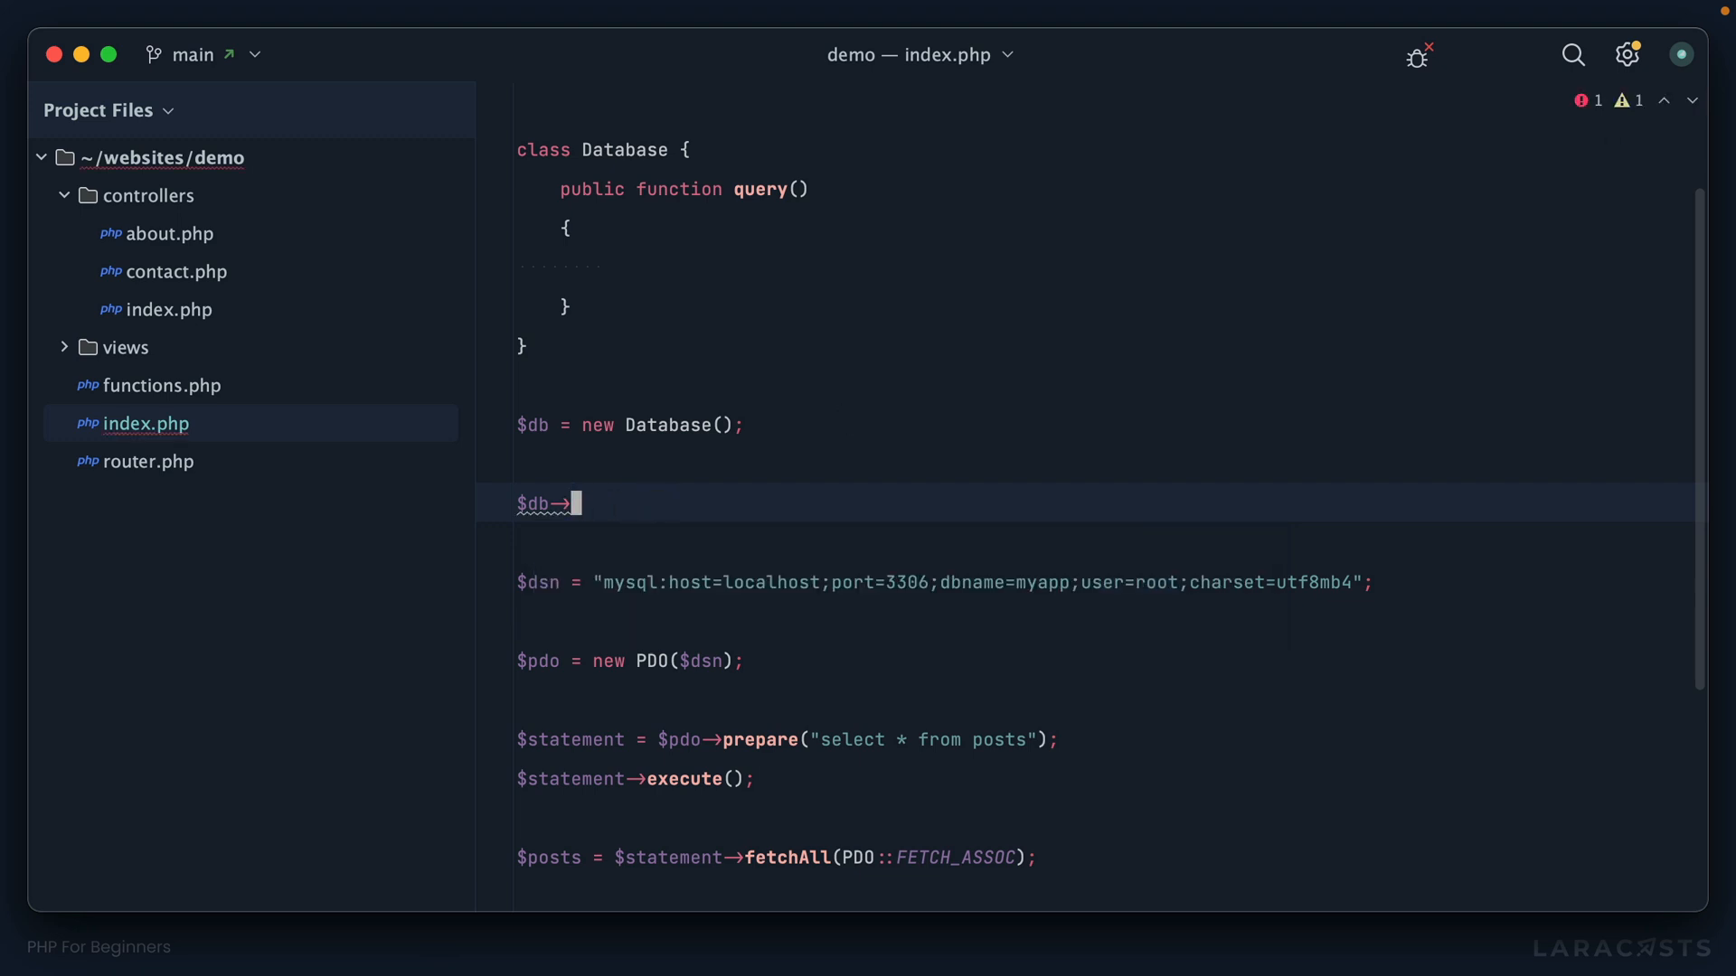
key(ctrl+space)
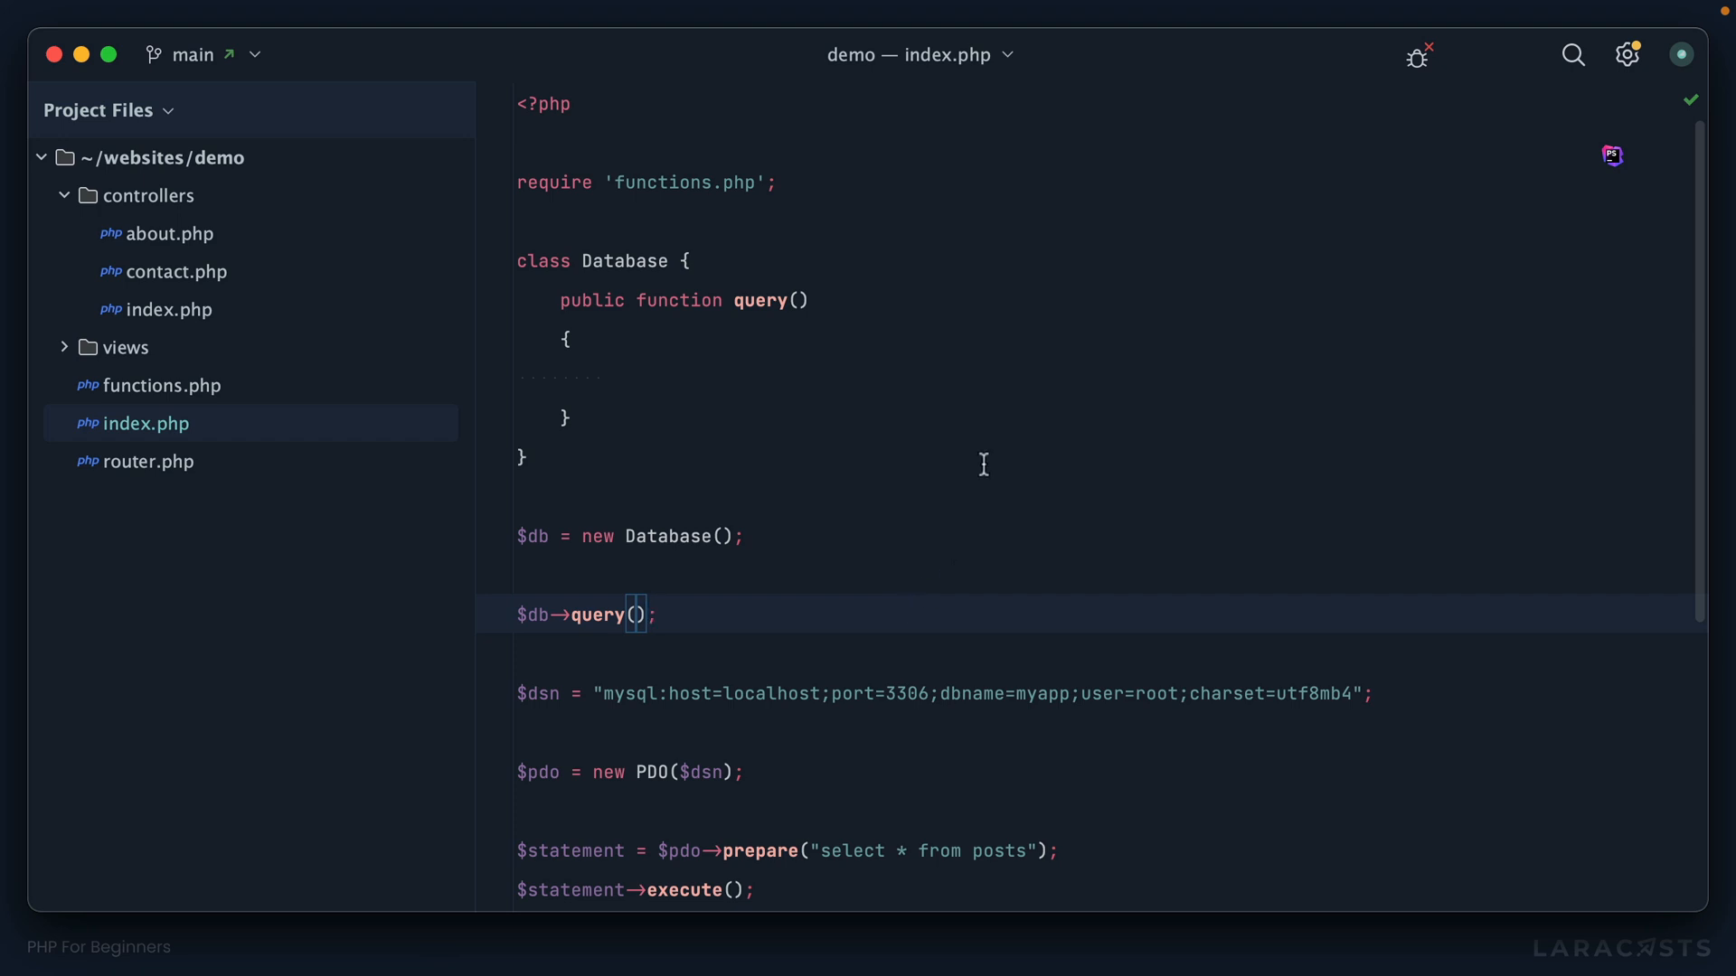
Move the $dsn through fetchAll lines into query(), changing $posts = to return.
scroll(down, 3)
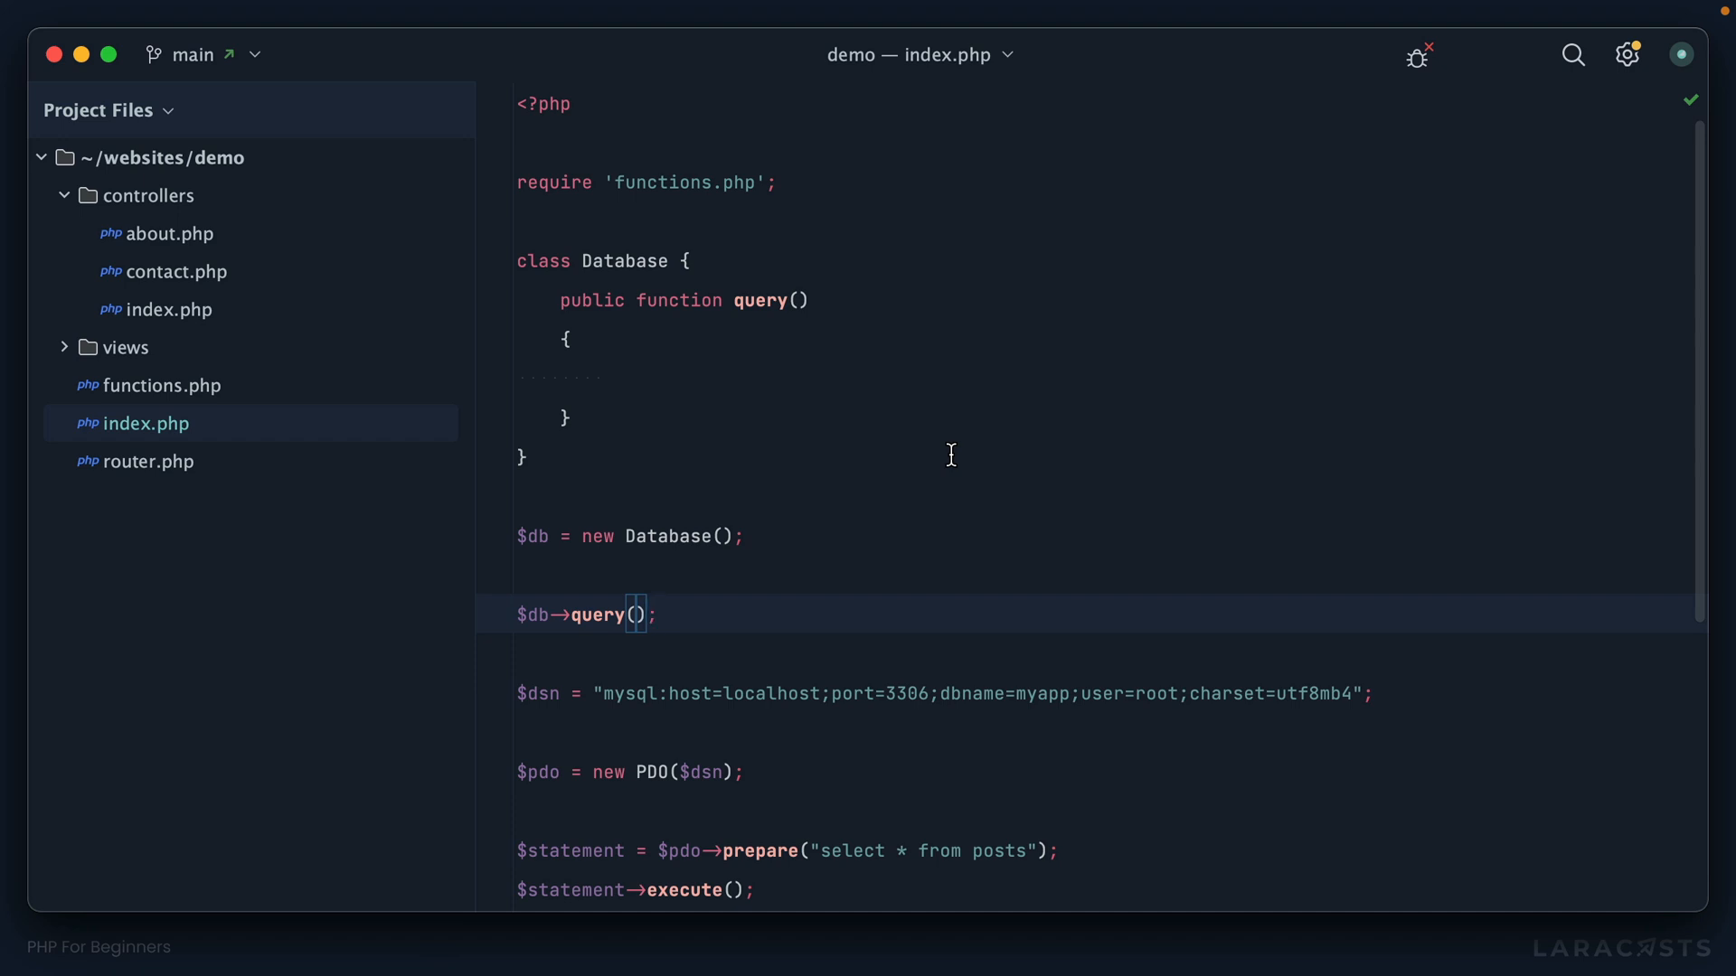
scroll(down, 3)
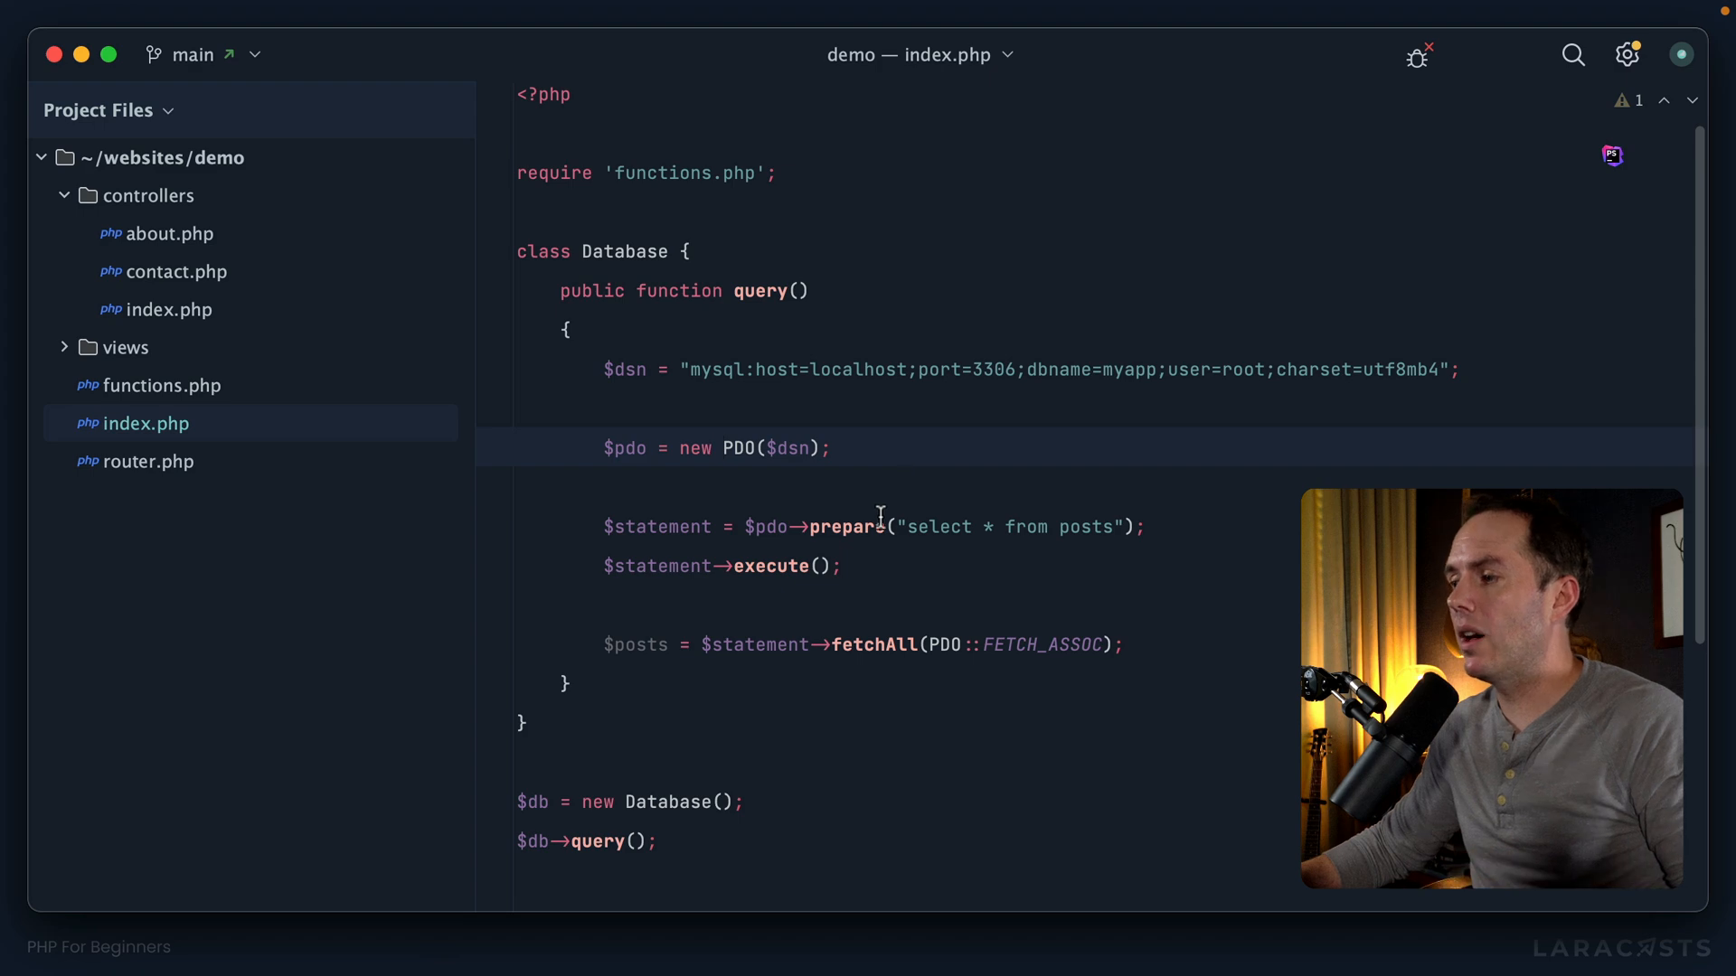
double_click(1010, 527)
text(re)
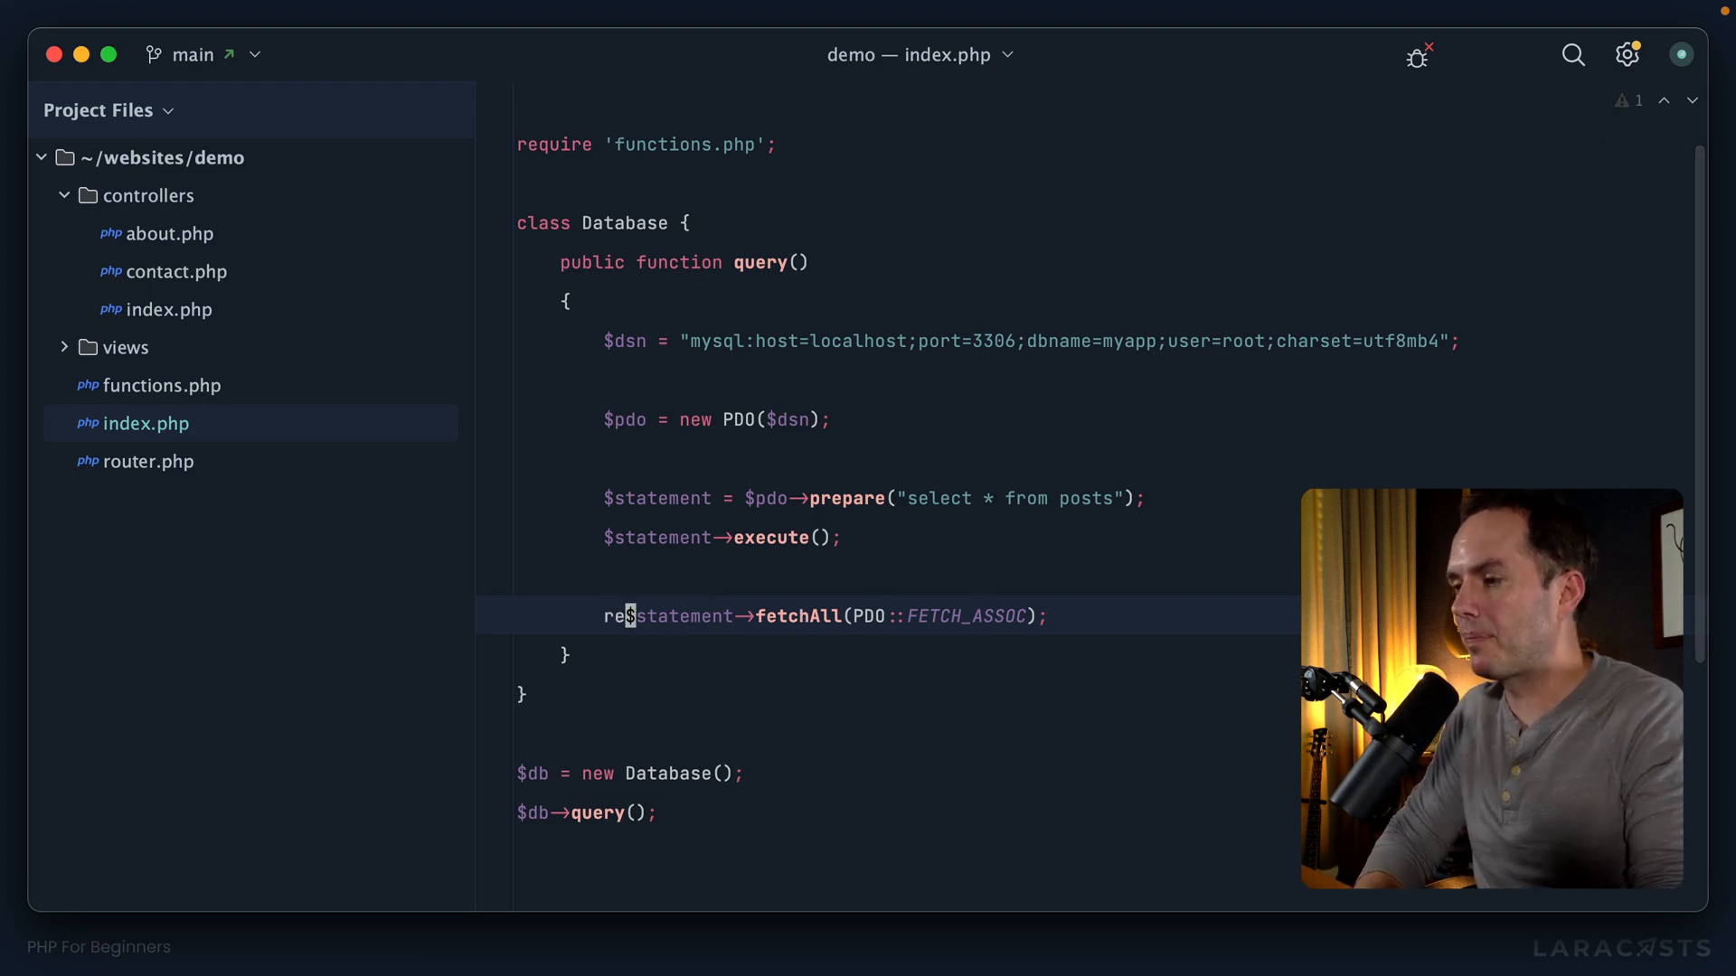
text(turn)
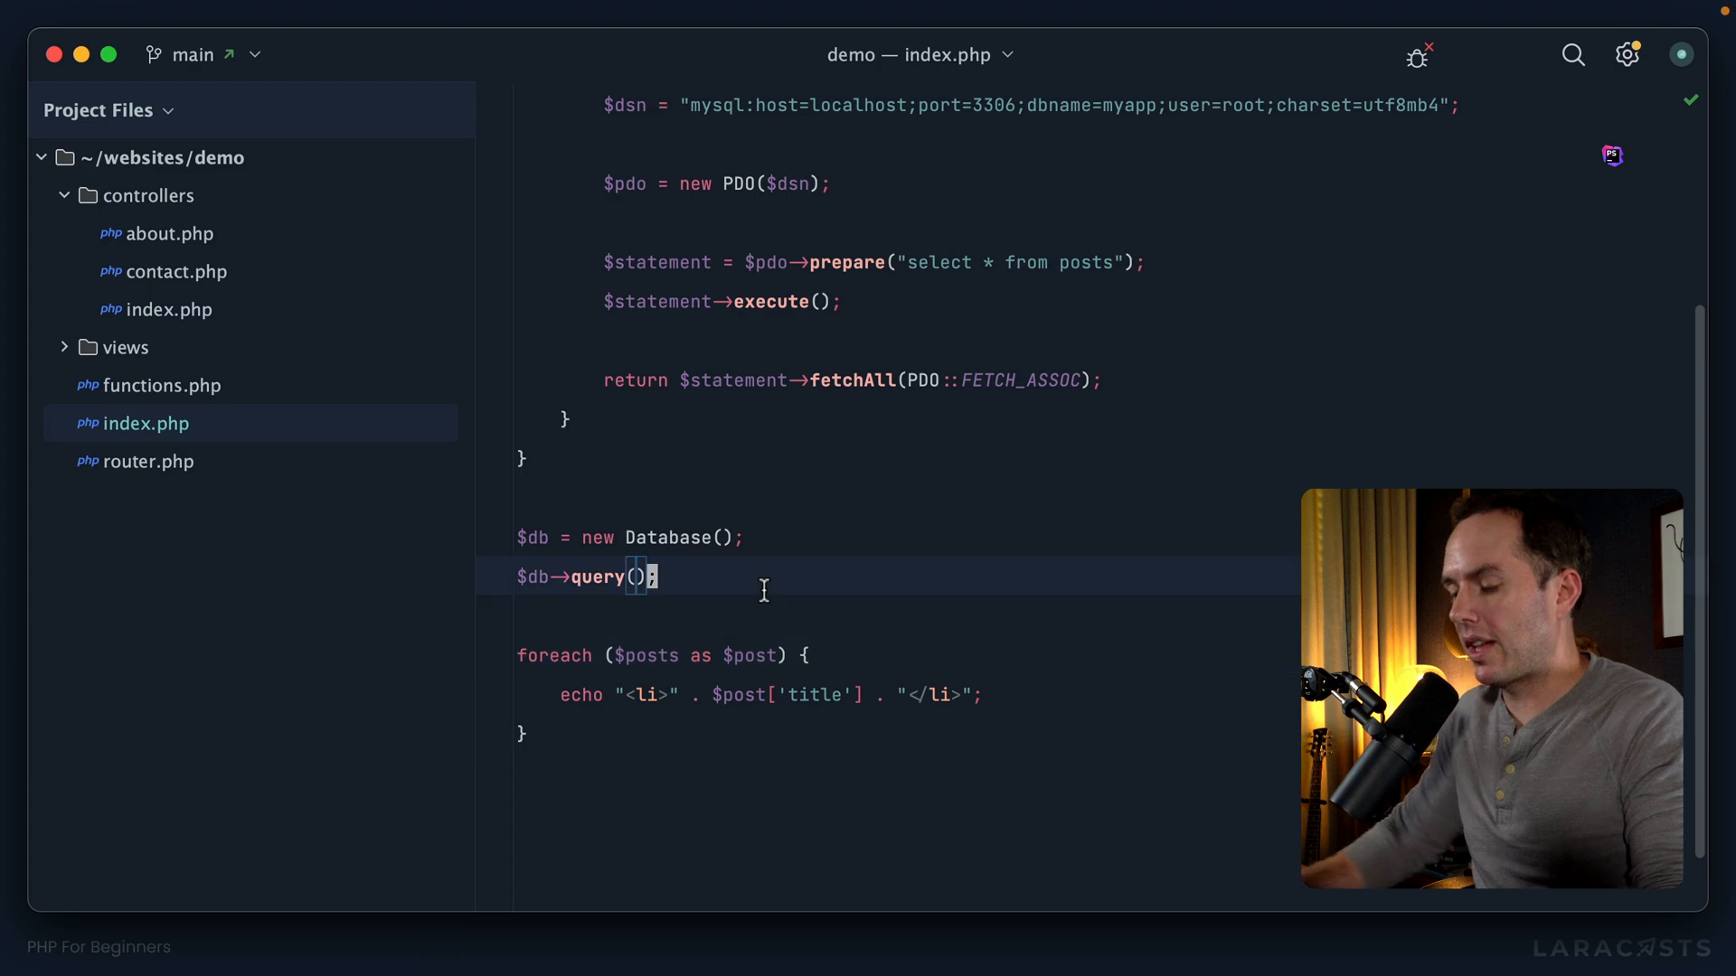
Give query() a $query parameter for prepare() and pass "select * from posts" into $posts.
text($posts =)
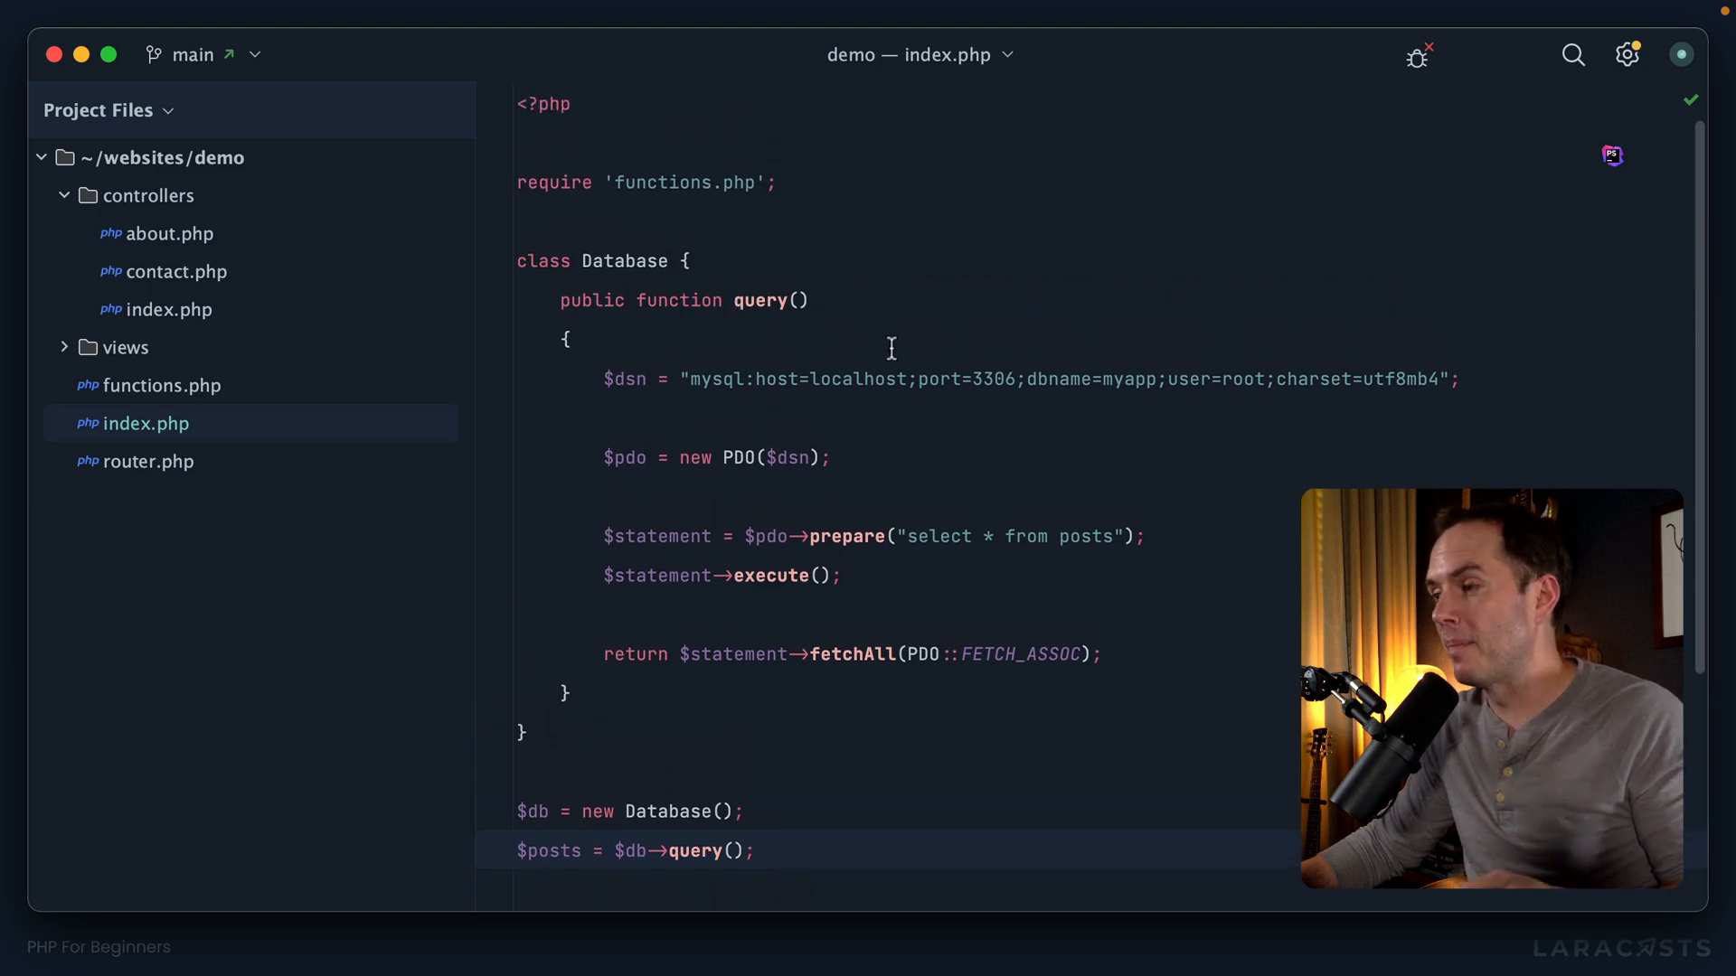
mouse_move(947, 543)
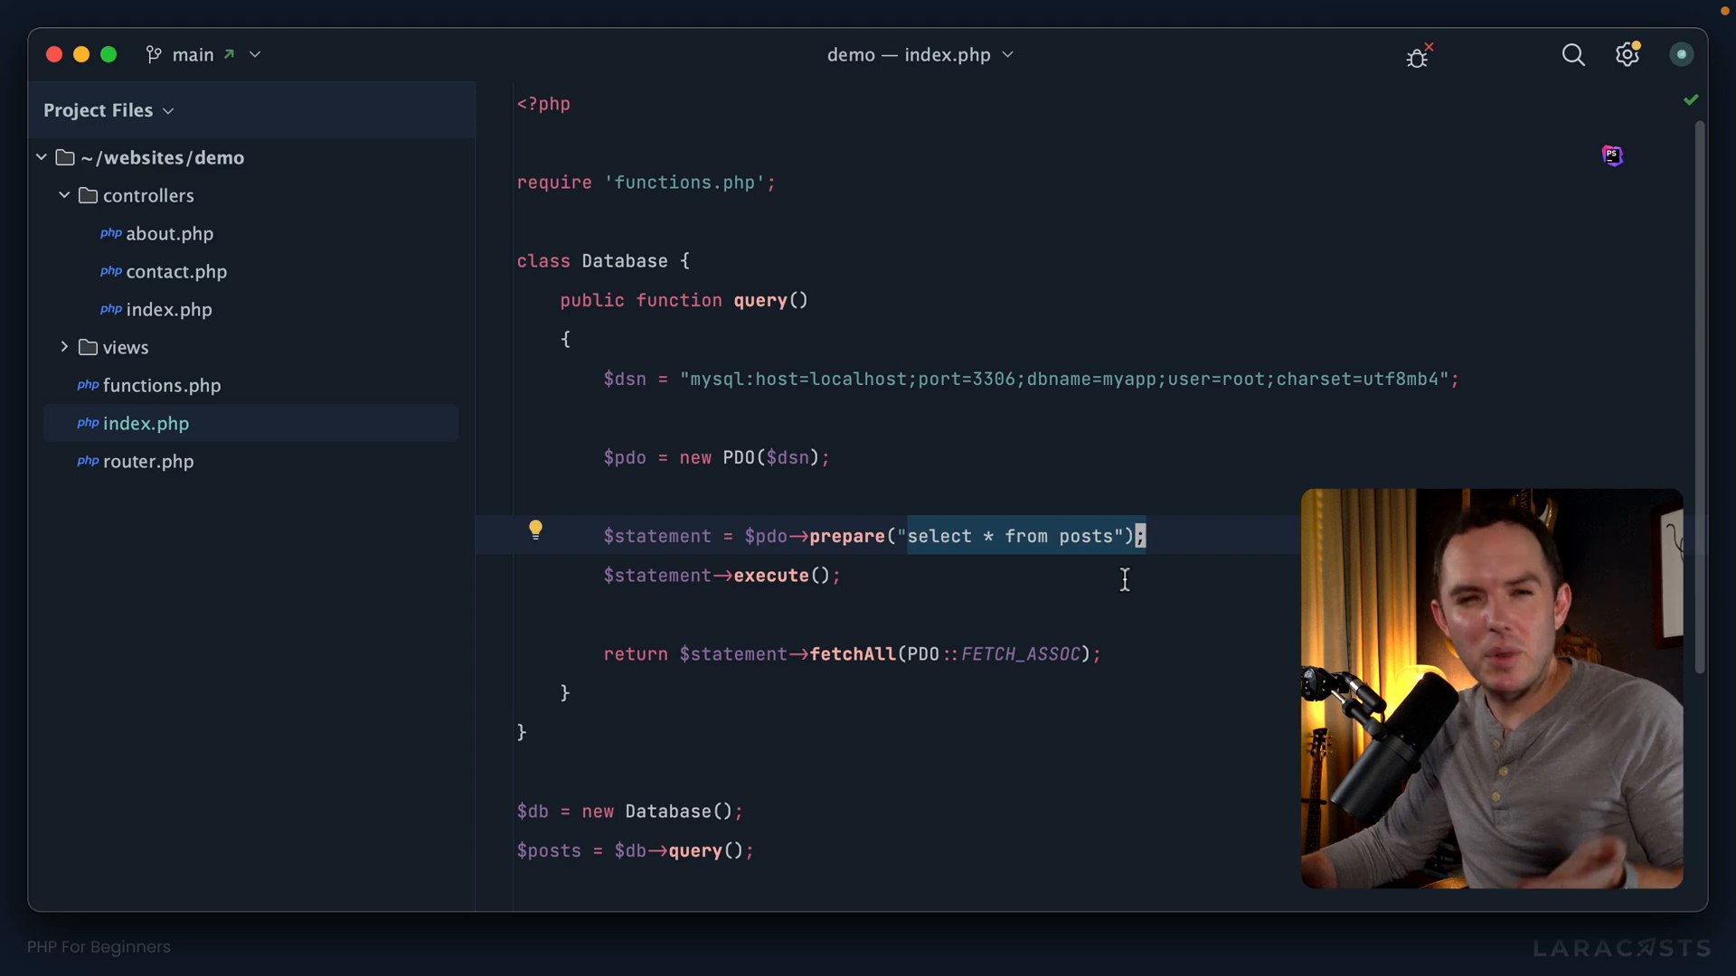
mouse_move(962, 577)
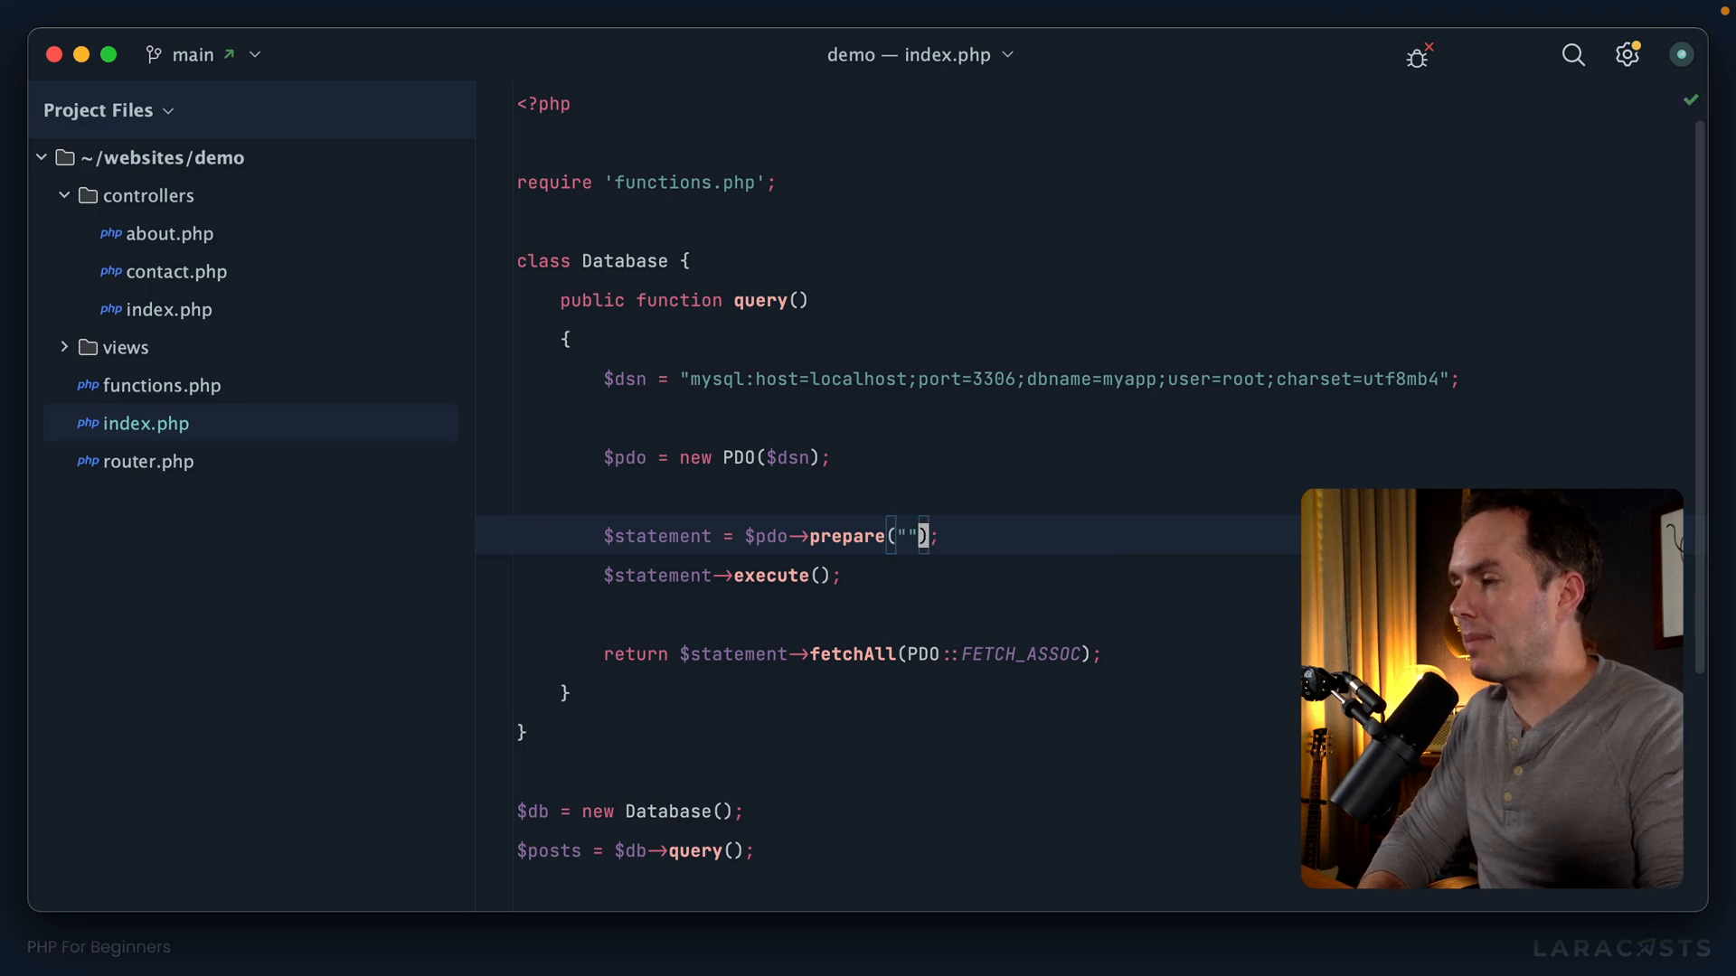
text($query)
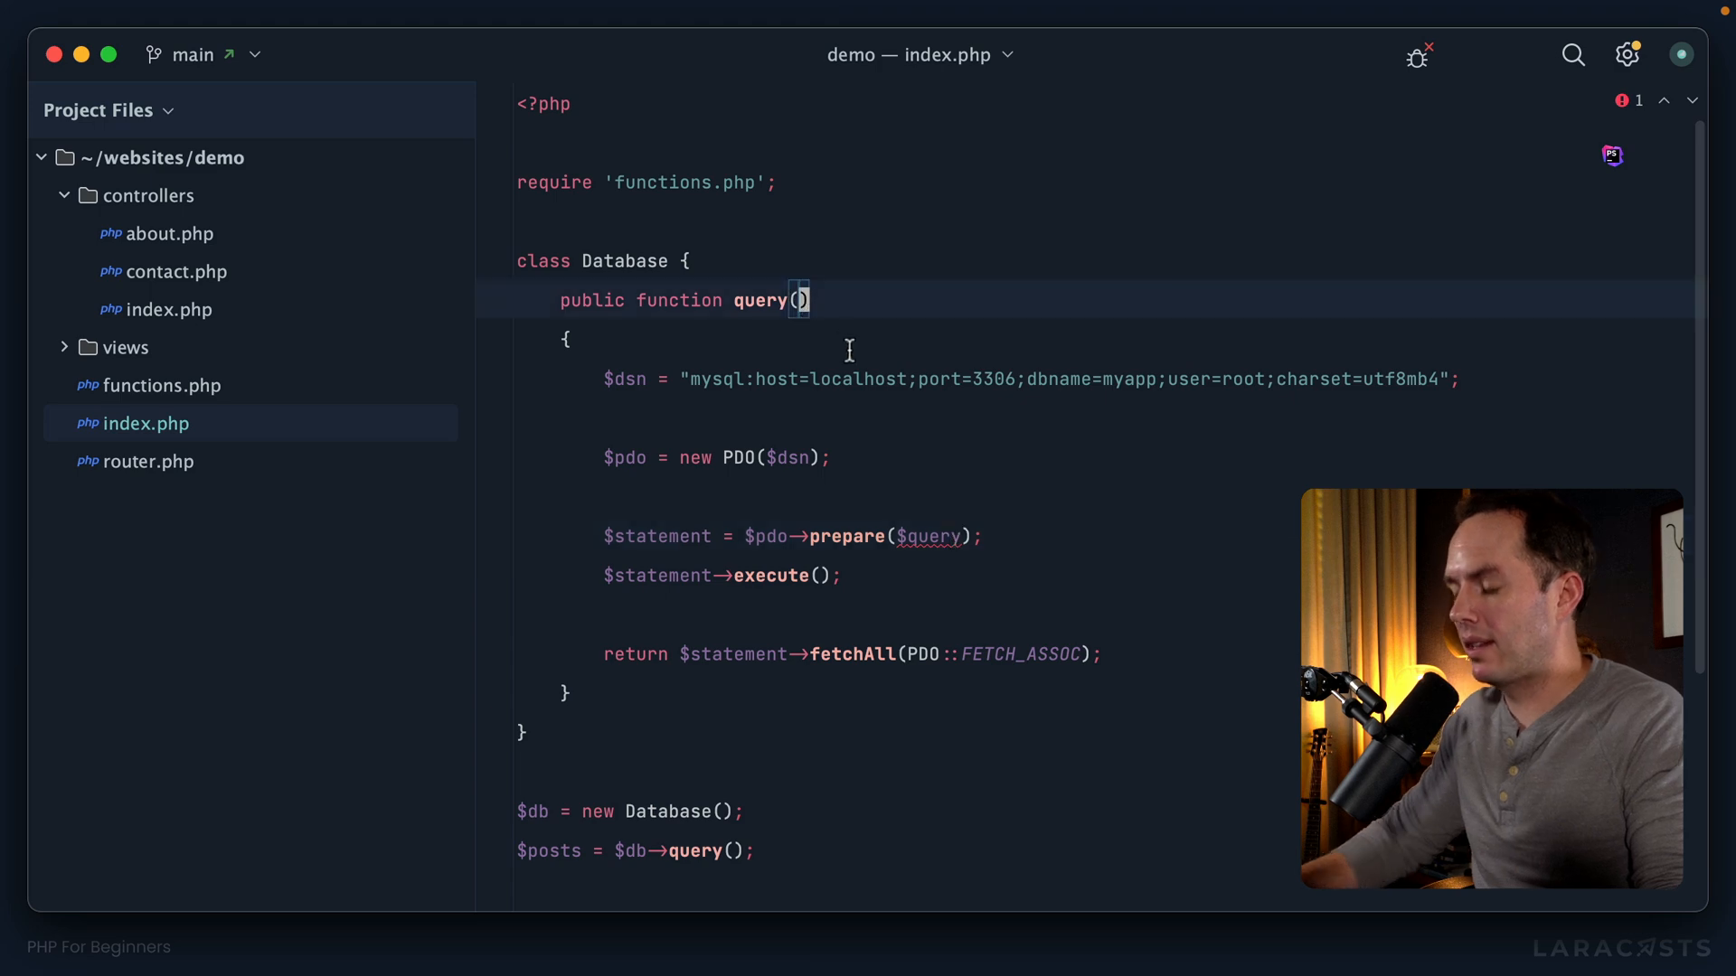
text($query)
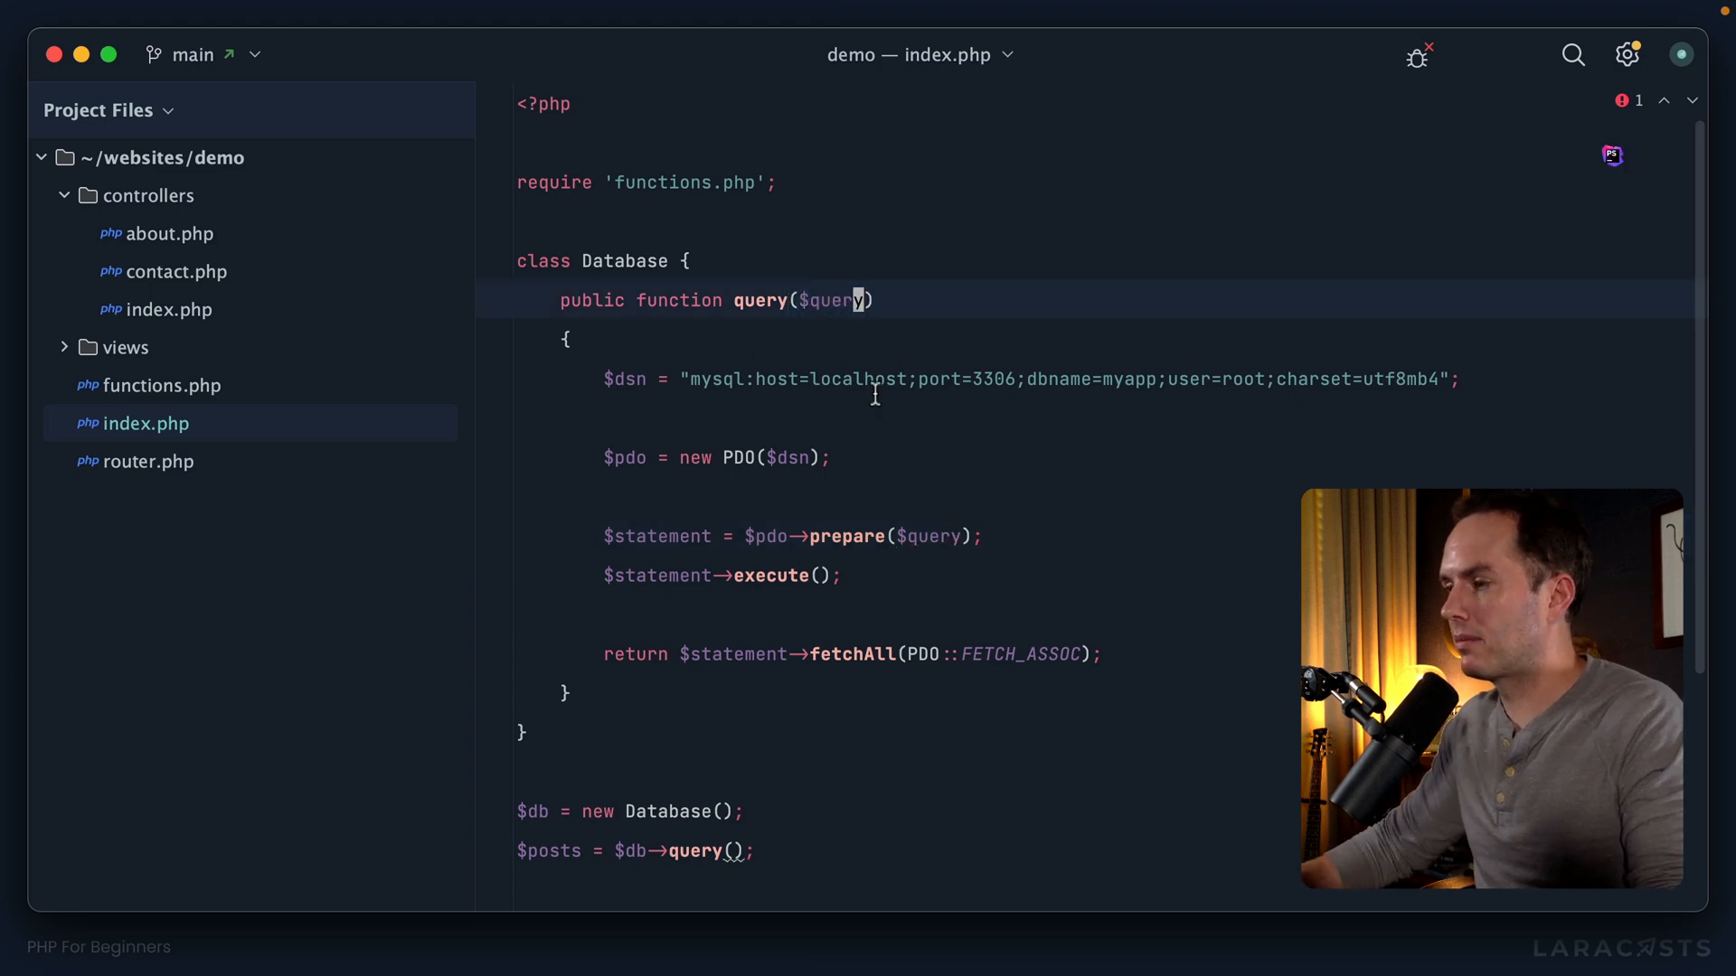
scroll(down, 3)
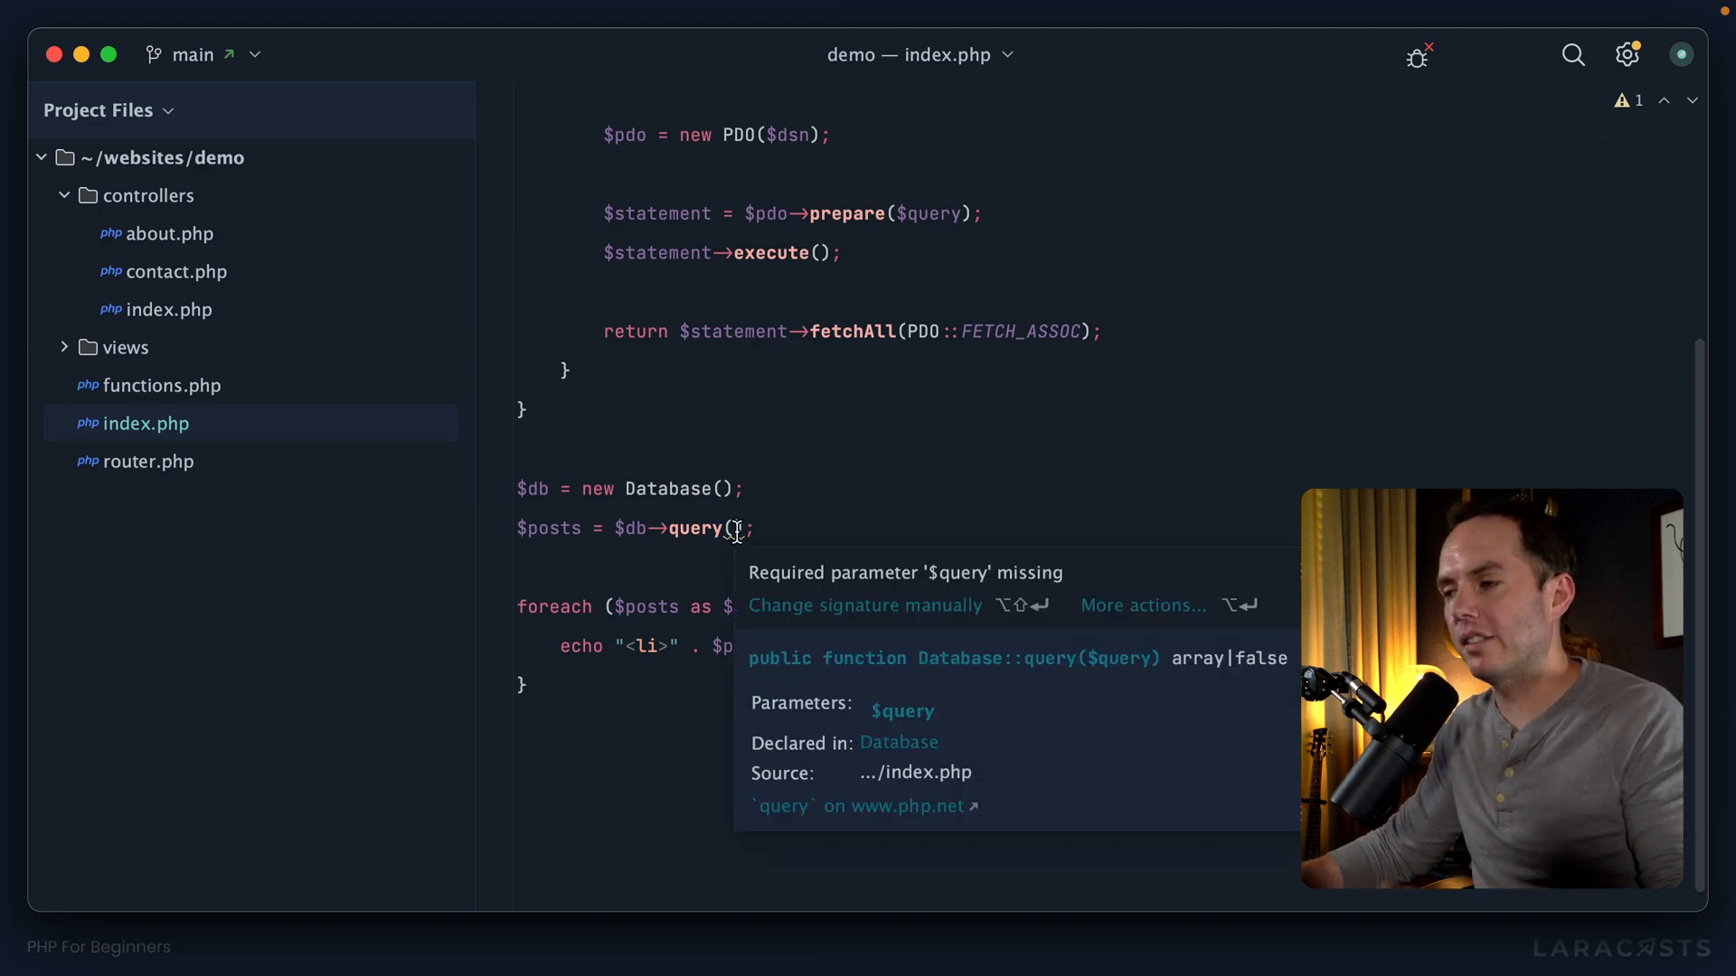
text("select * from posts")
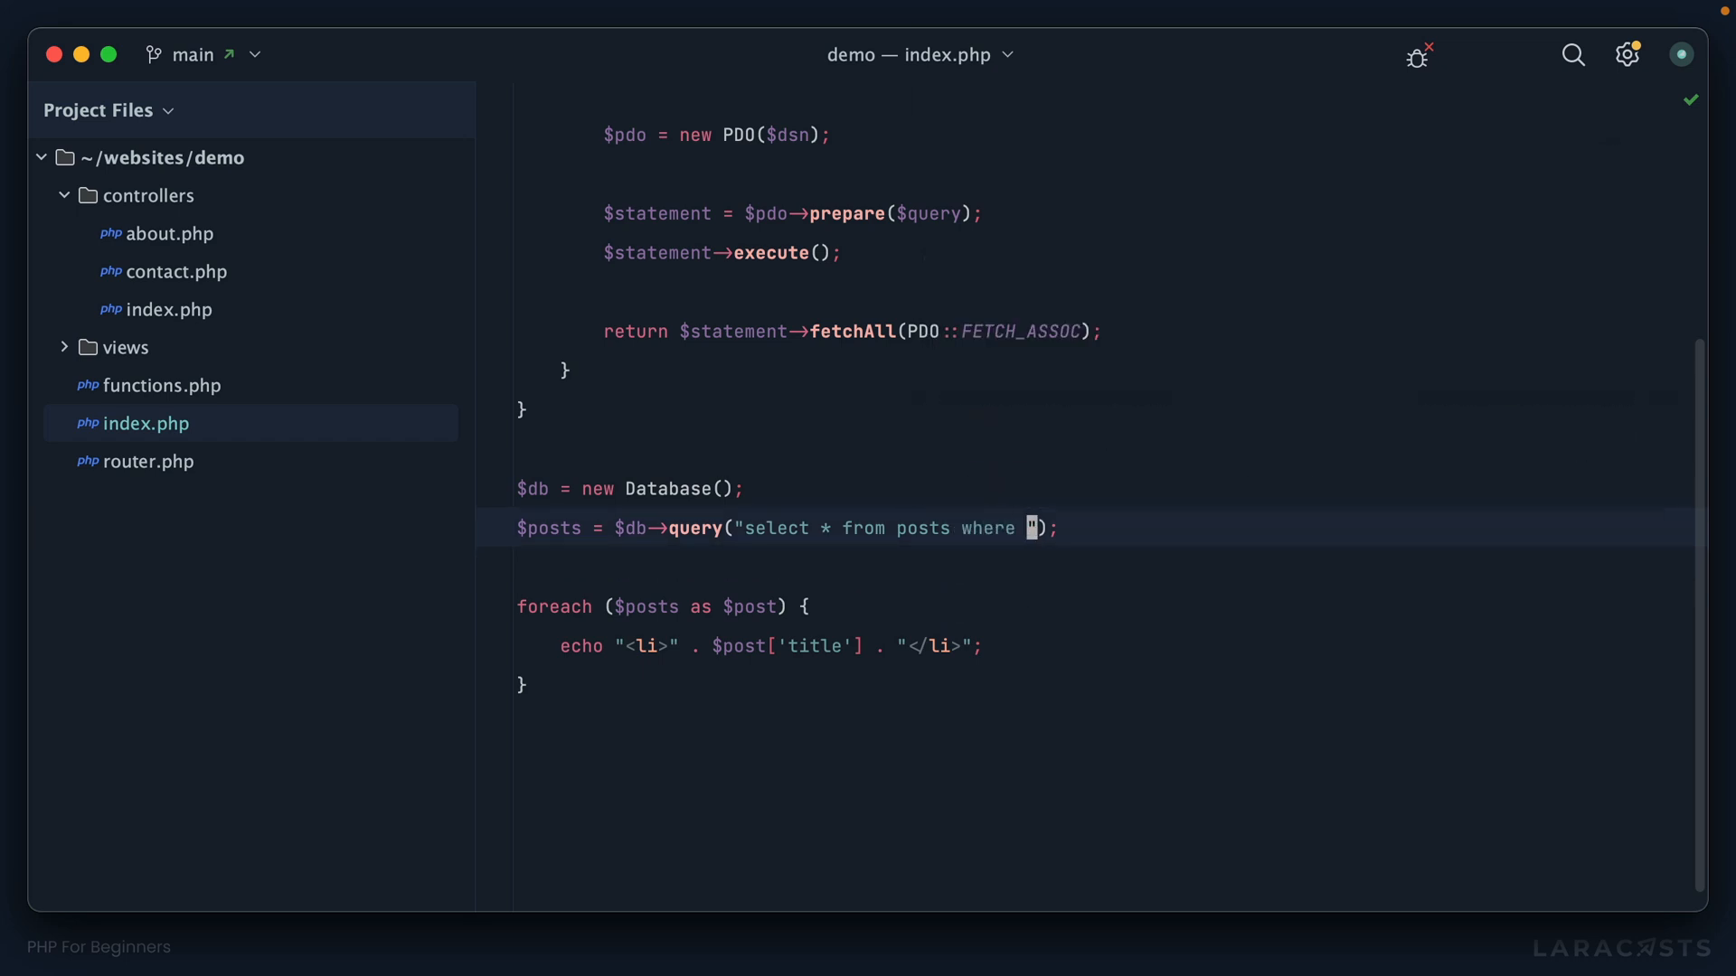
Complete the SQL string as "select * from posts where id > 1".
text(id > 1)
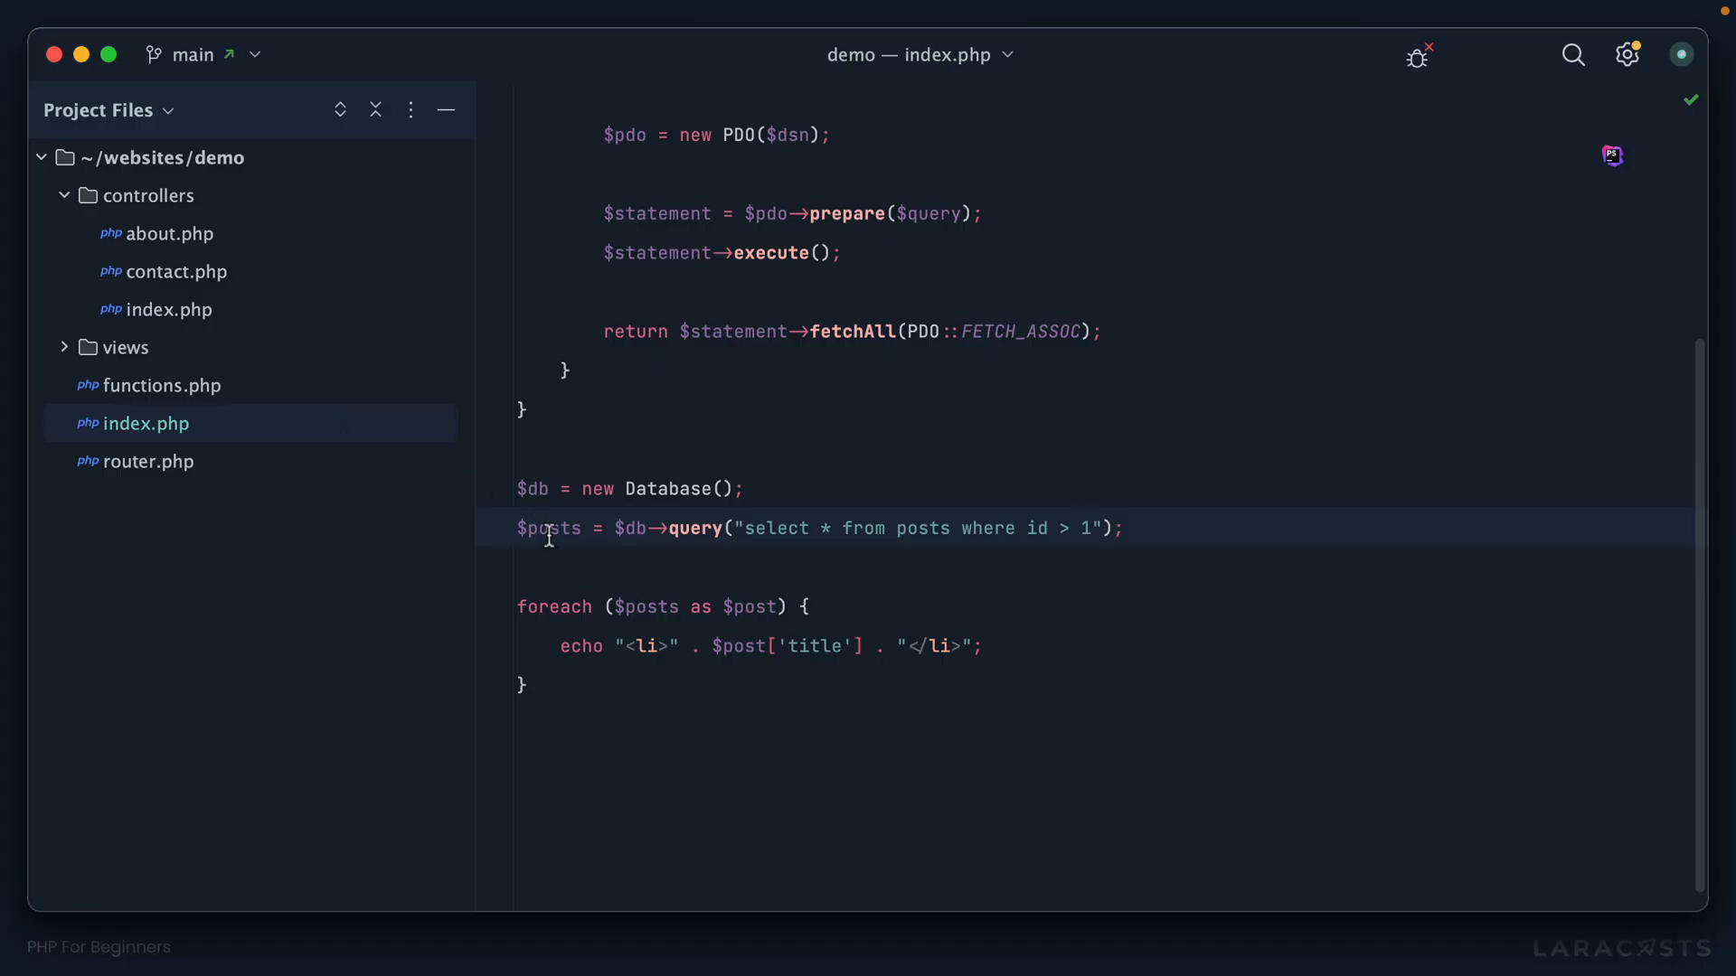
mouse_move(943, 585)
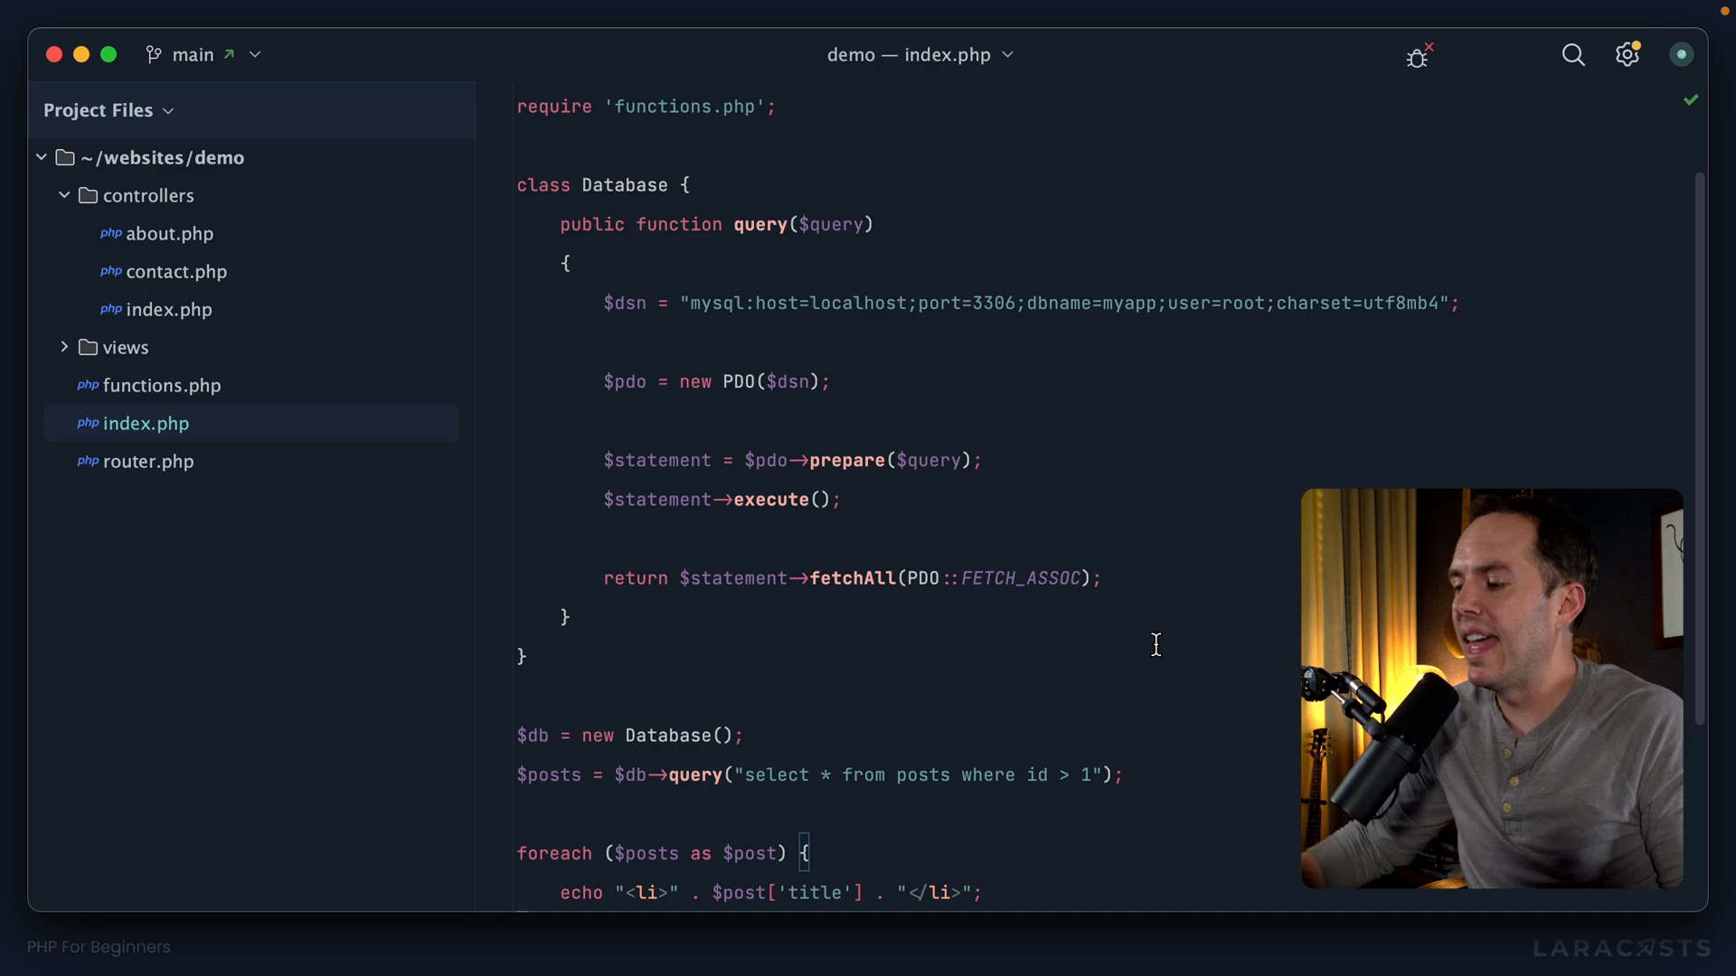
mouse_move(698, 783)
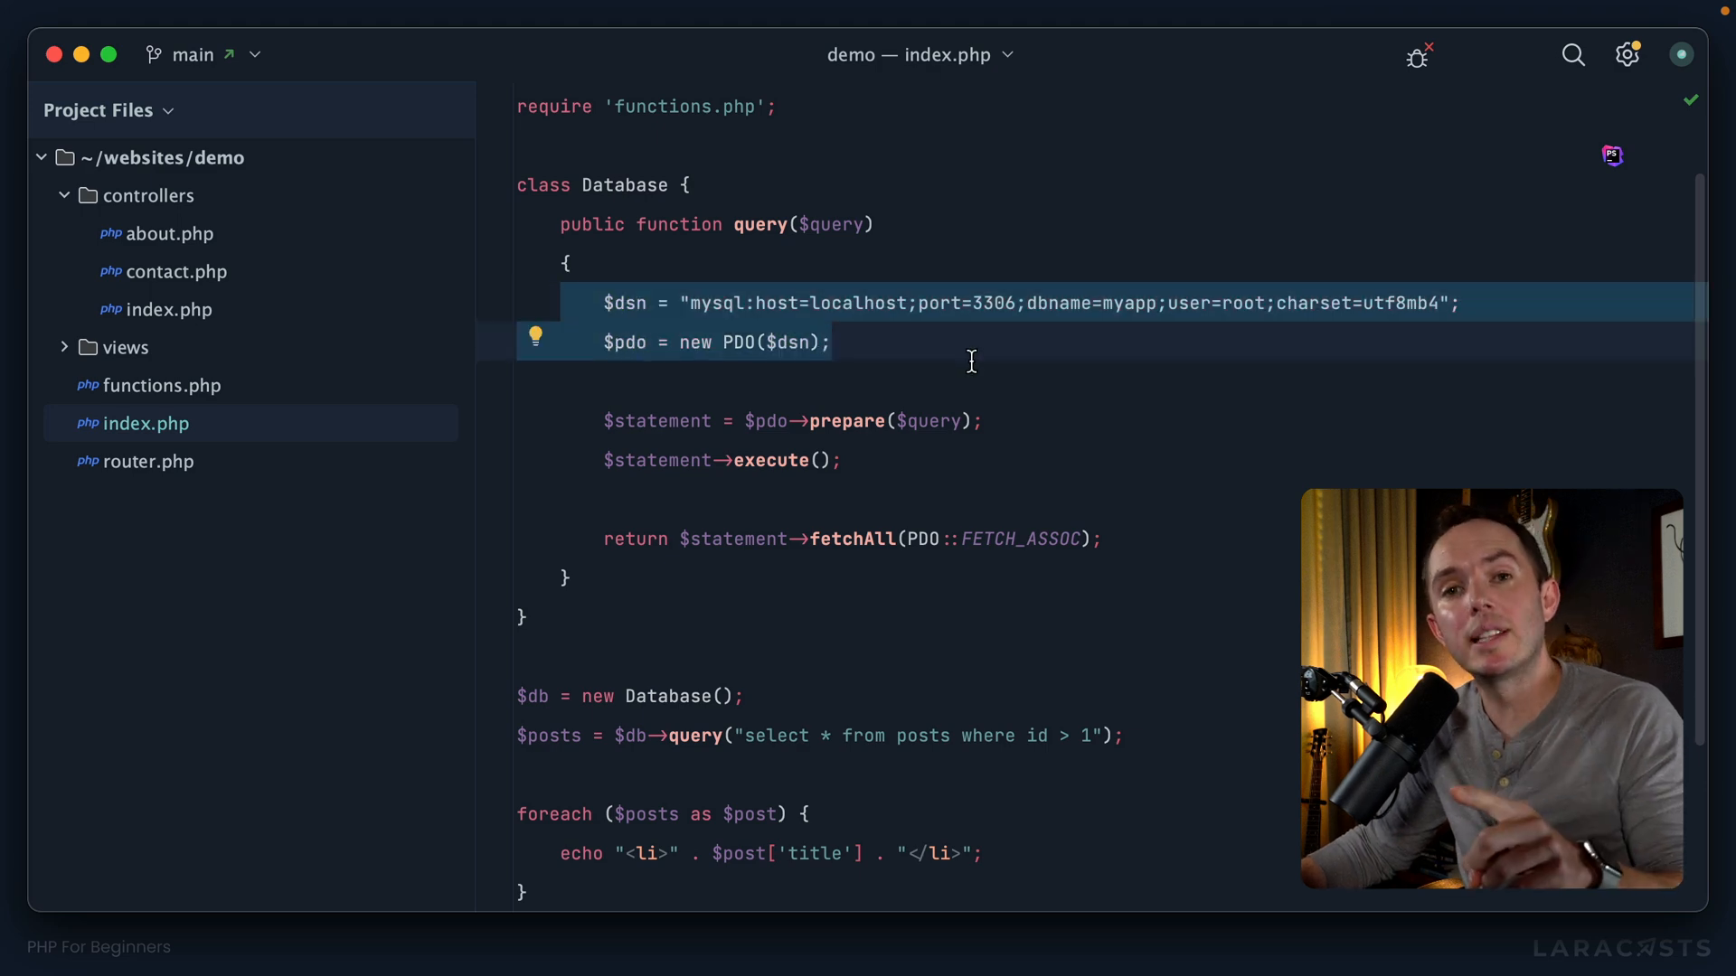
mouse_move(1036, 385)
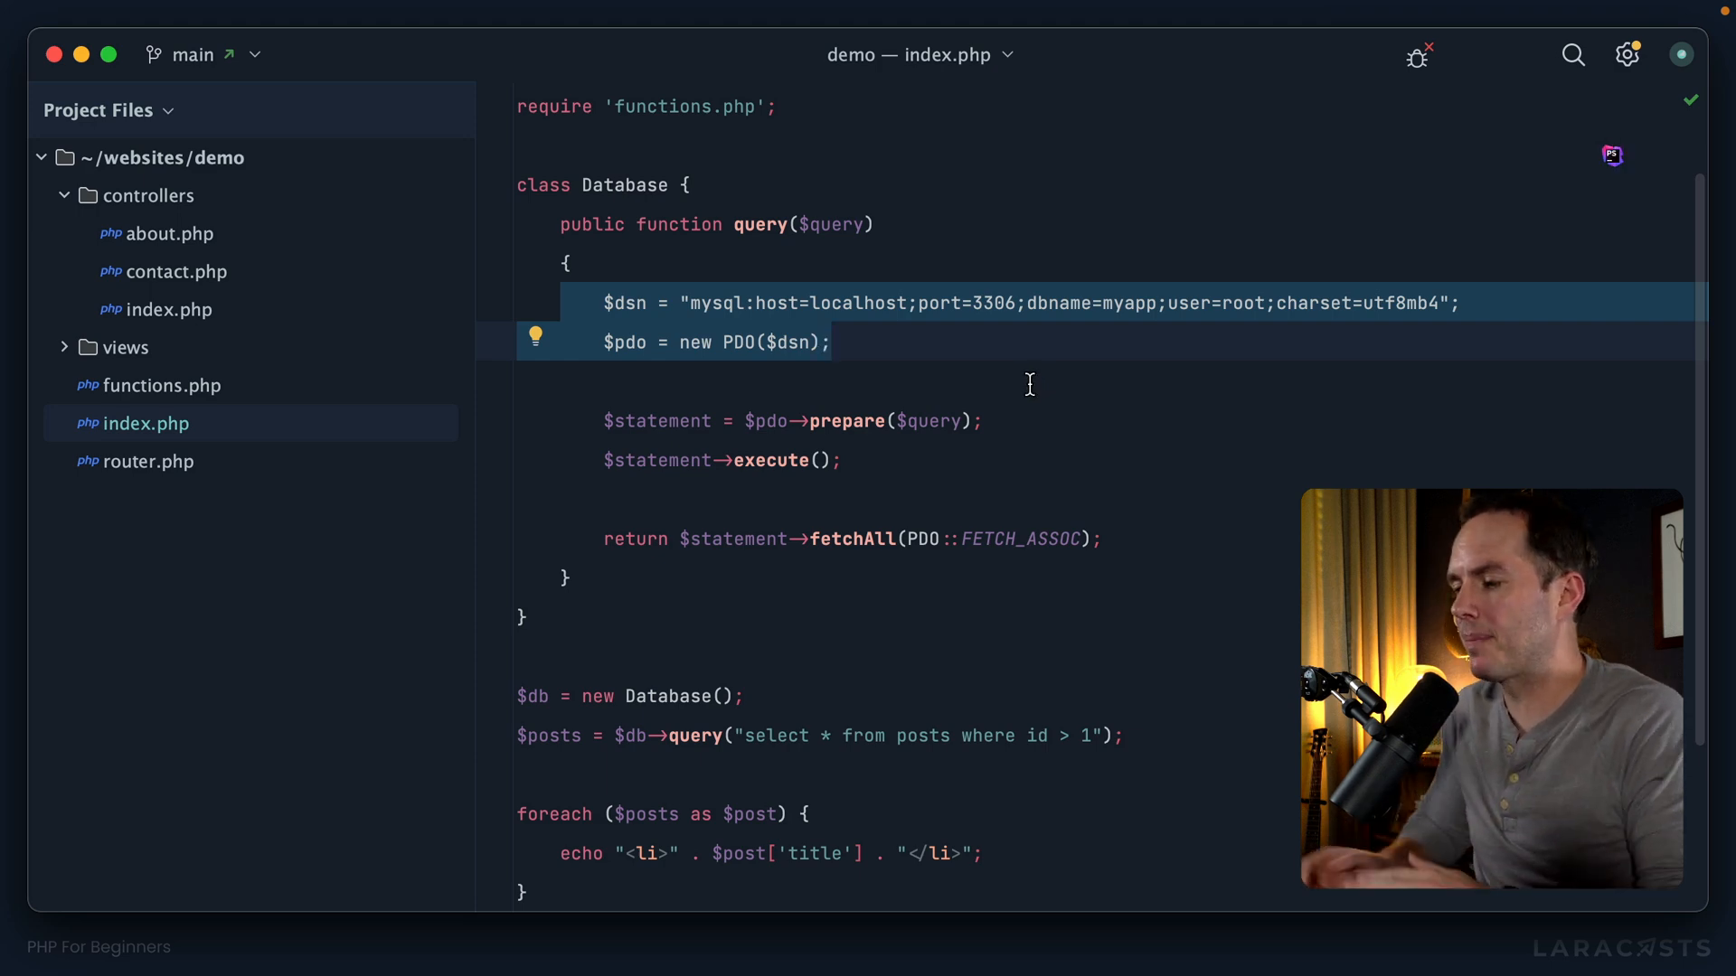
mouse_move(824, 609)
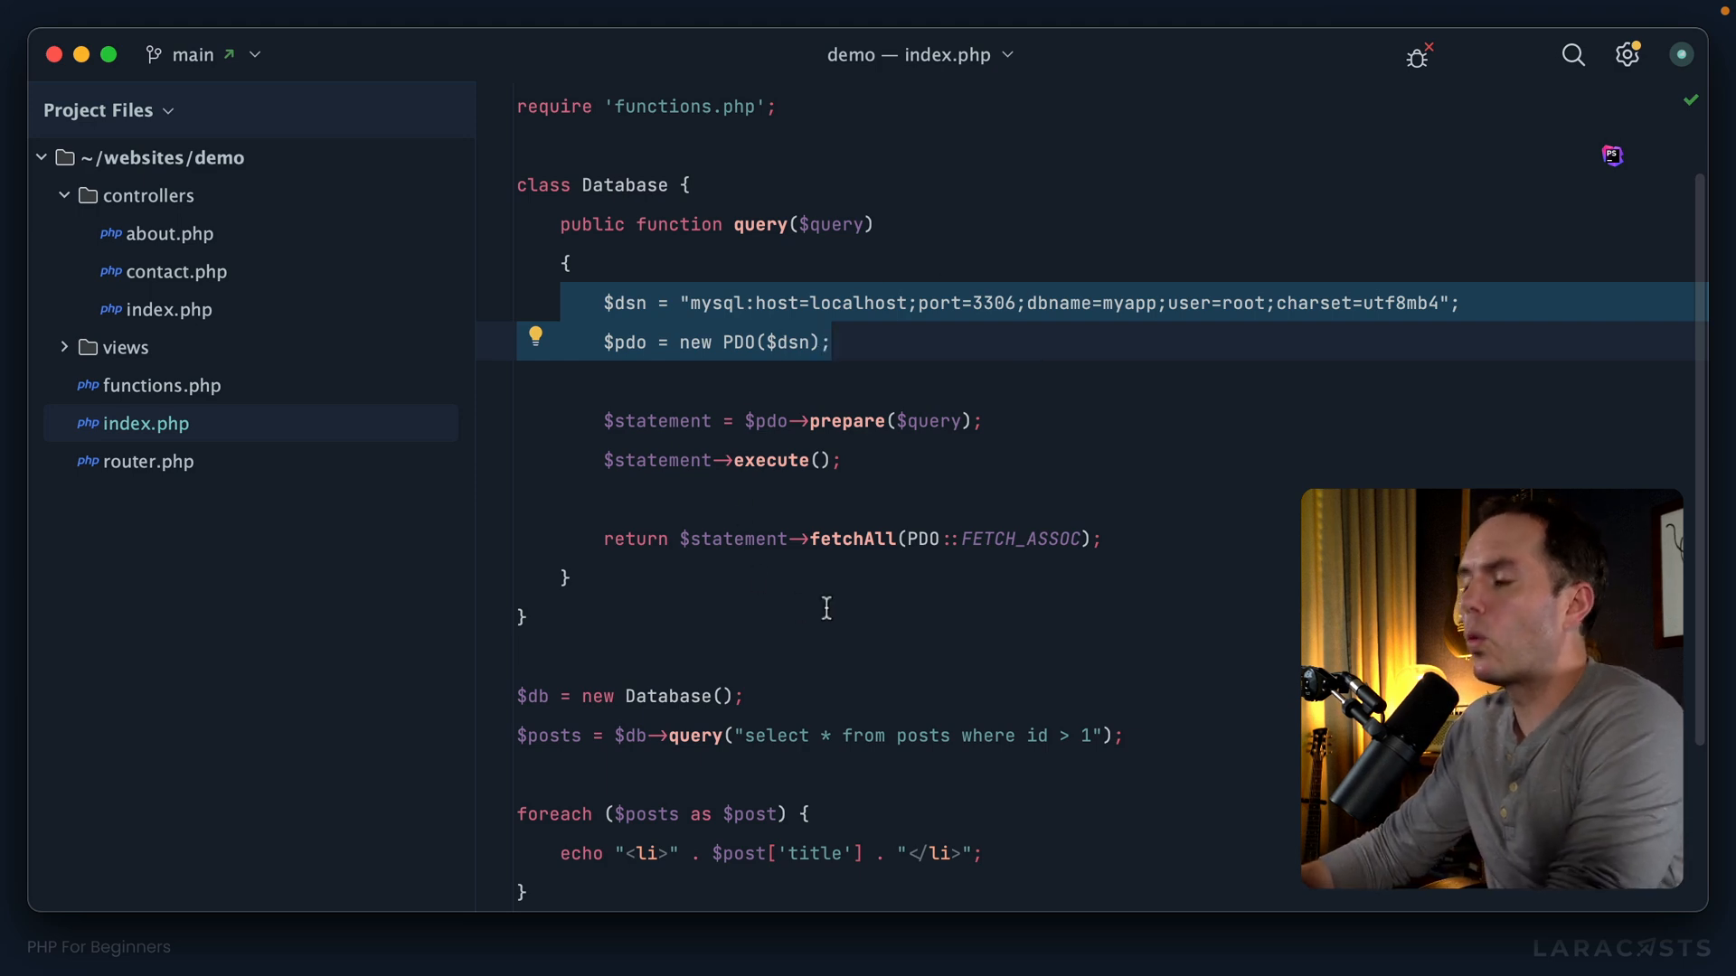
mouse_move(805, 667)
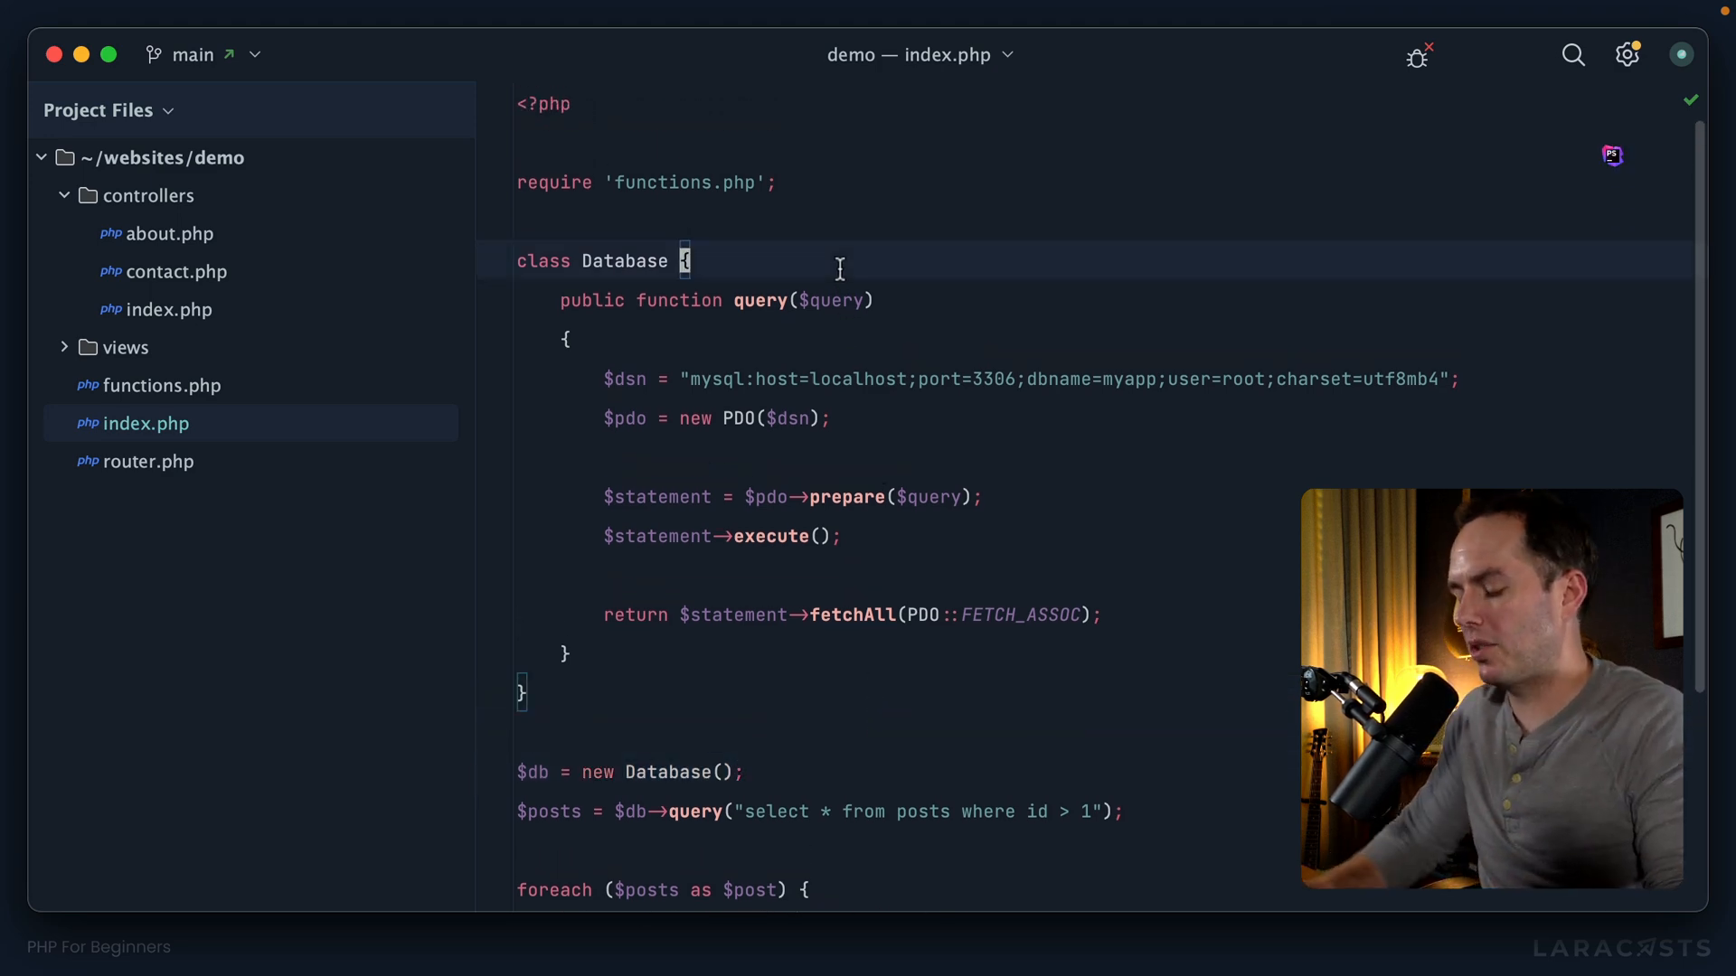
Add __construct() with dd('hi there') and reload localhost:8888 to see it.
text(public function)
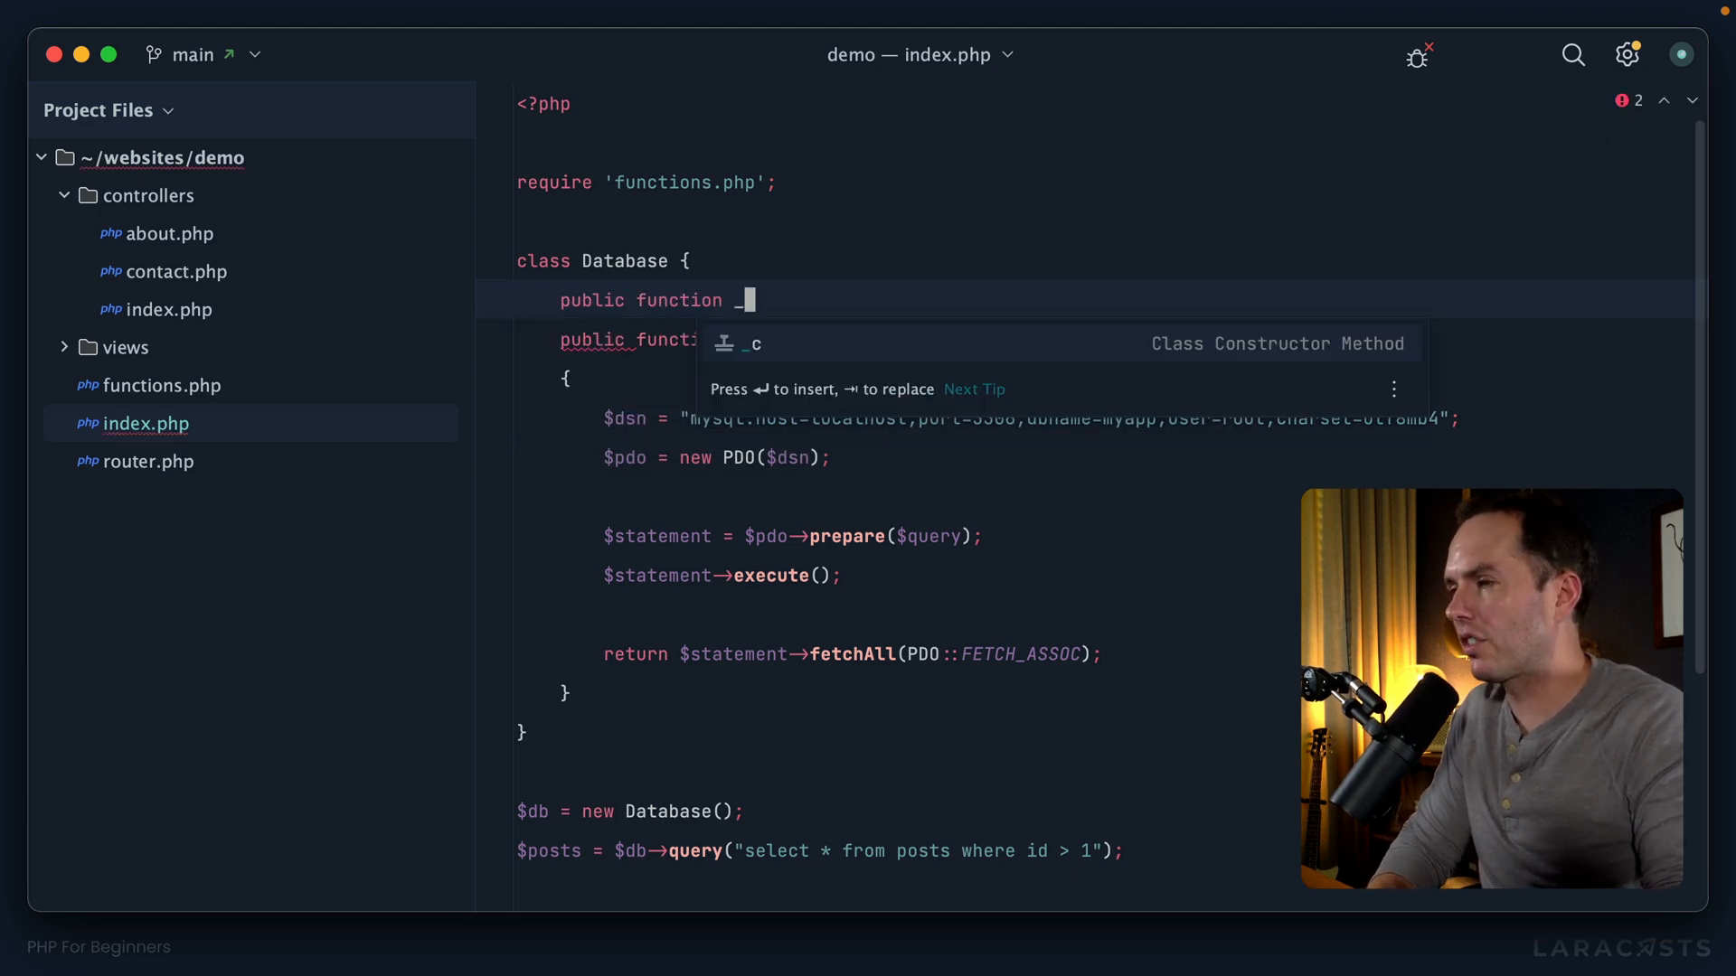
text(_constr)
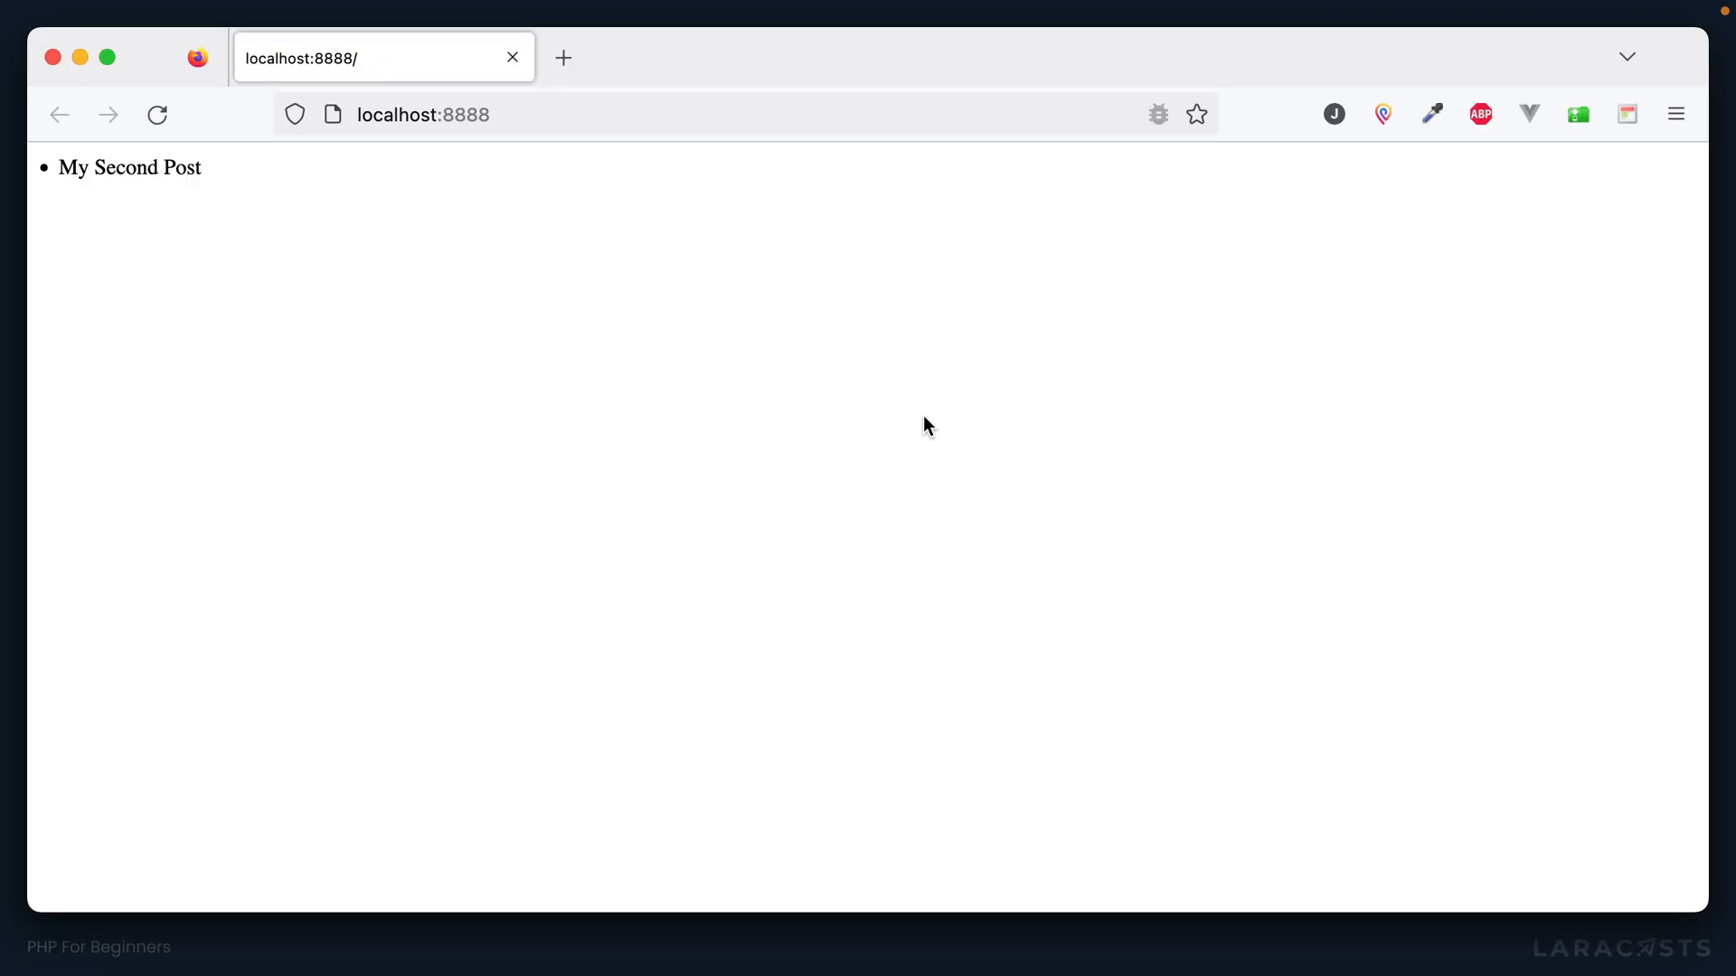
click(157, 114)
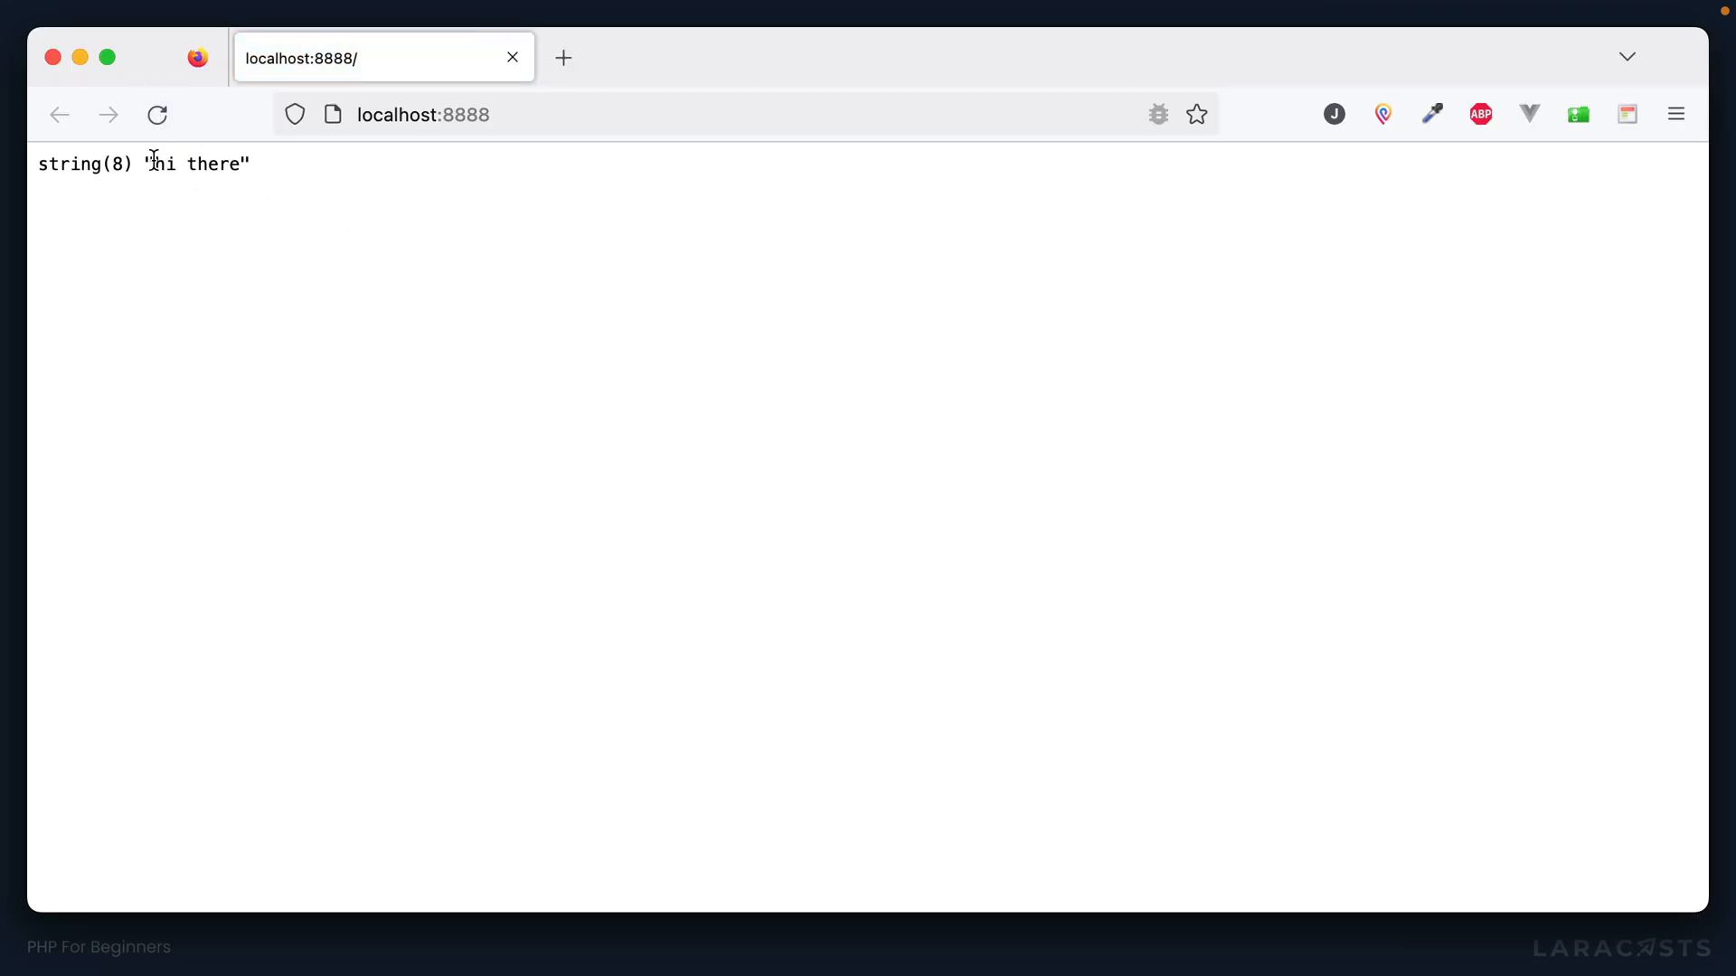
double_click(161, 163)
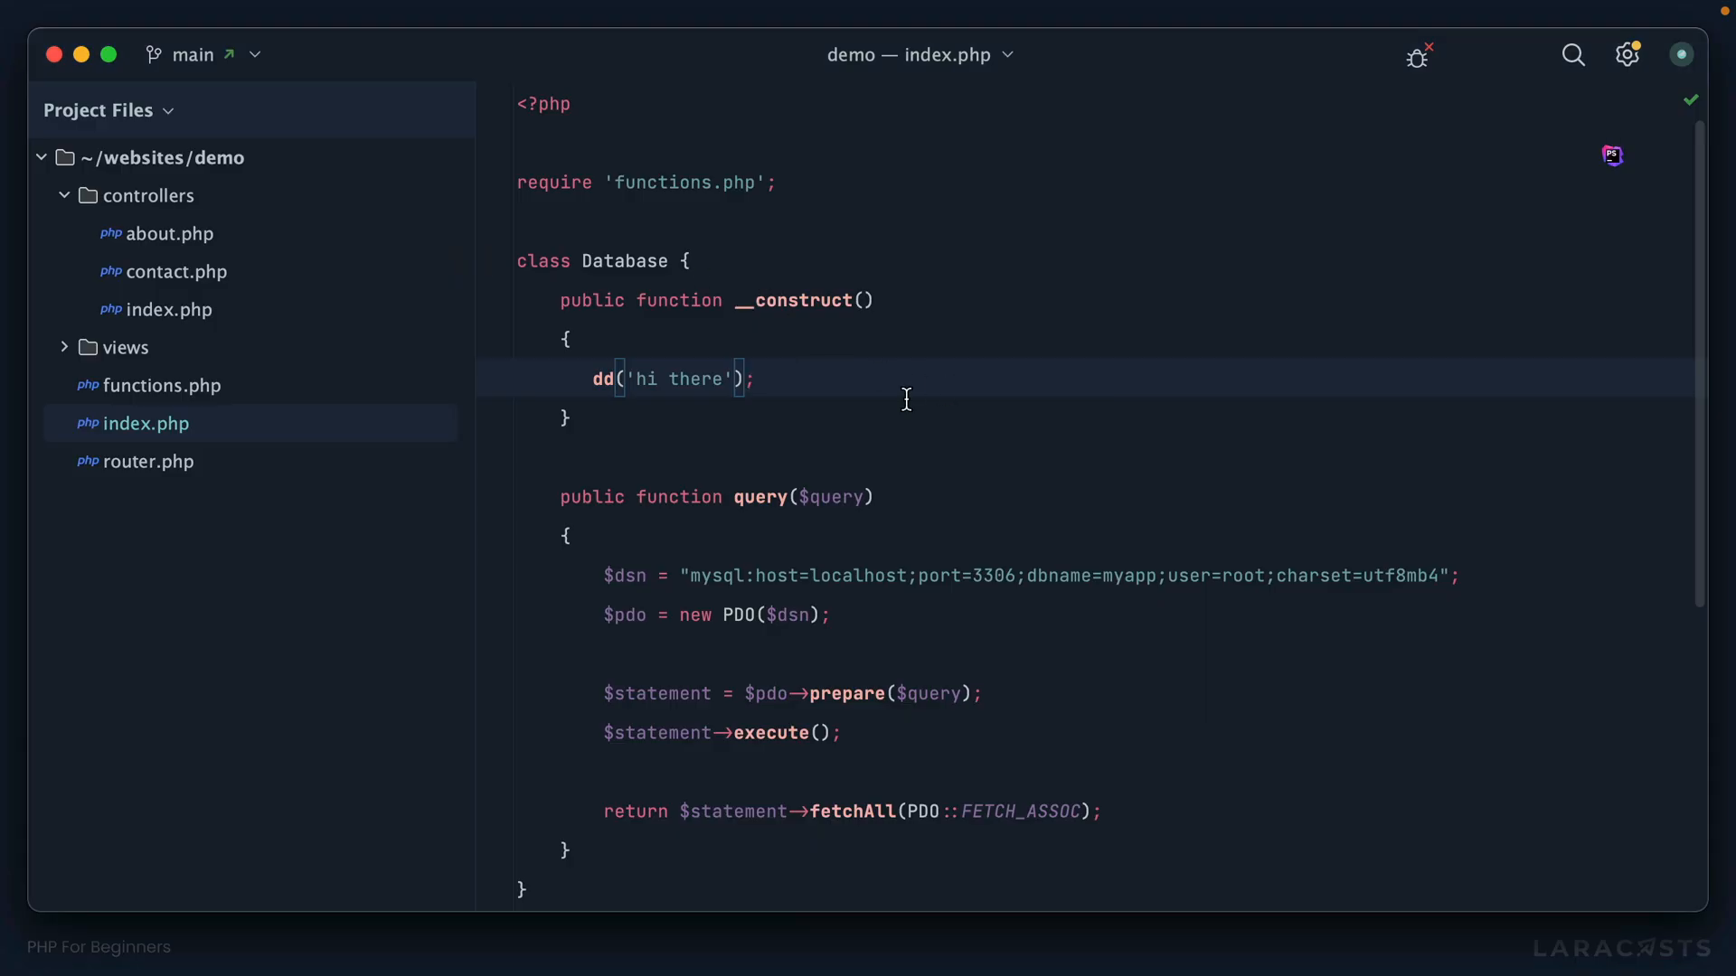
mouse_move(922, 406)
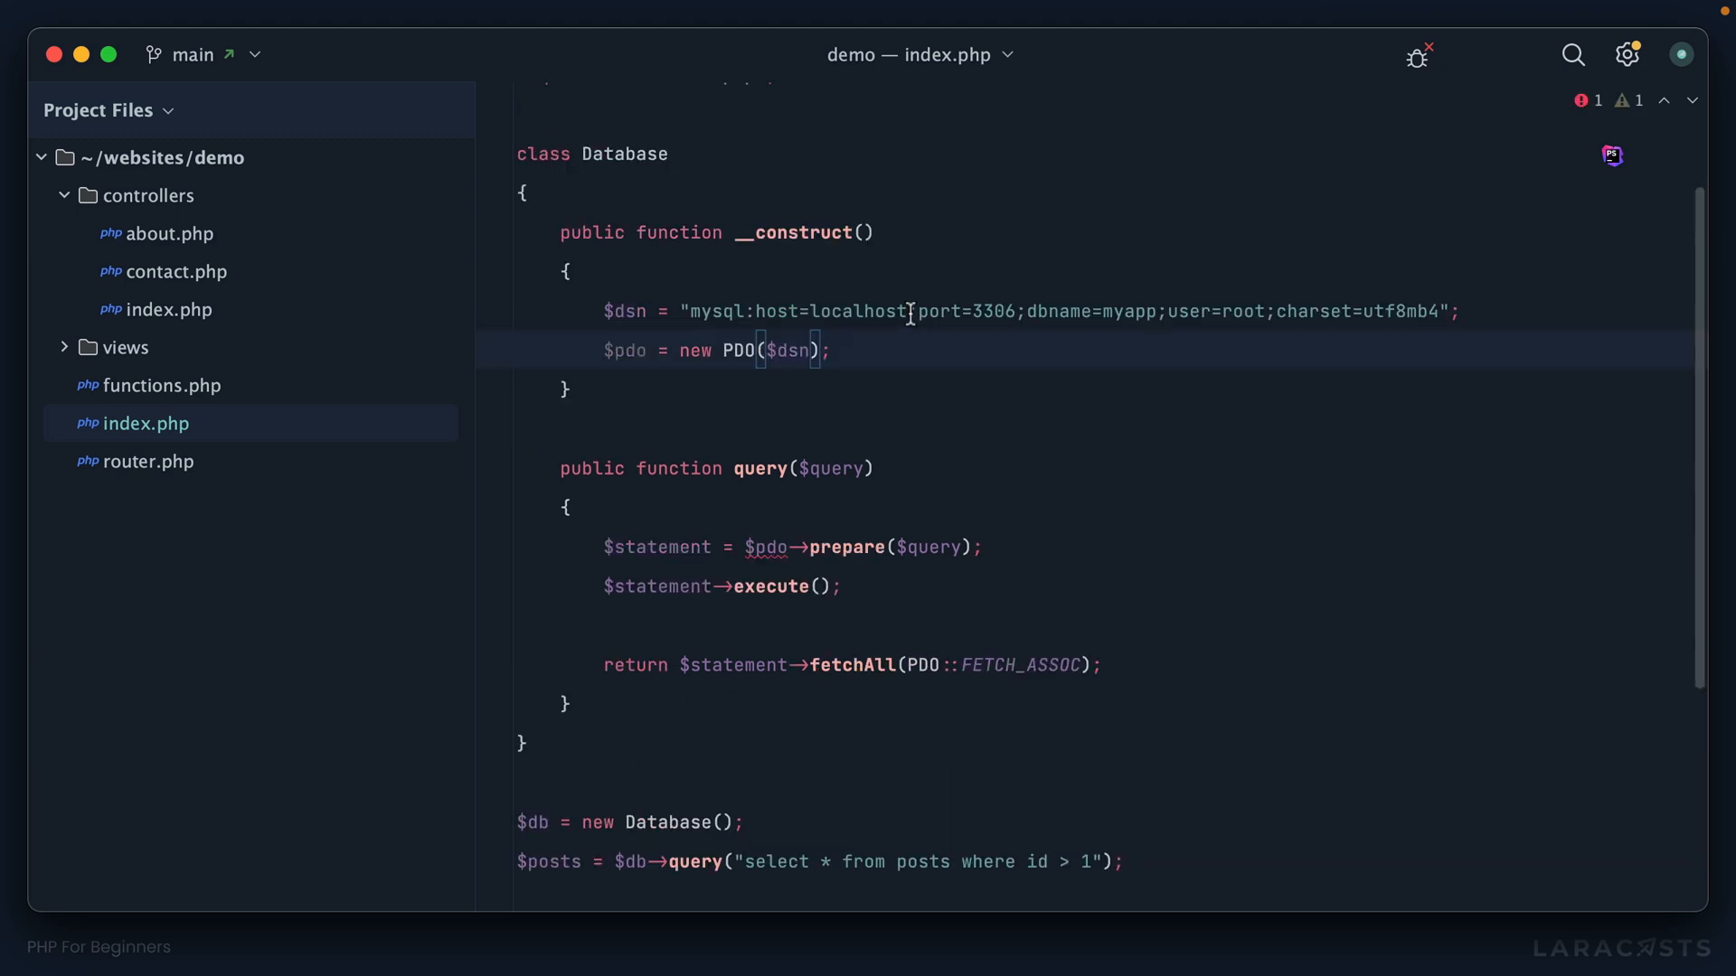
Move the $dsn and $pdo lines from query() into __construct(), replacing dd().
scroll(down, 3)
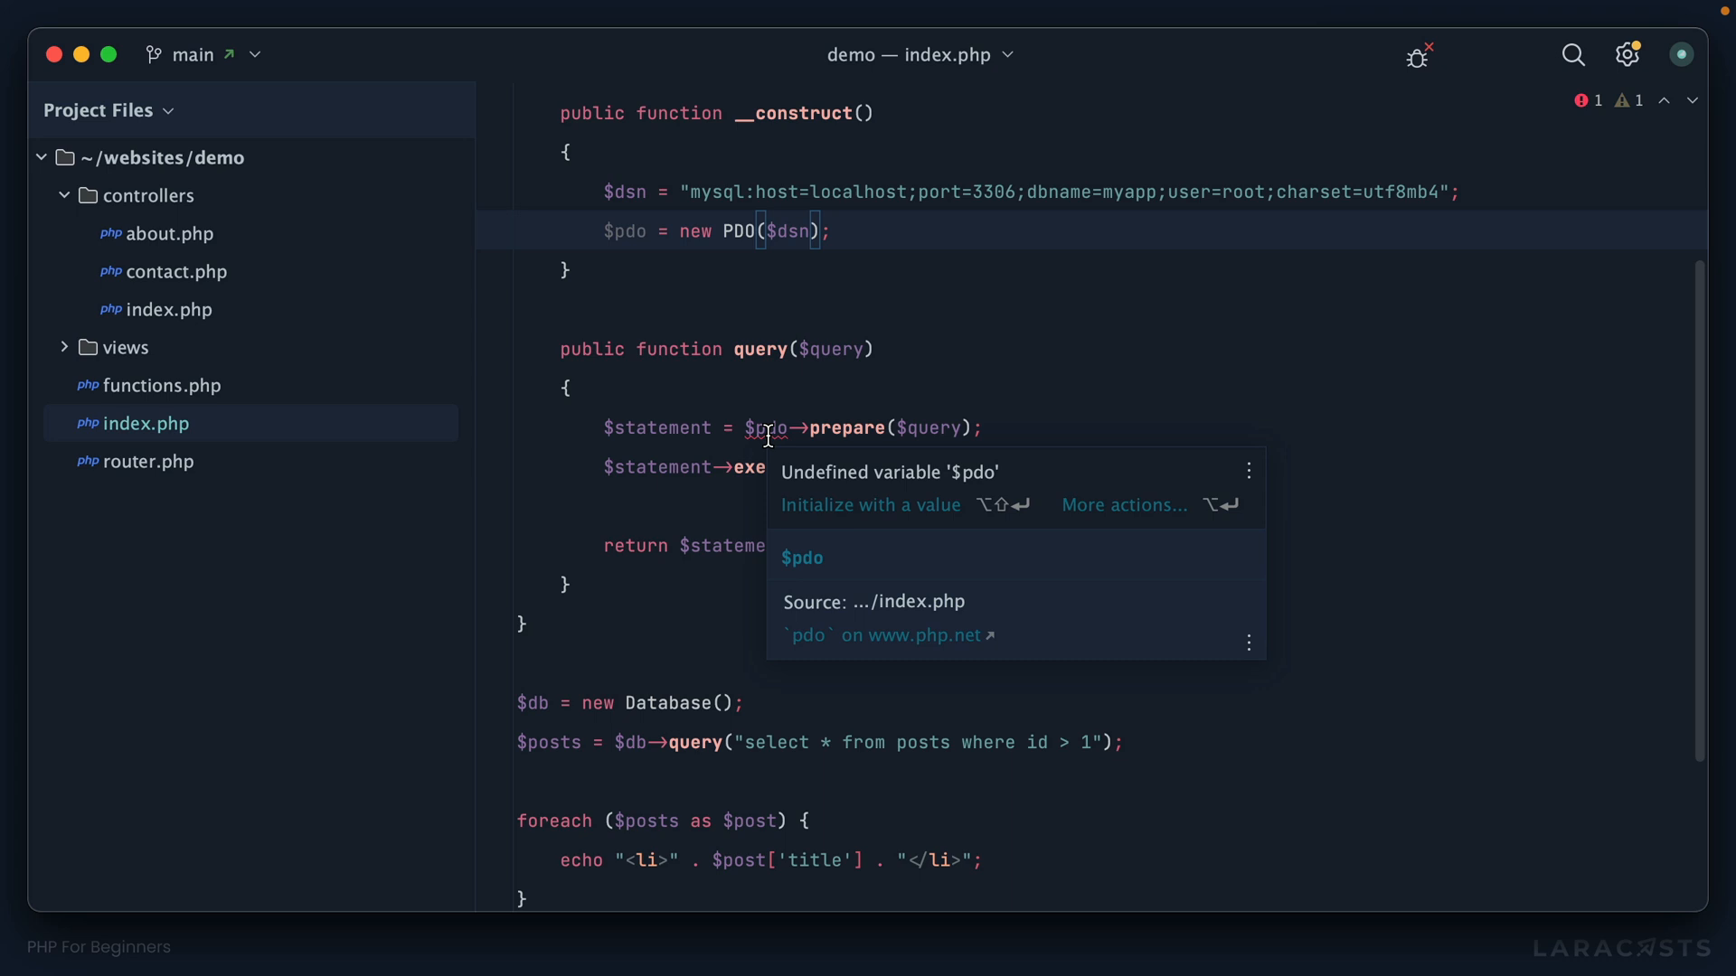
scroll(up, 3)
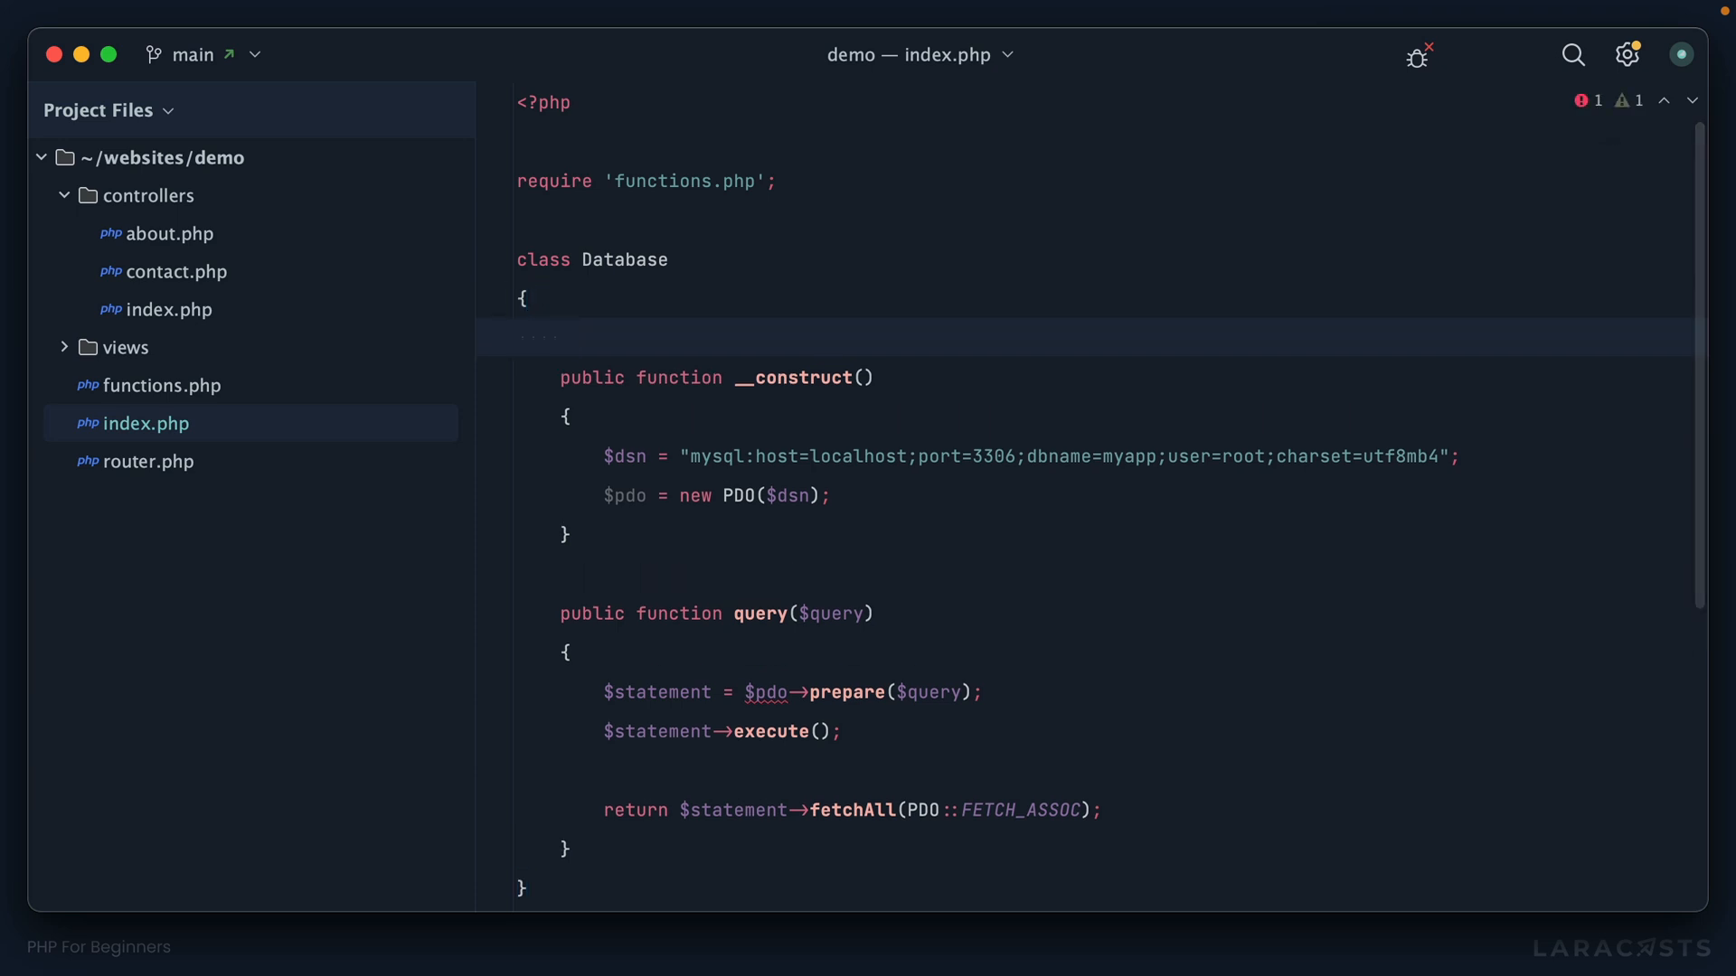
text(public)
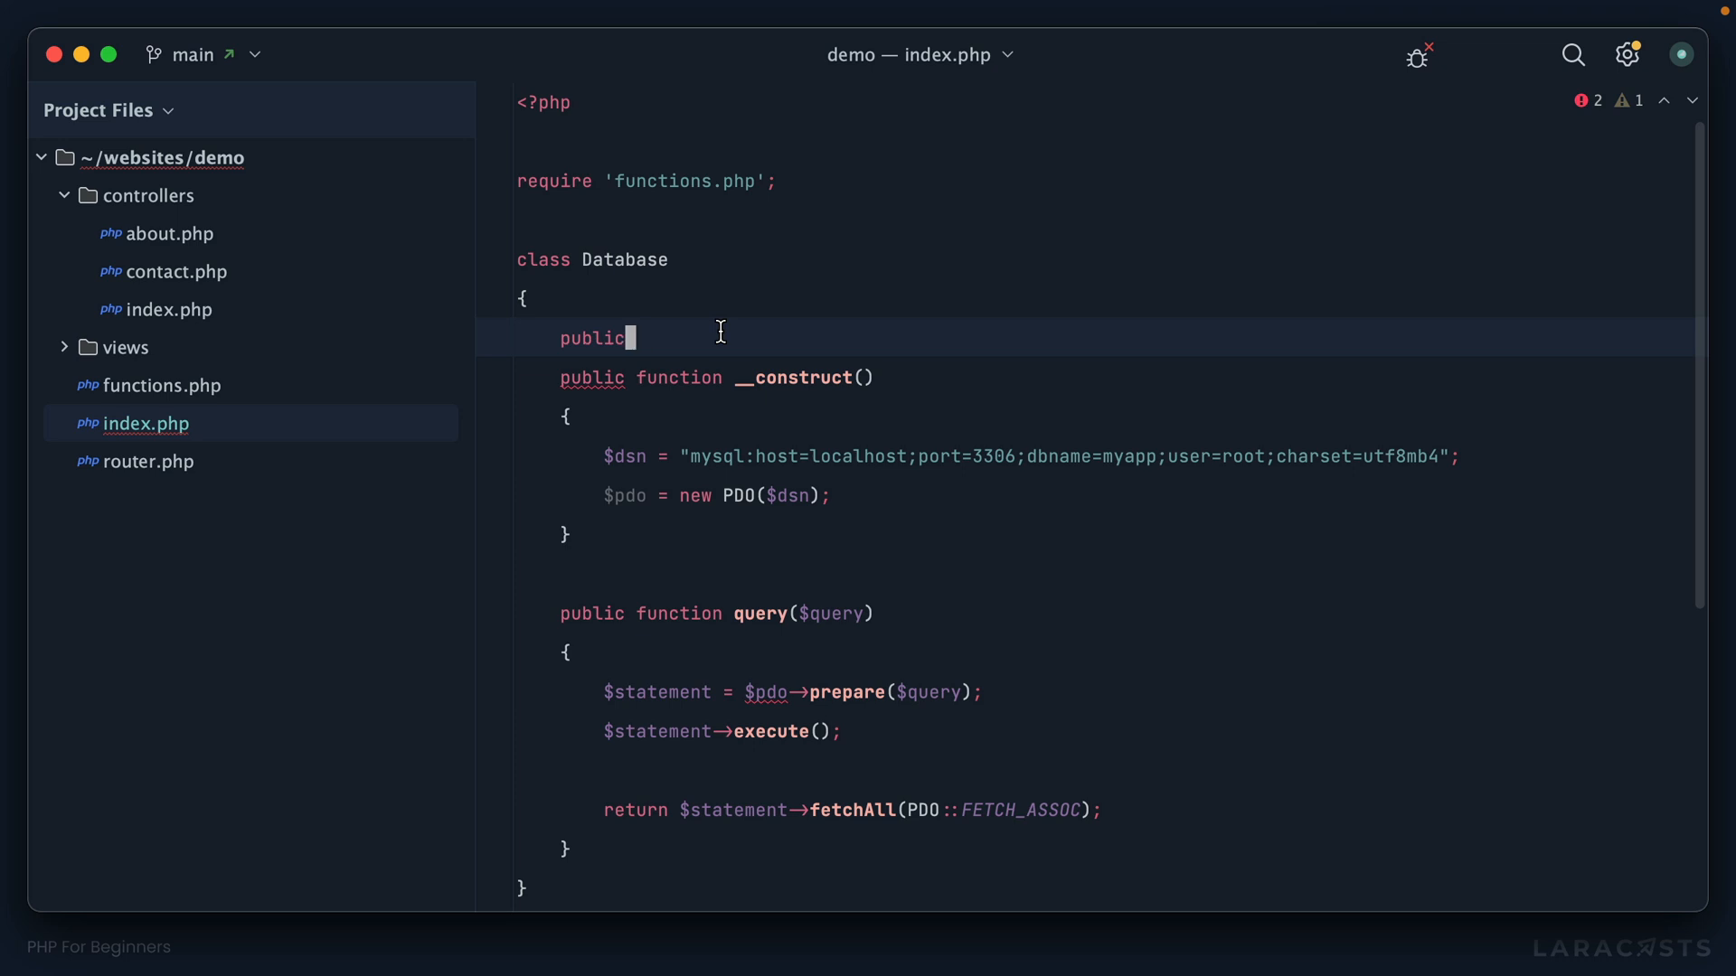
Type public $connection; on the line after the Database class's opening brace.
text($connec)
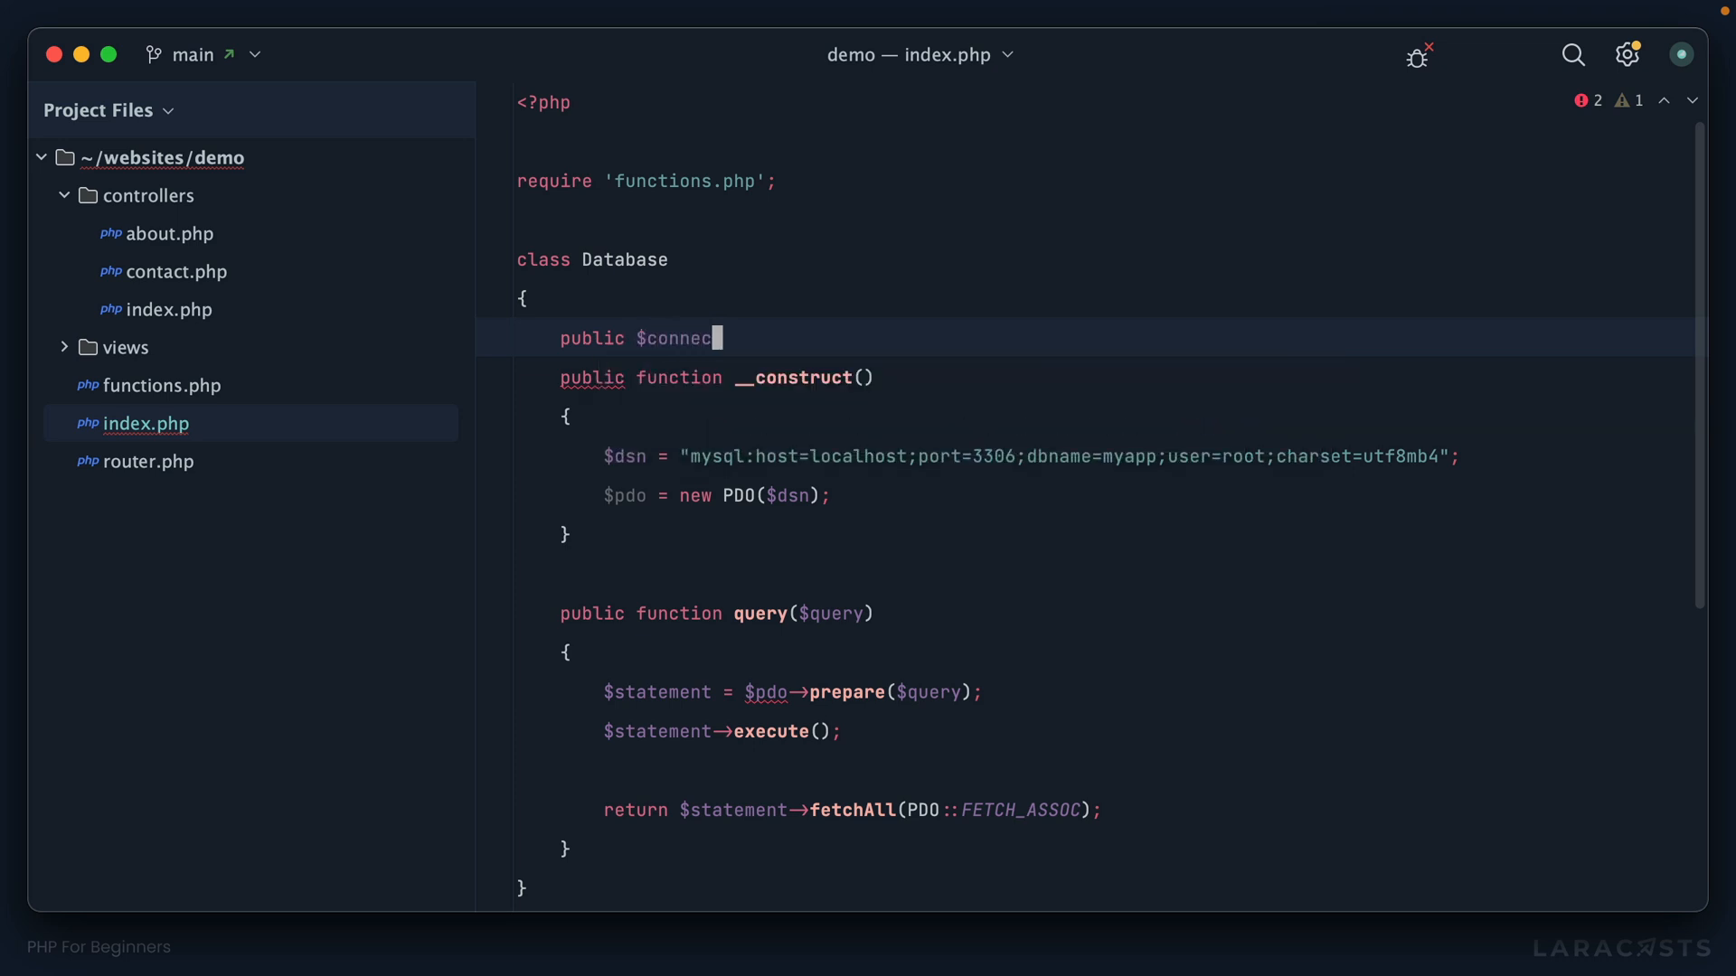
text(tion;)
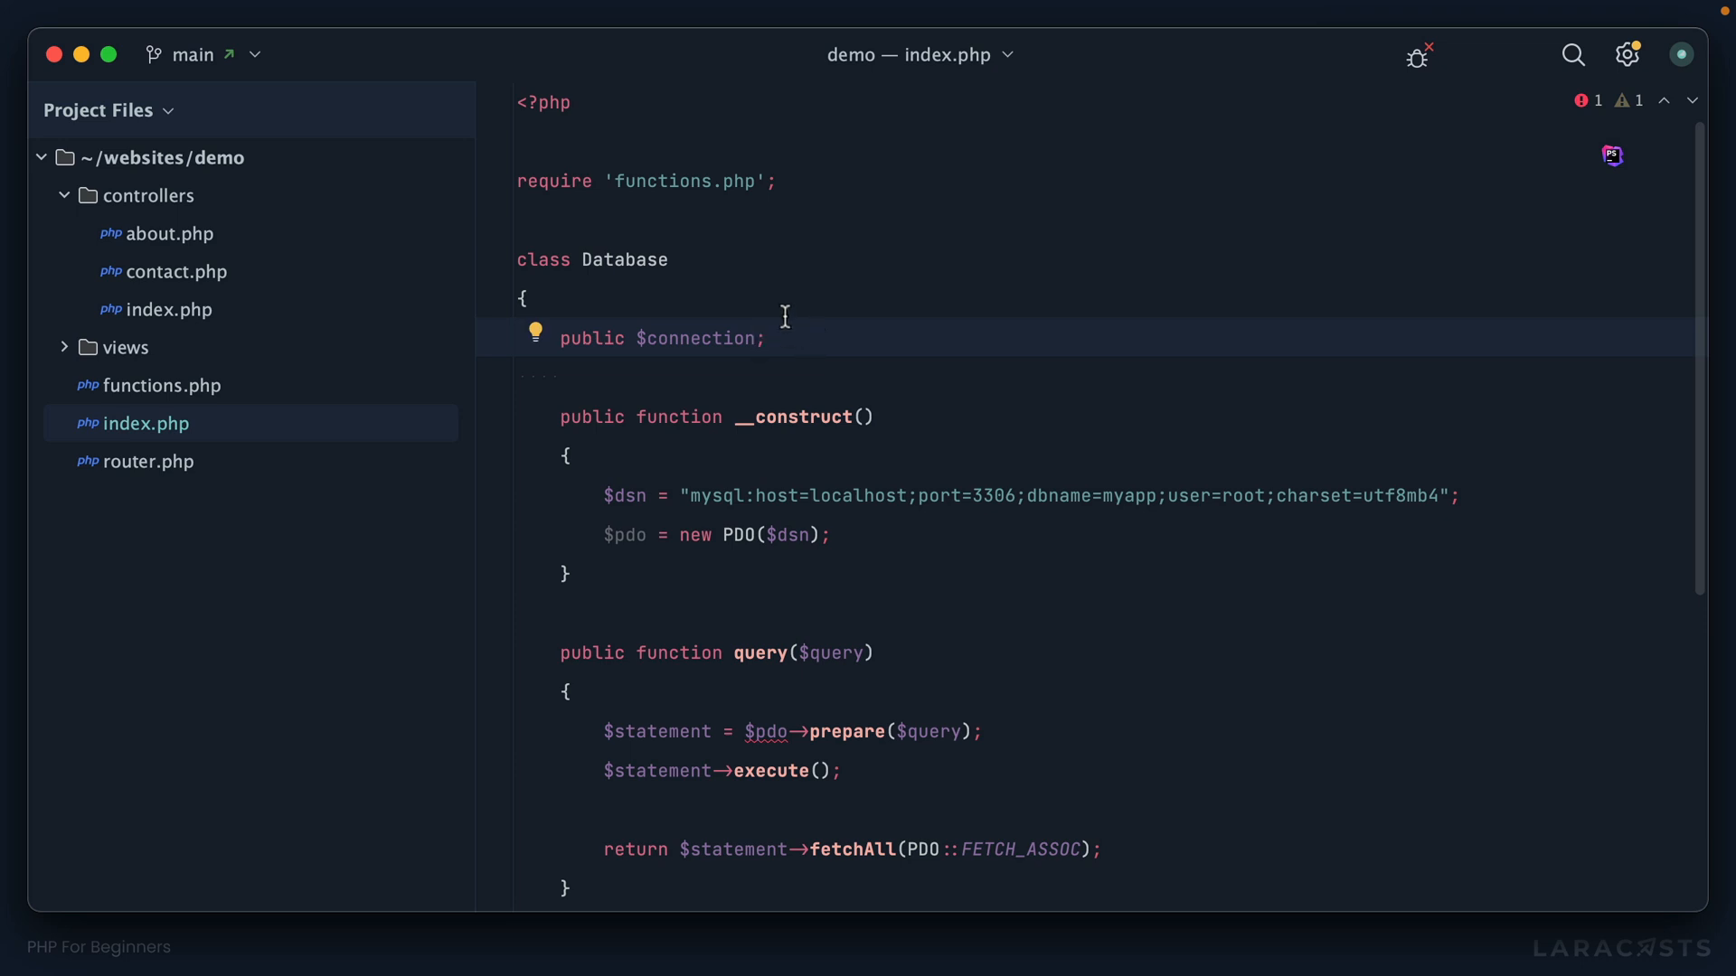
mouse_move(920, 373)
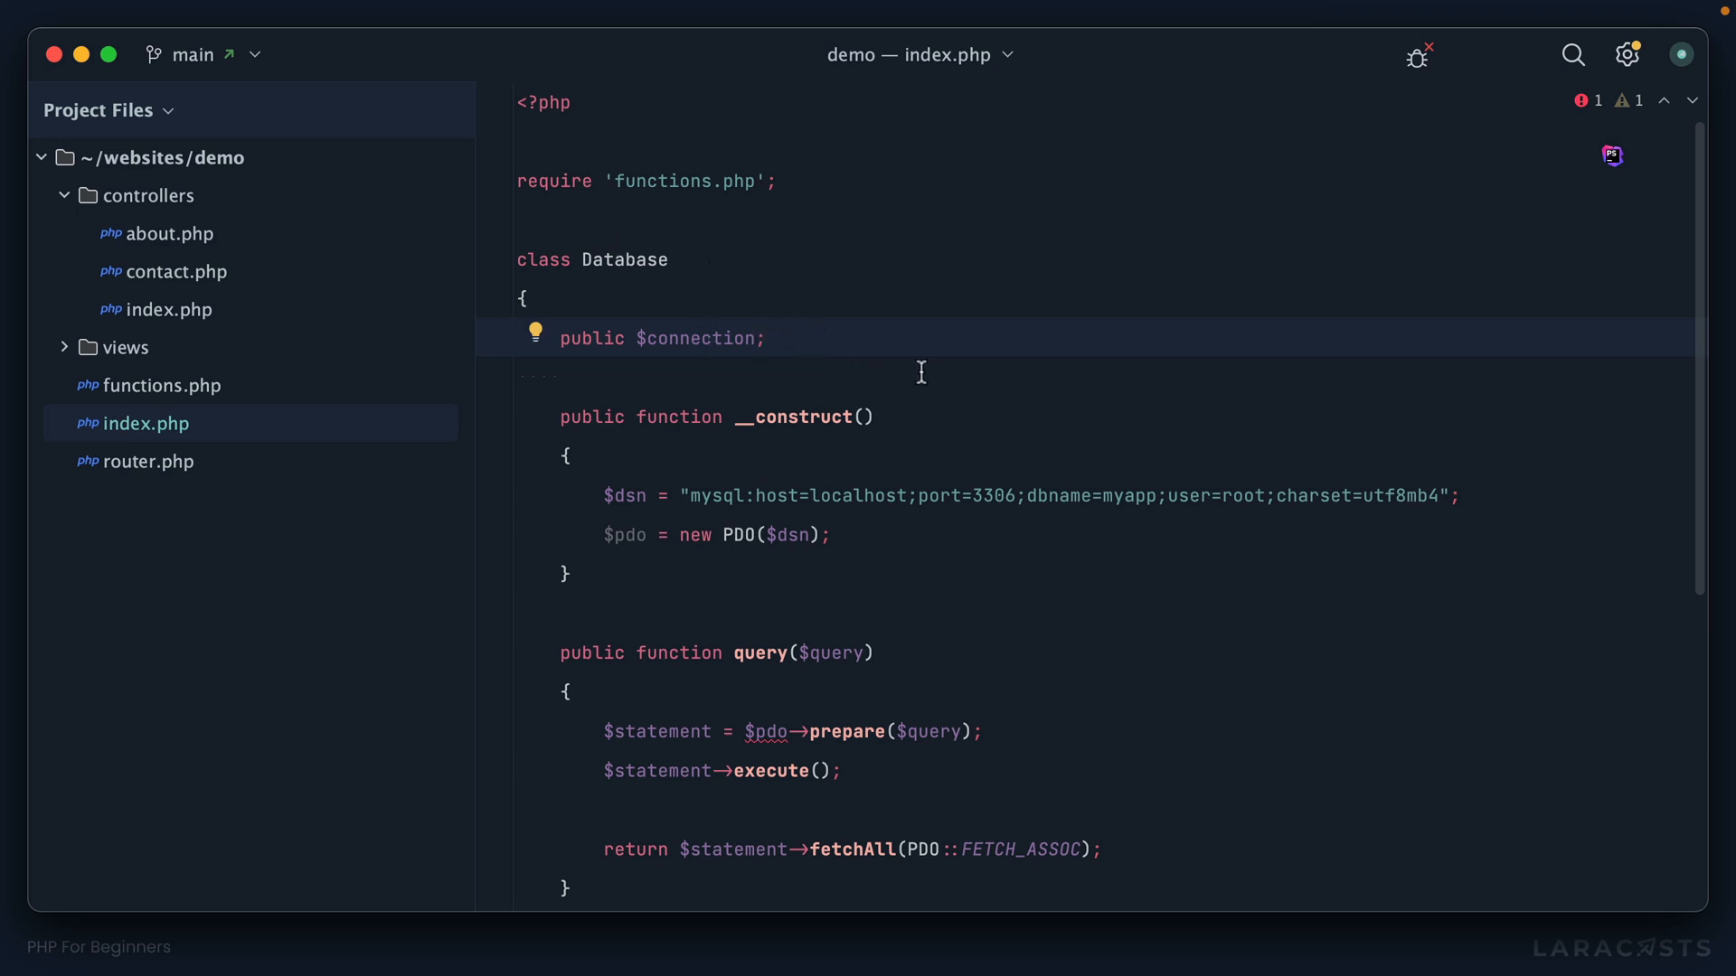
scroll(down, 3)
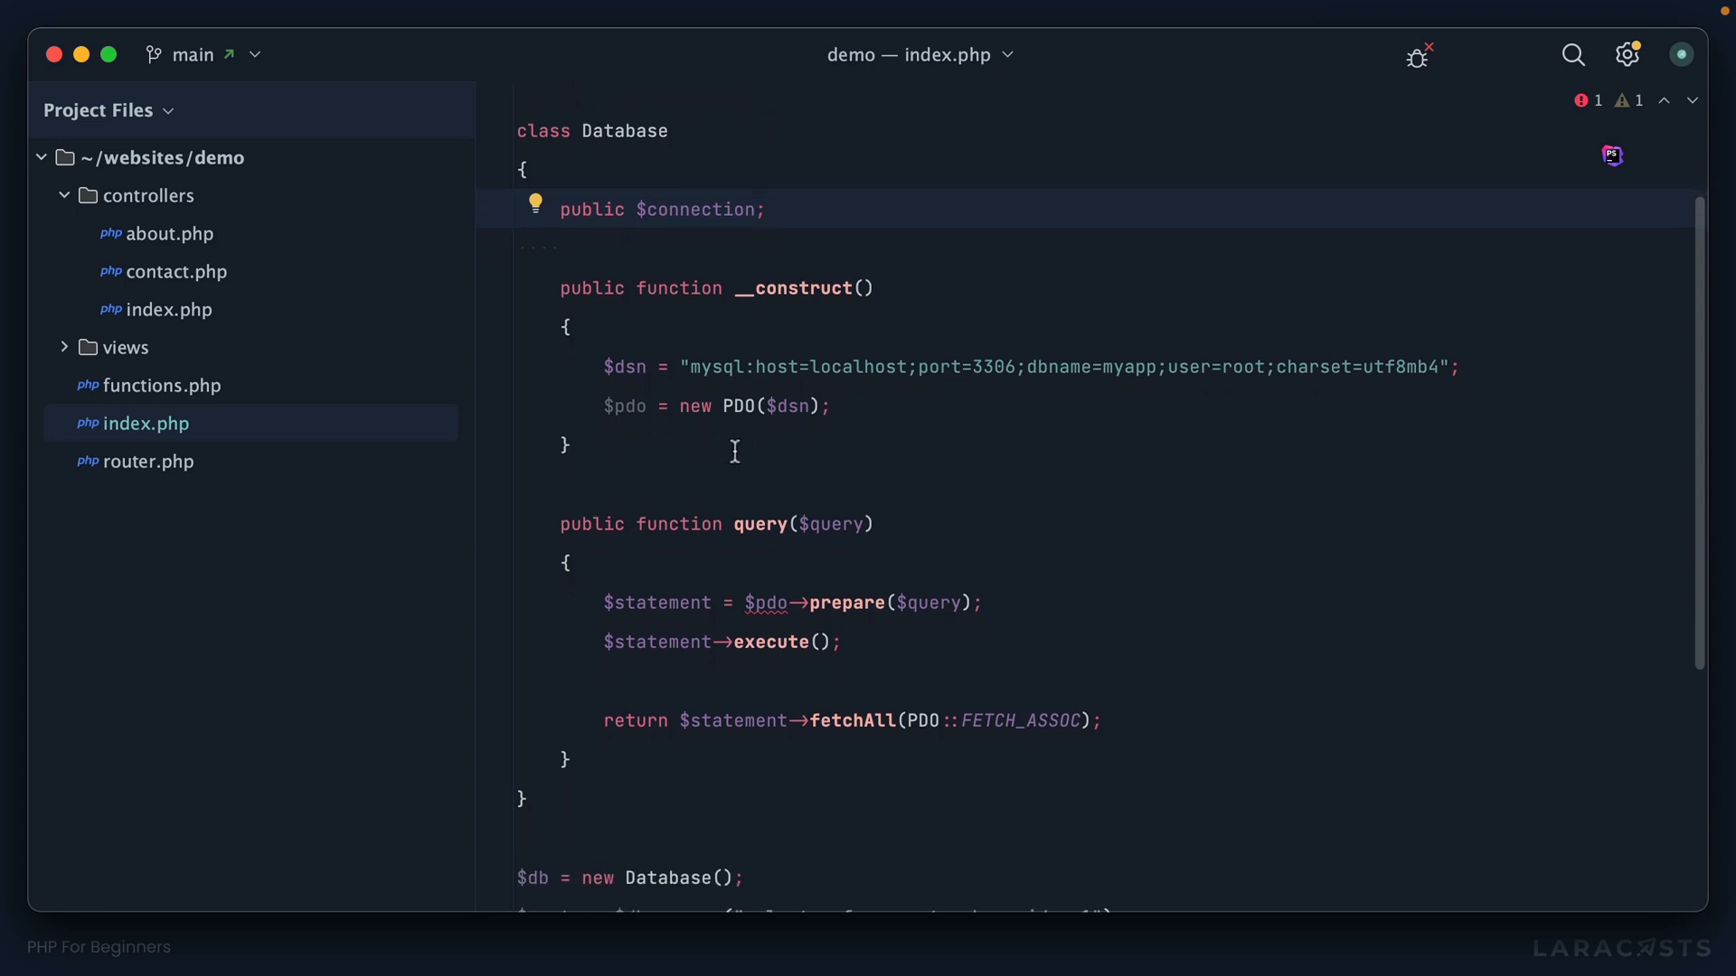
Replace $pdo in the constructor with $this->connection = new PDO.
double_click(623, 406)
text(this)
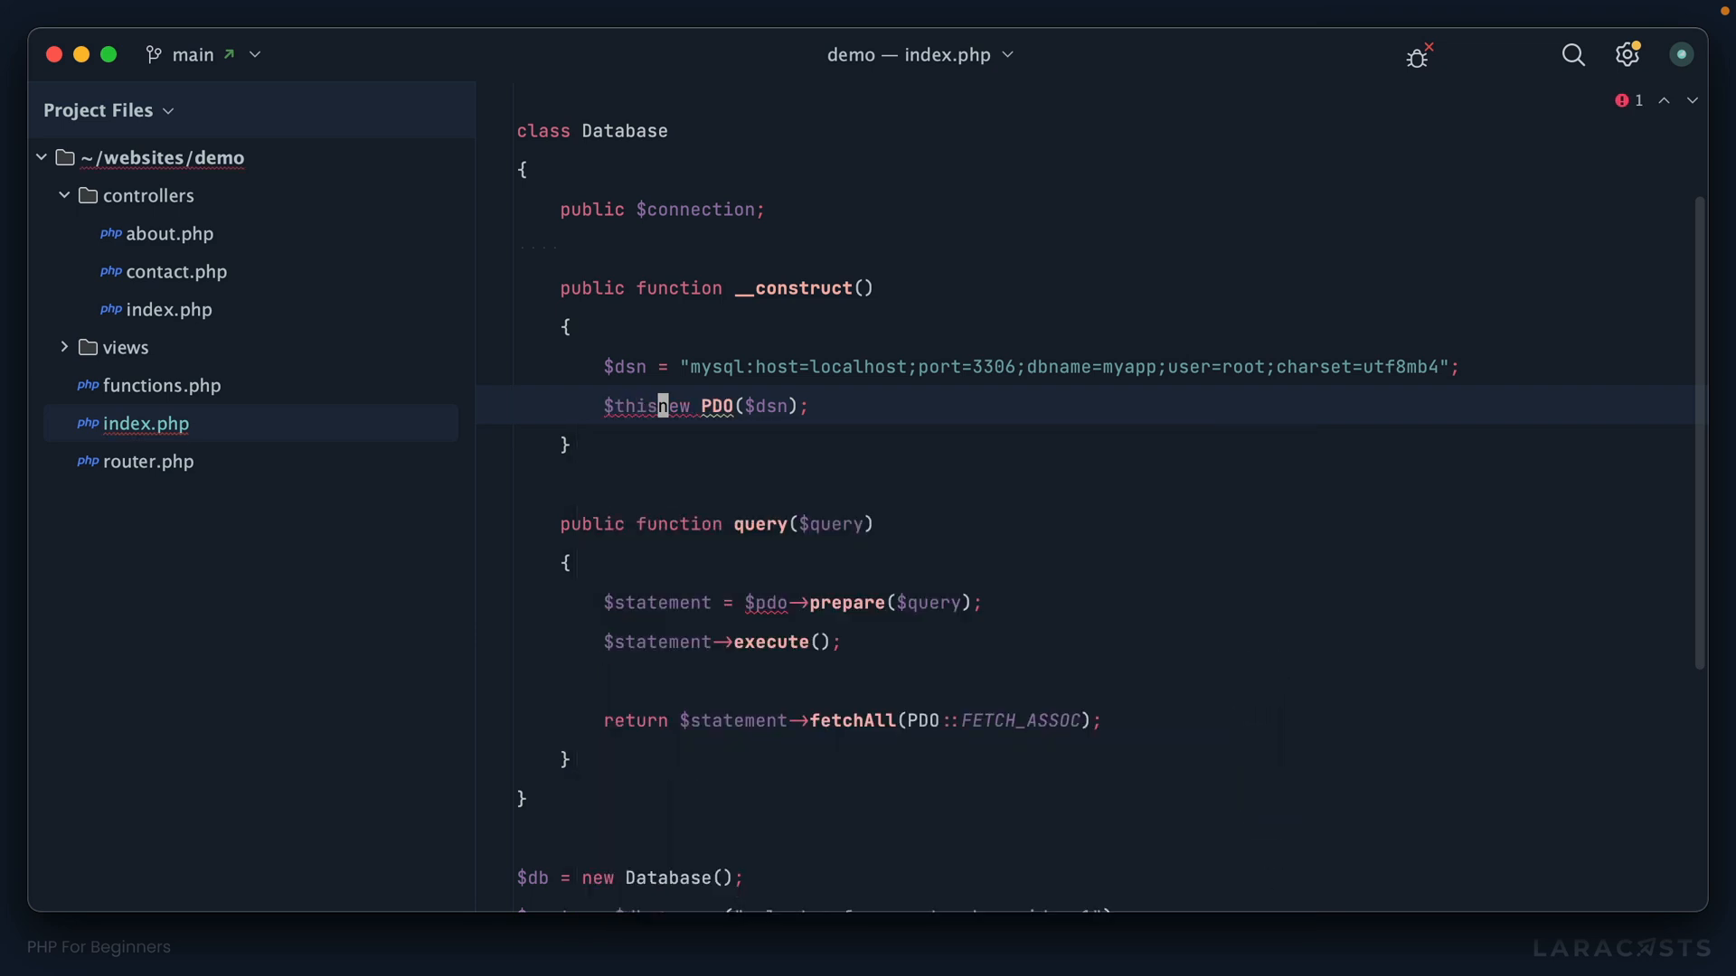
text(->)
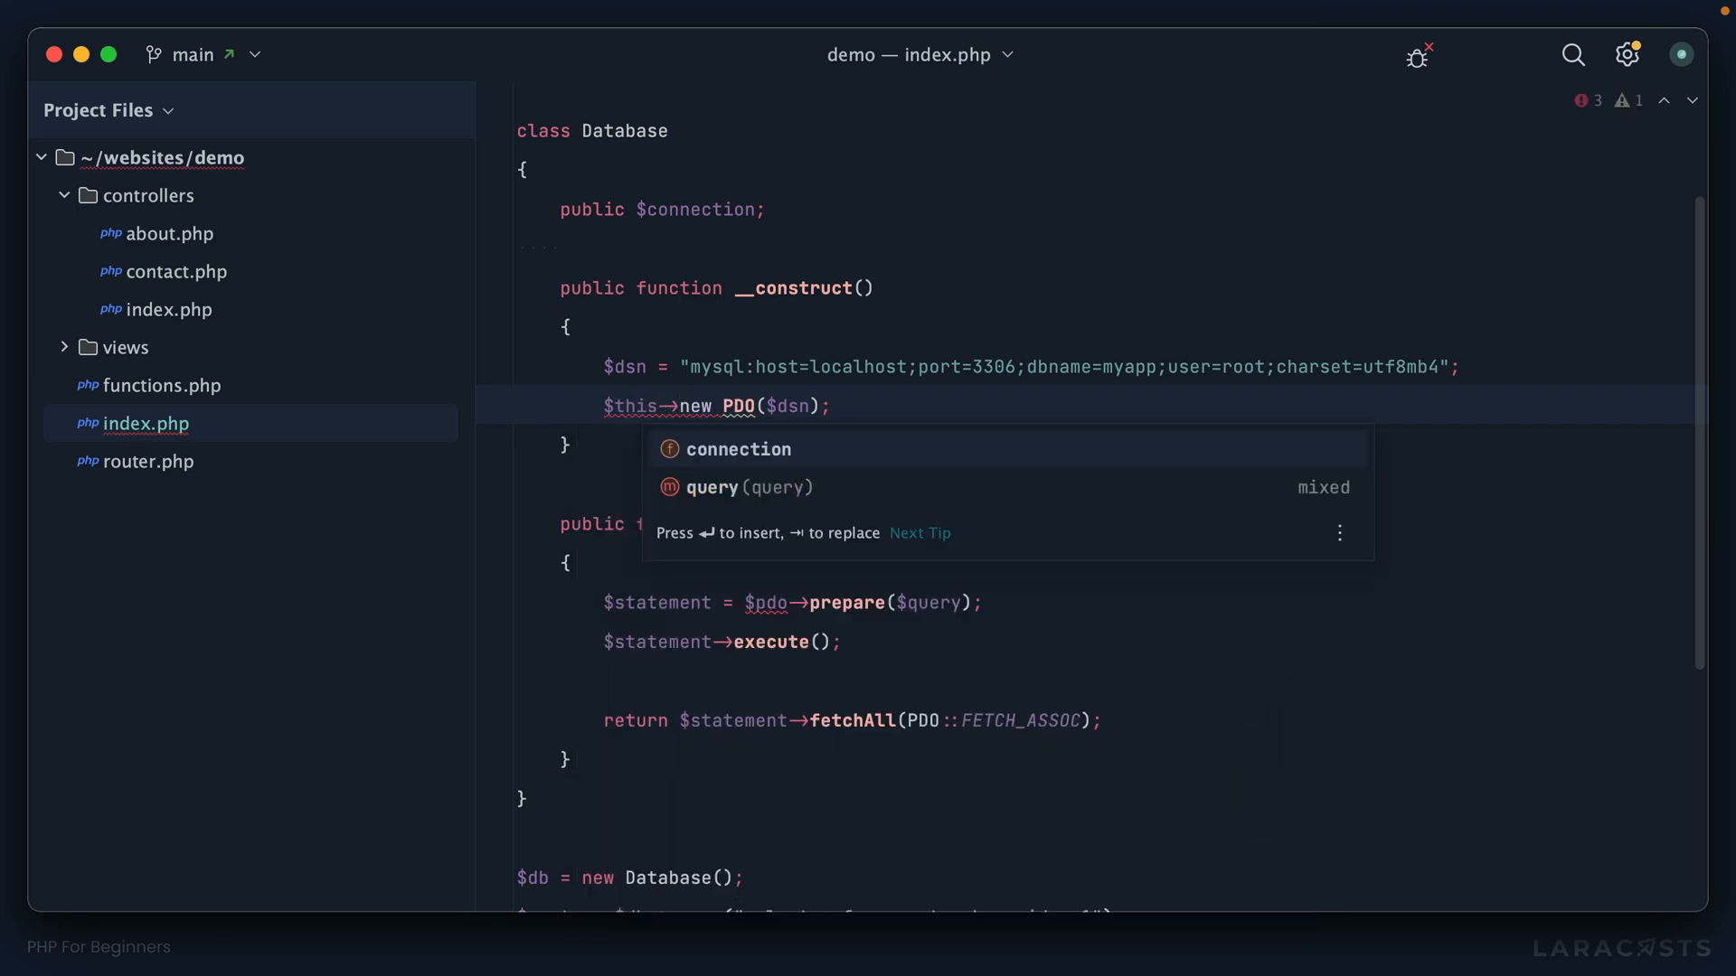
key(Enter)
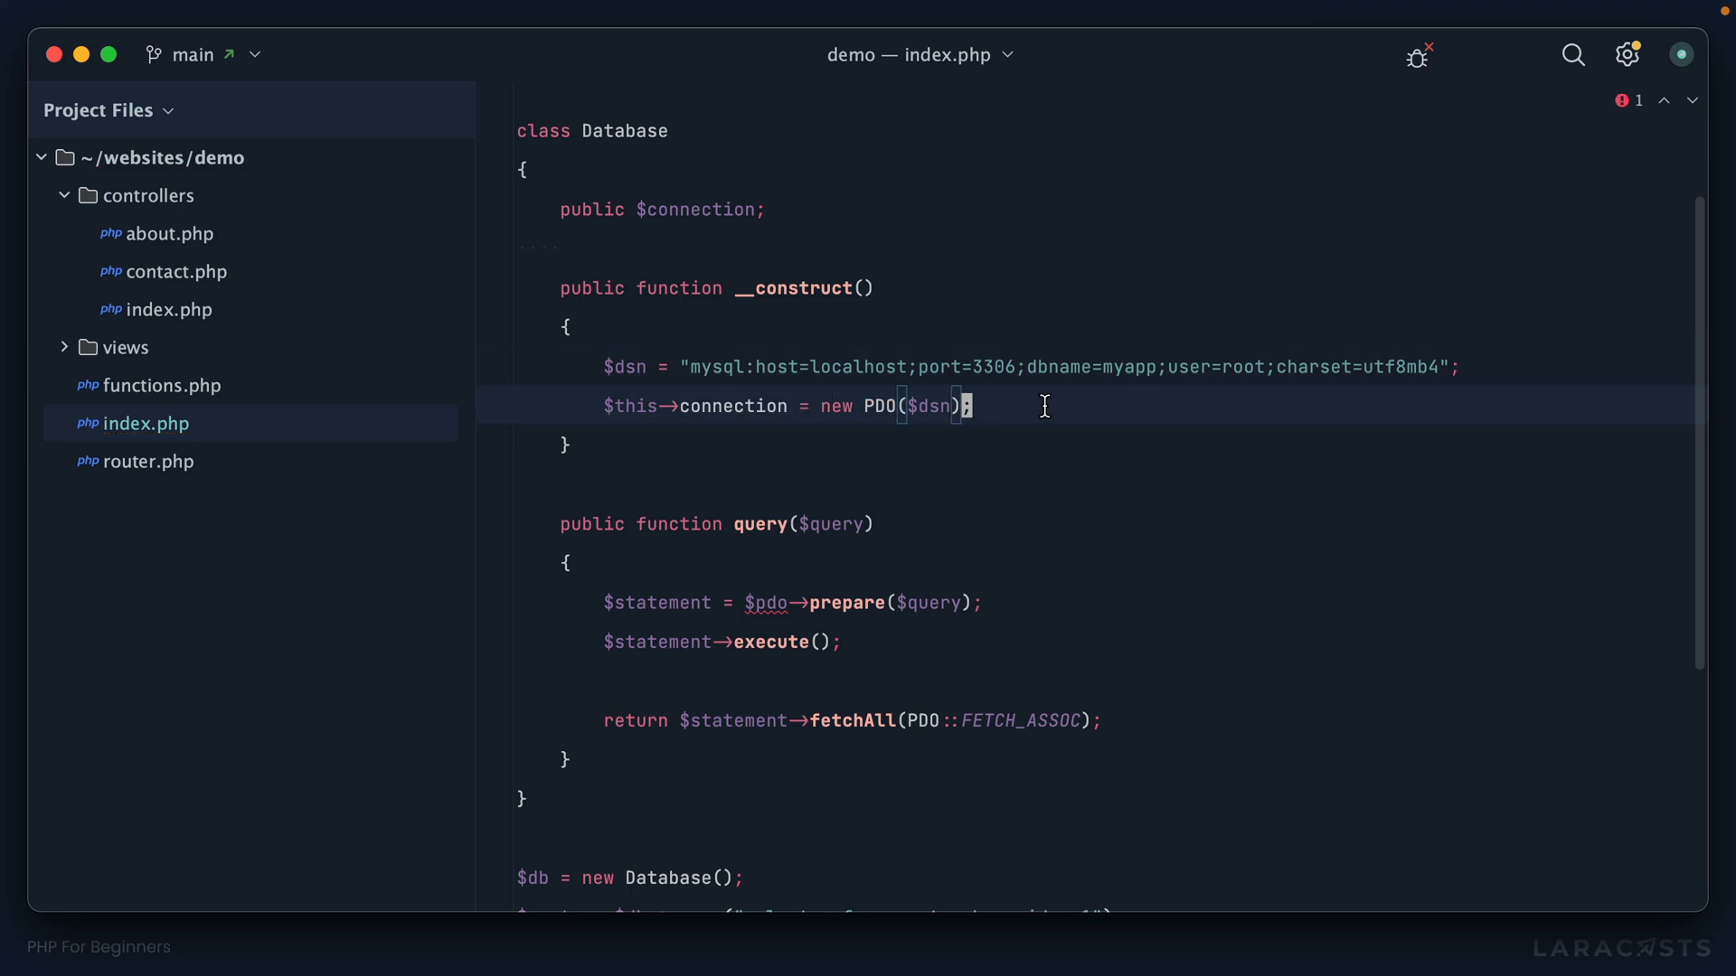
scroll(down, 3)
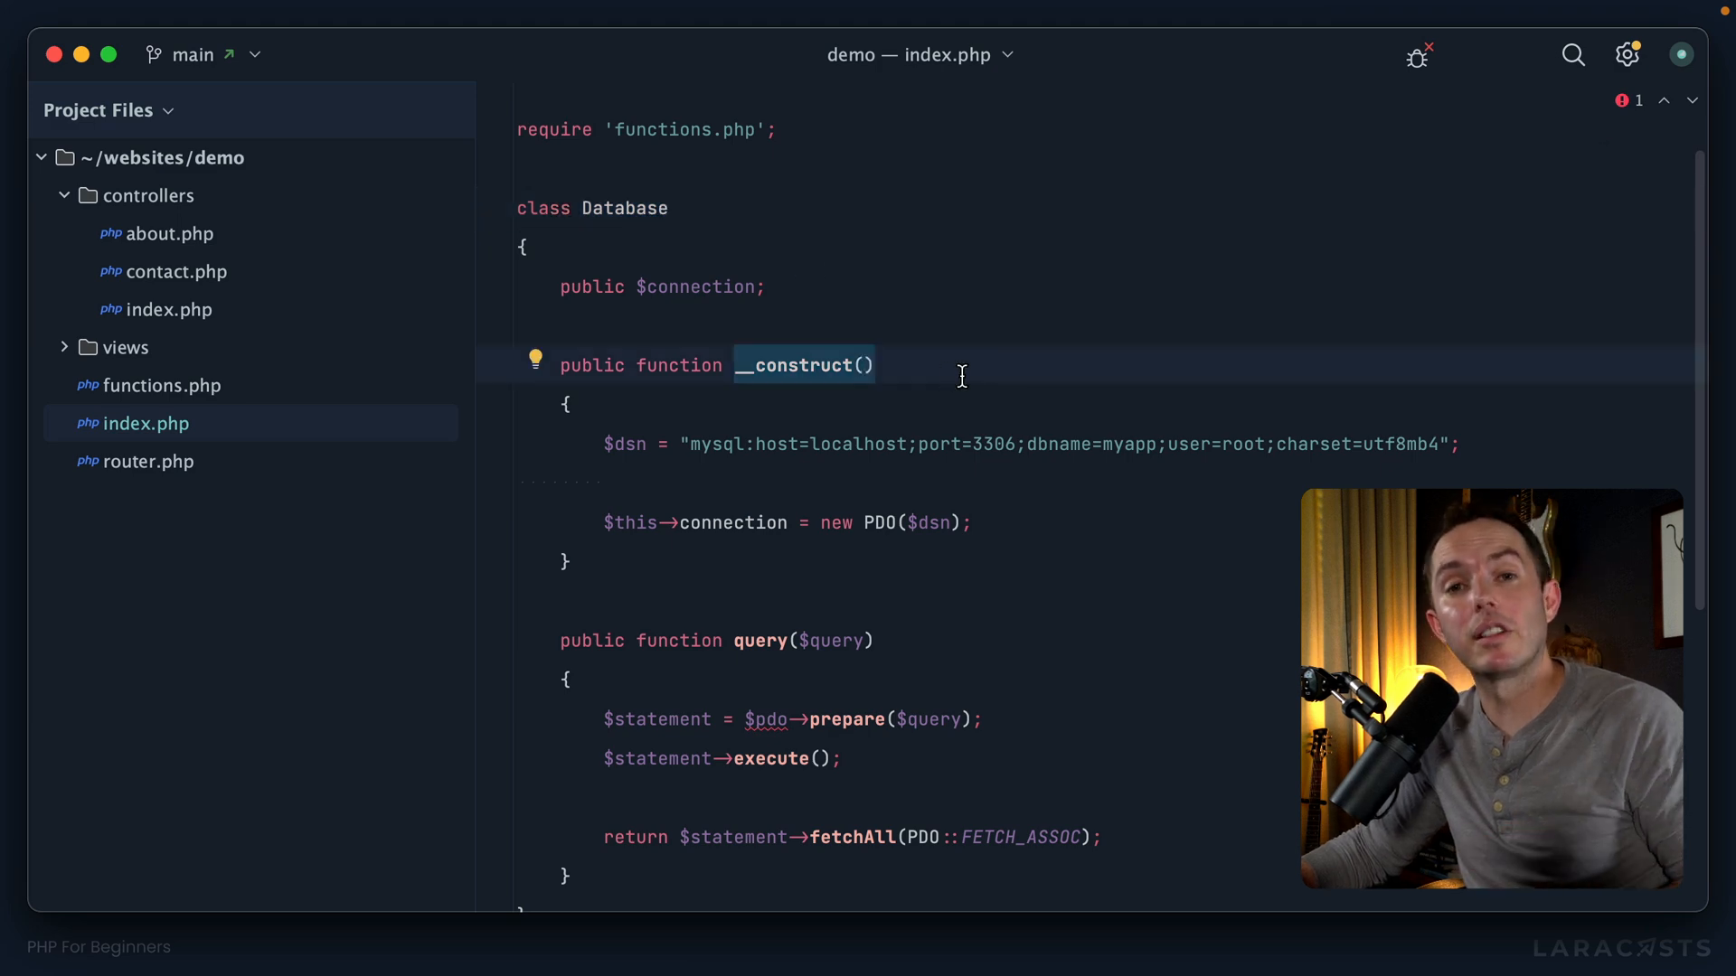
scroll(down, 3)
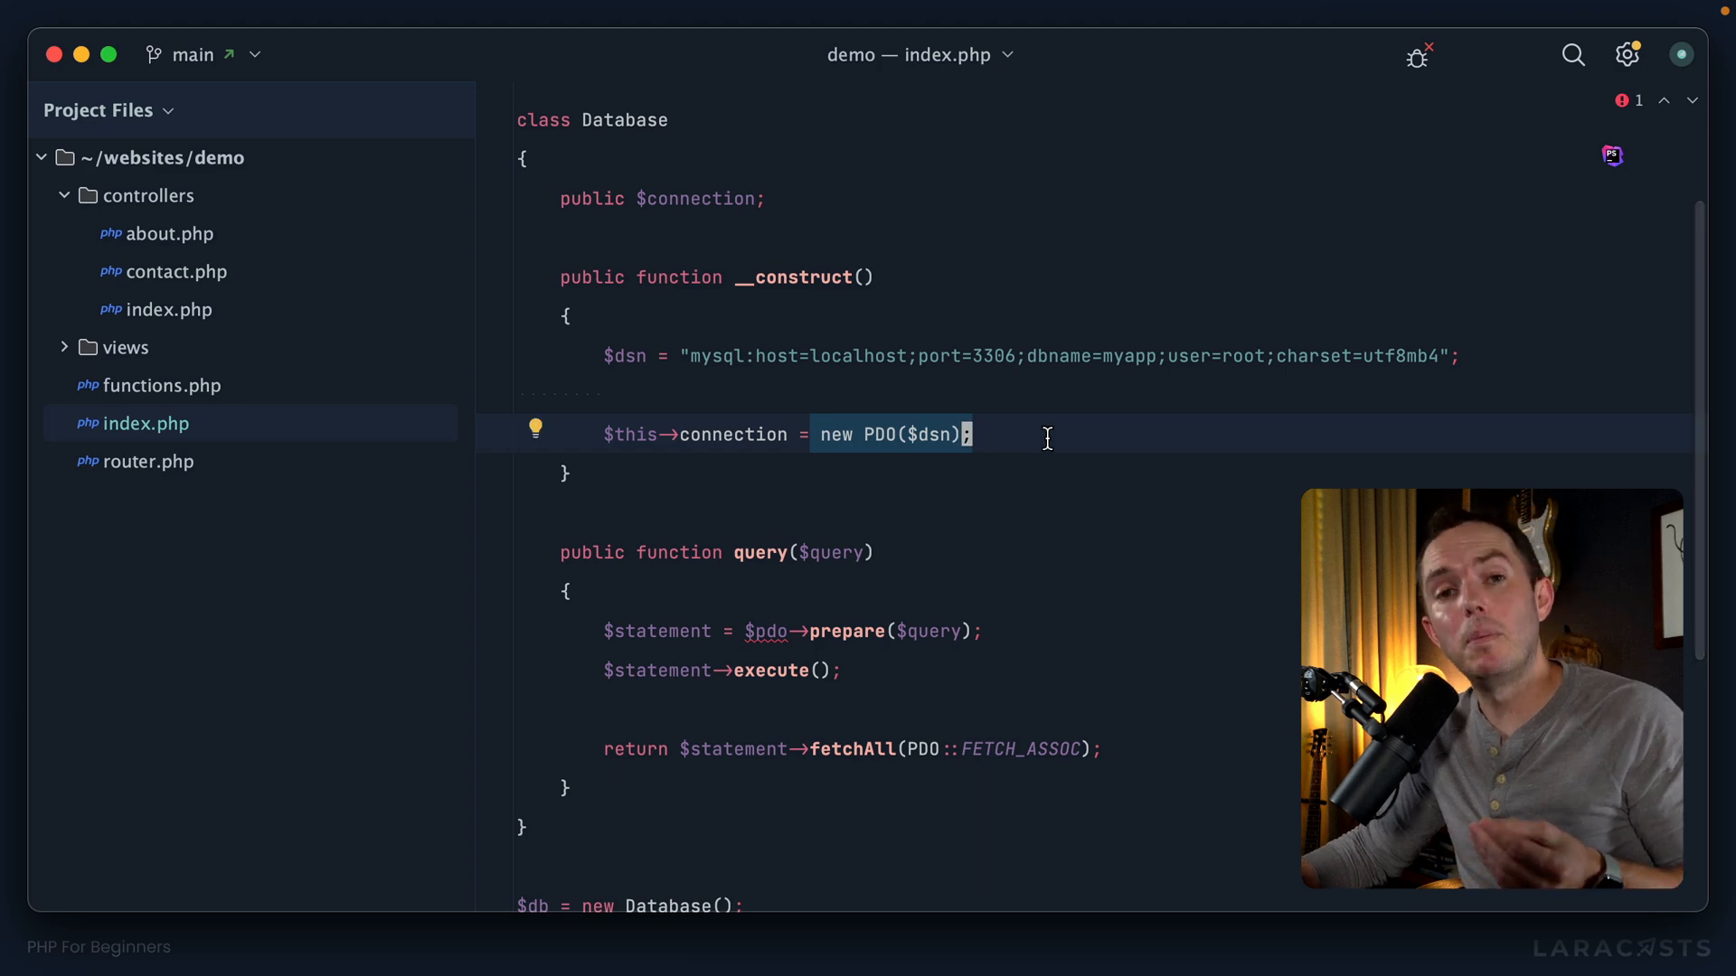
click(716, 434)
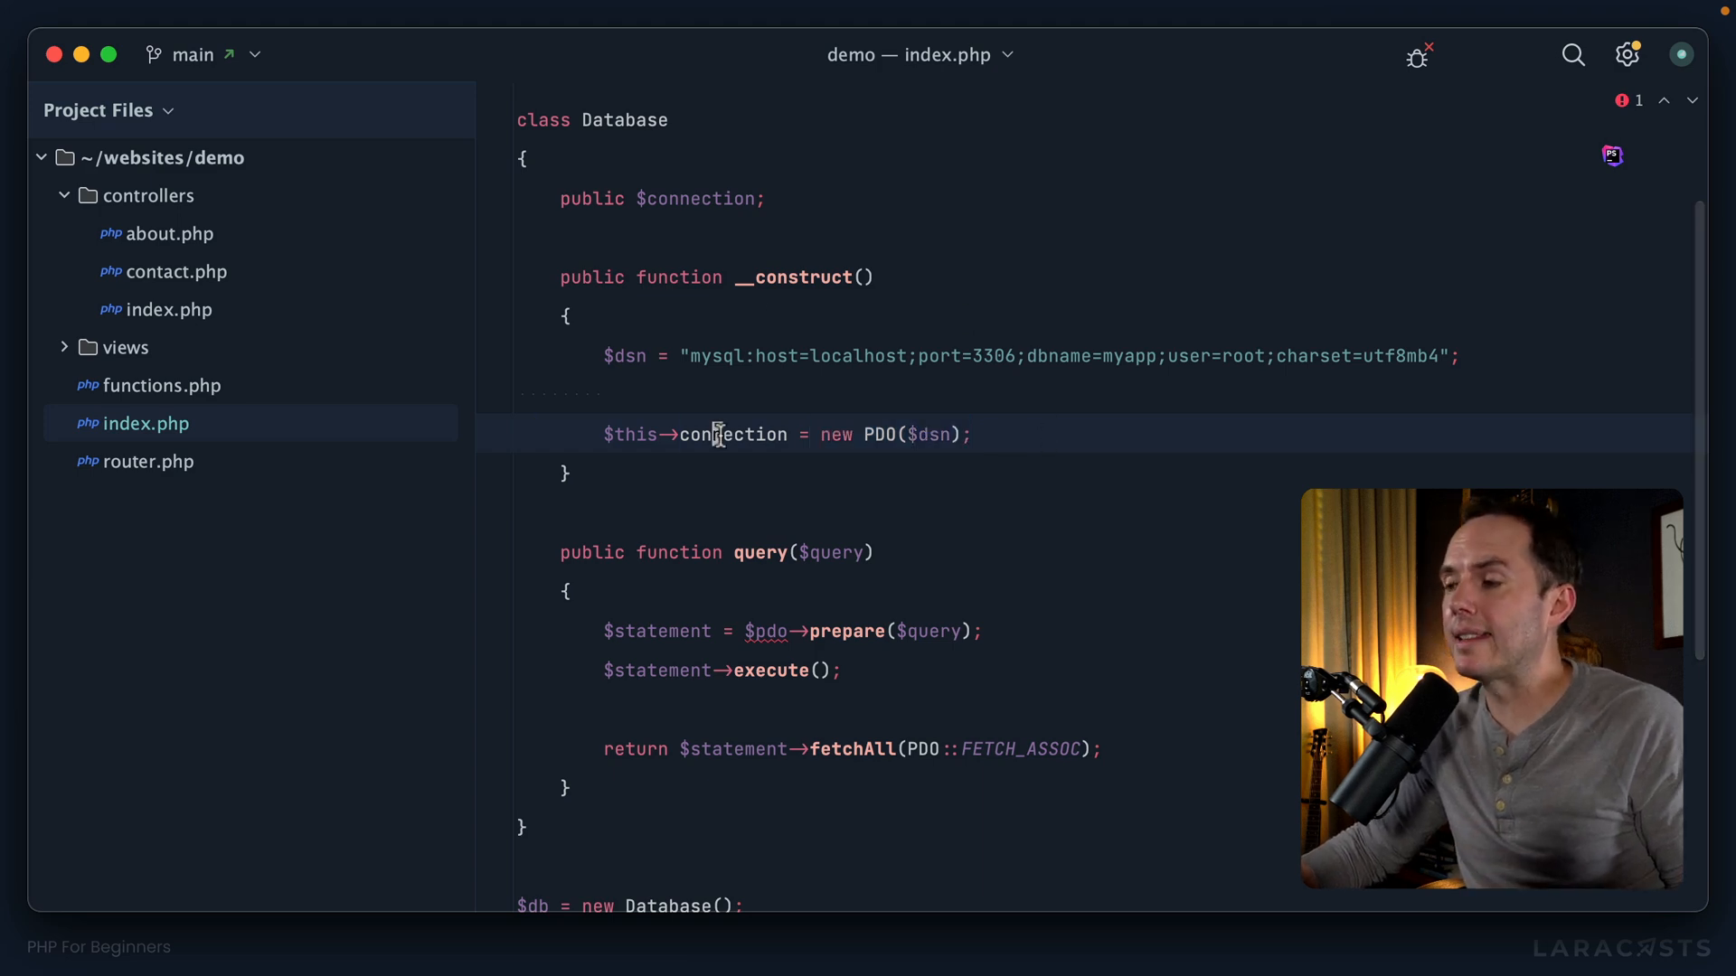
double_click(726, 434)
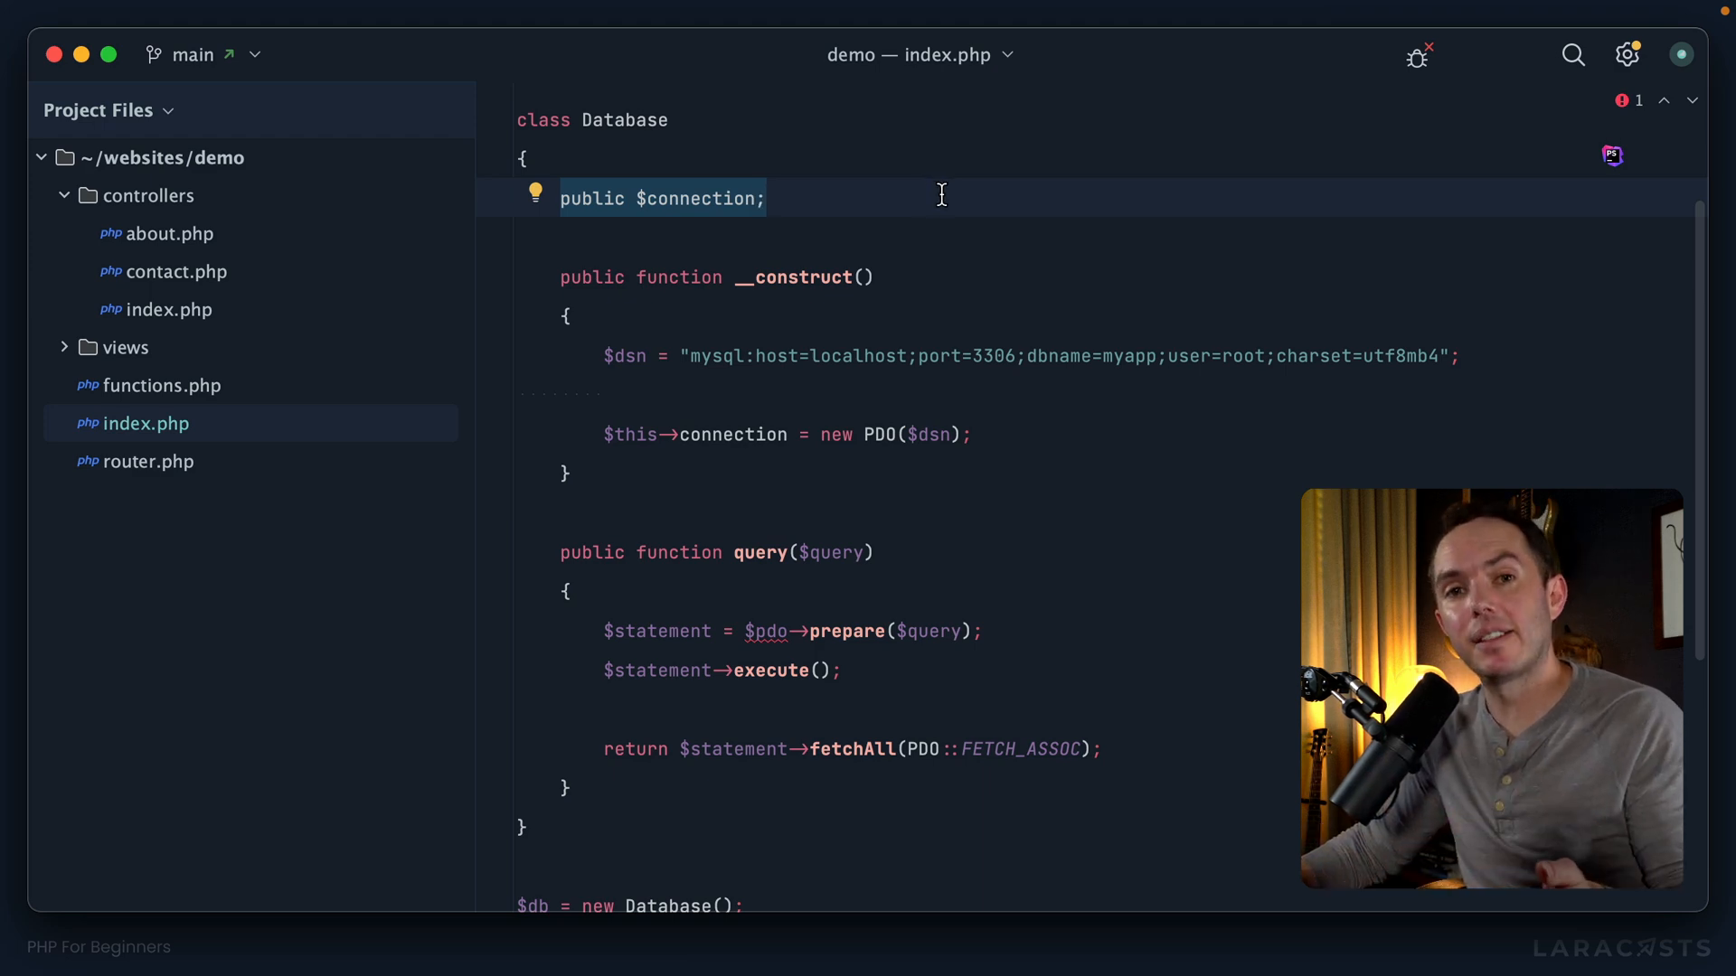
scroll(down, 3)
text(this)
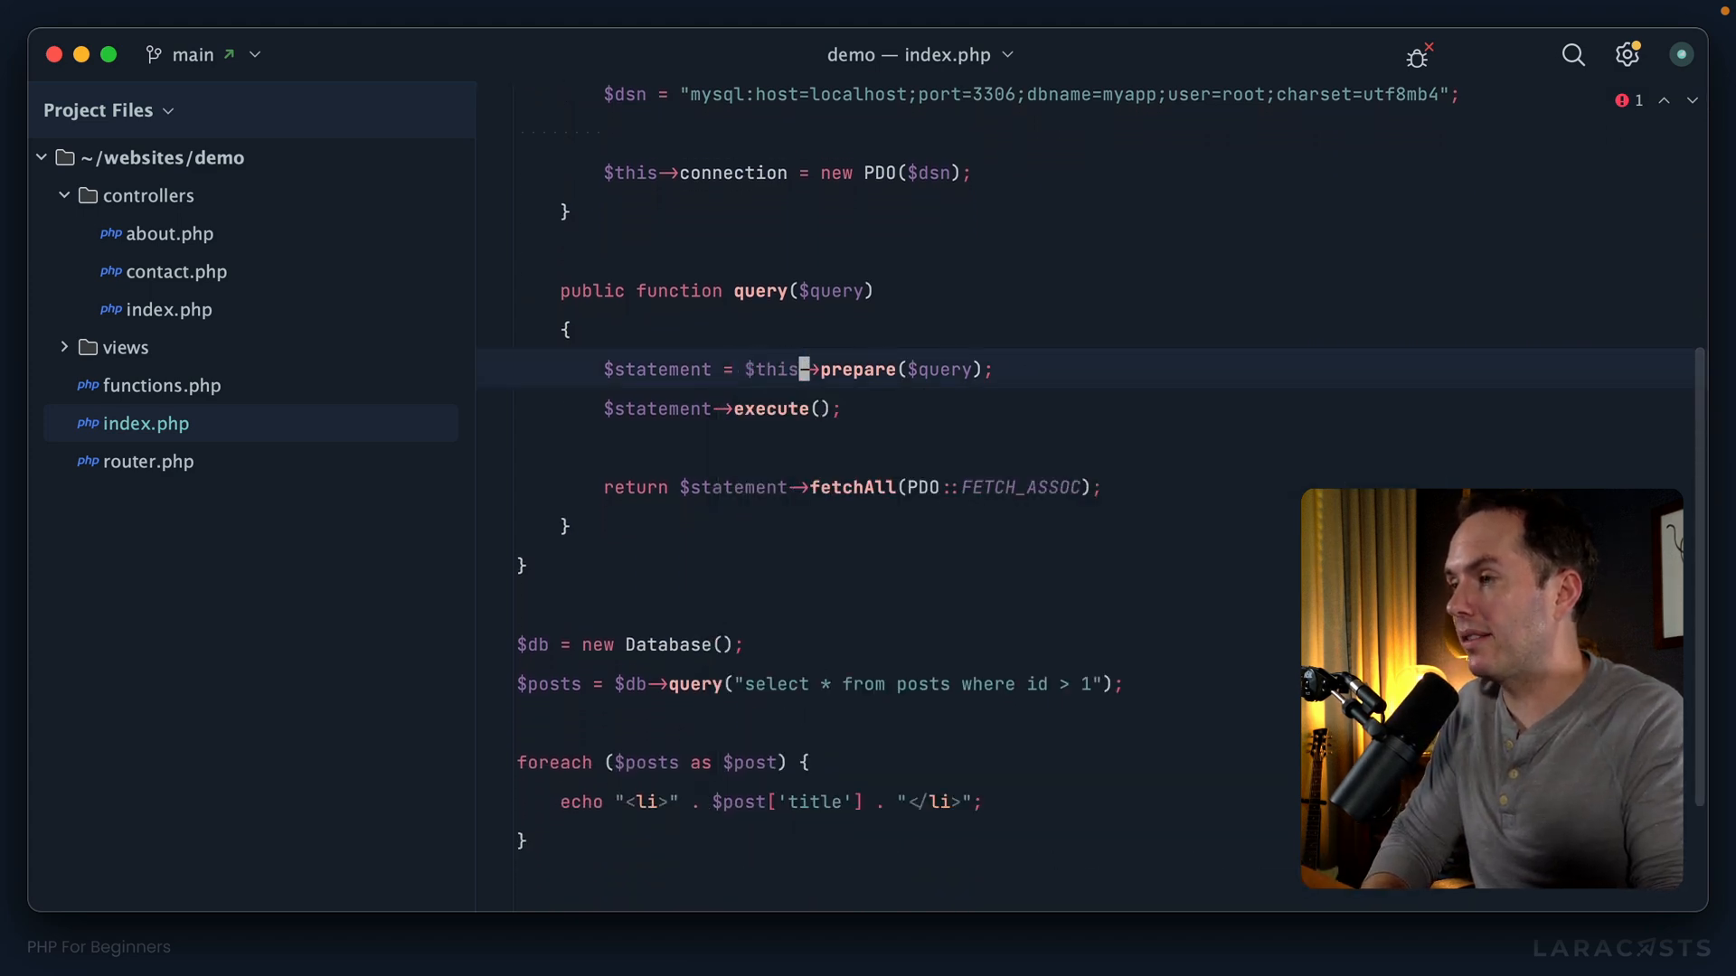
Make query() prepare through $this->connection and use "select * from posts" at the call site.
text(connection->)
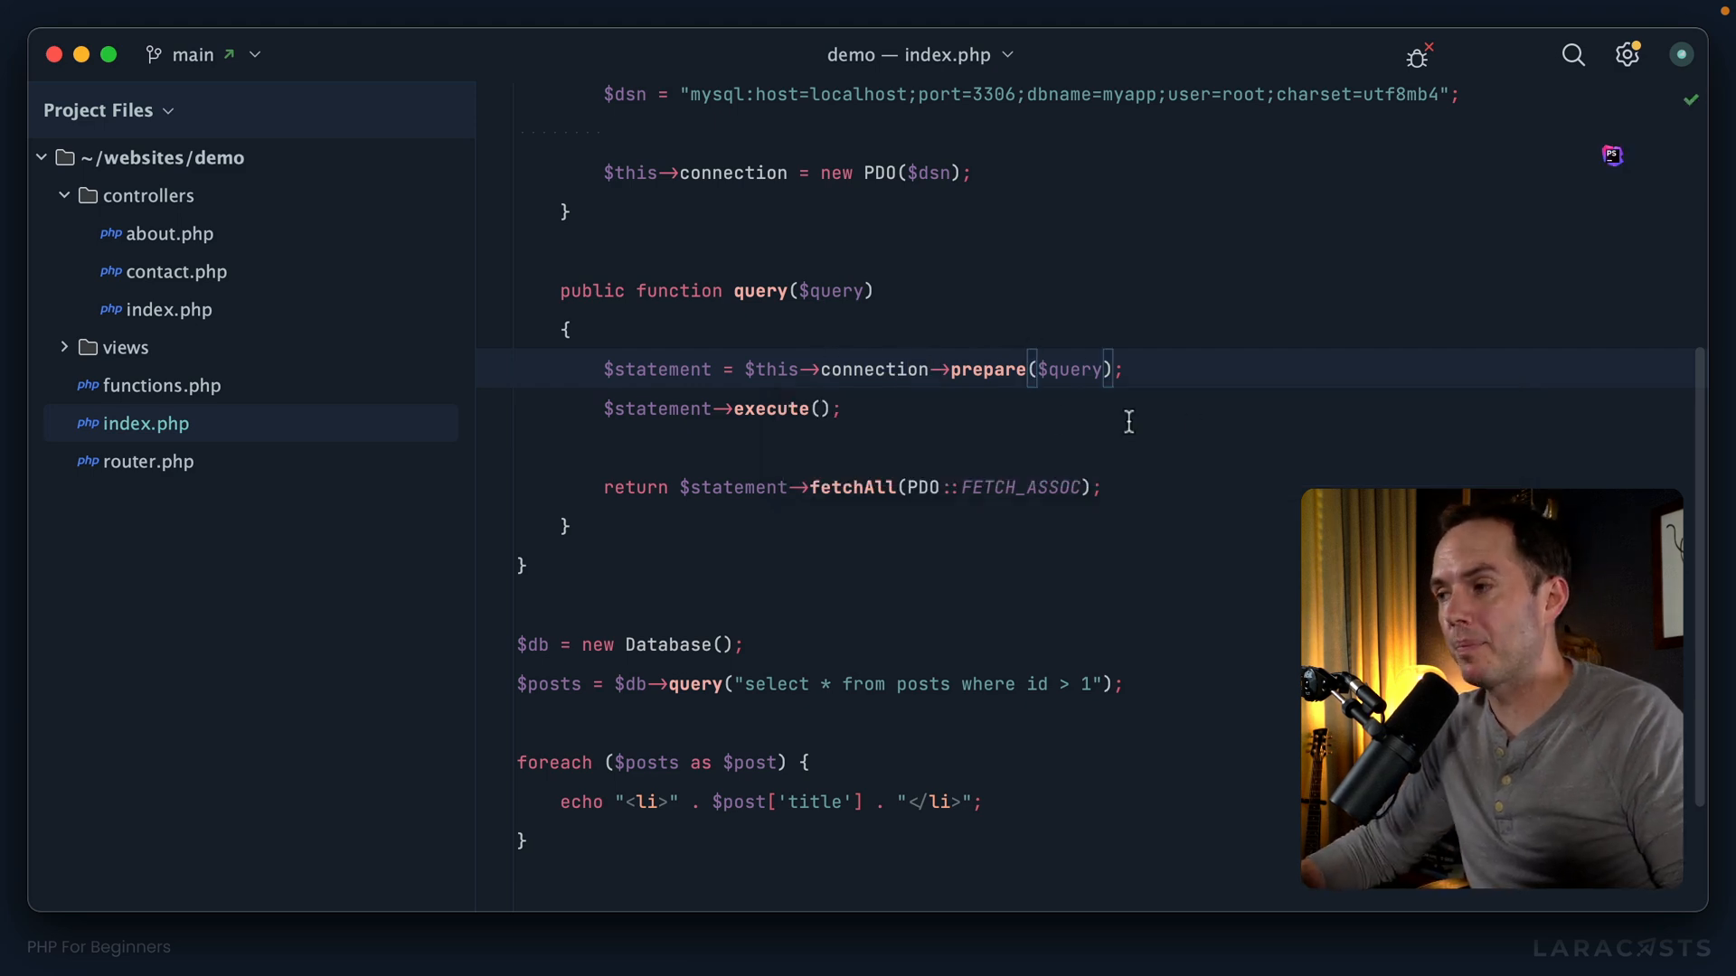
scroll(down, 3)
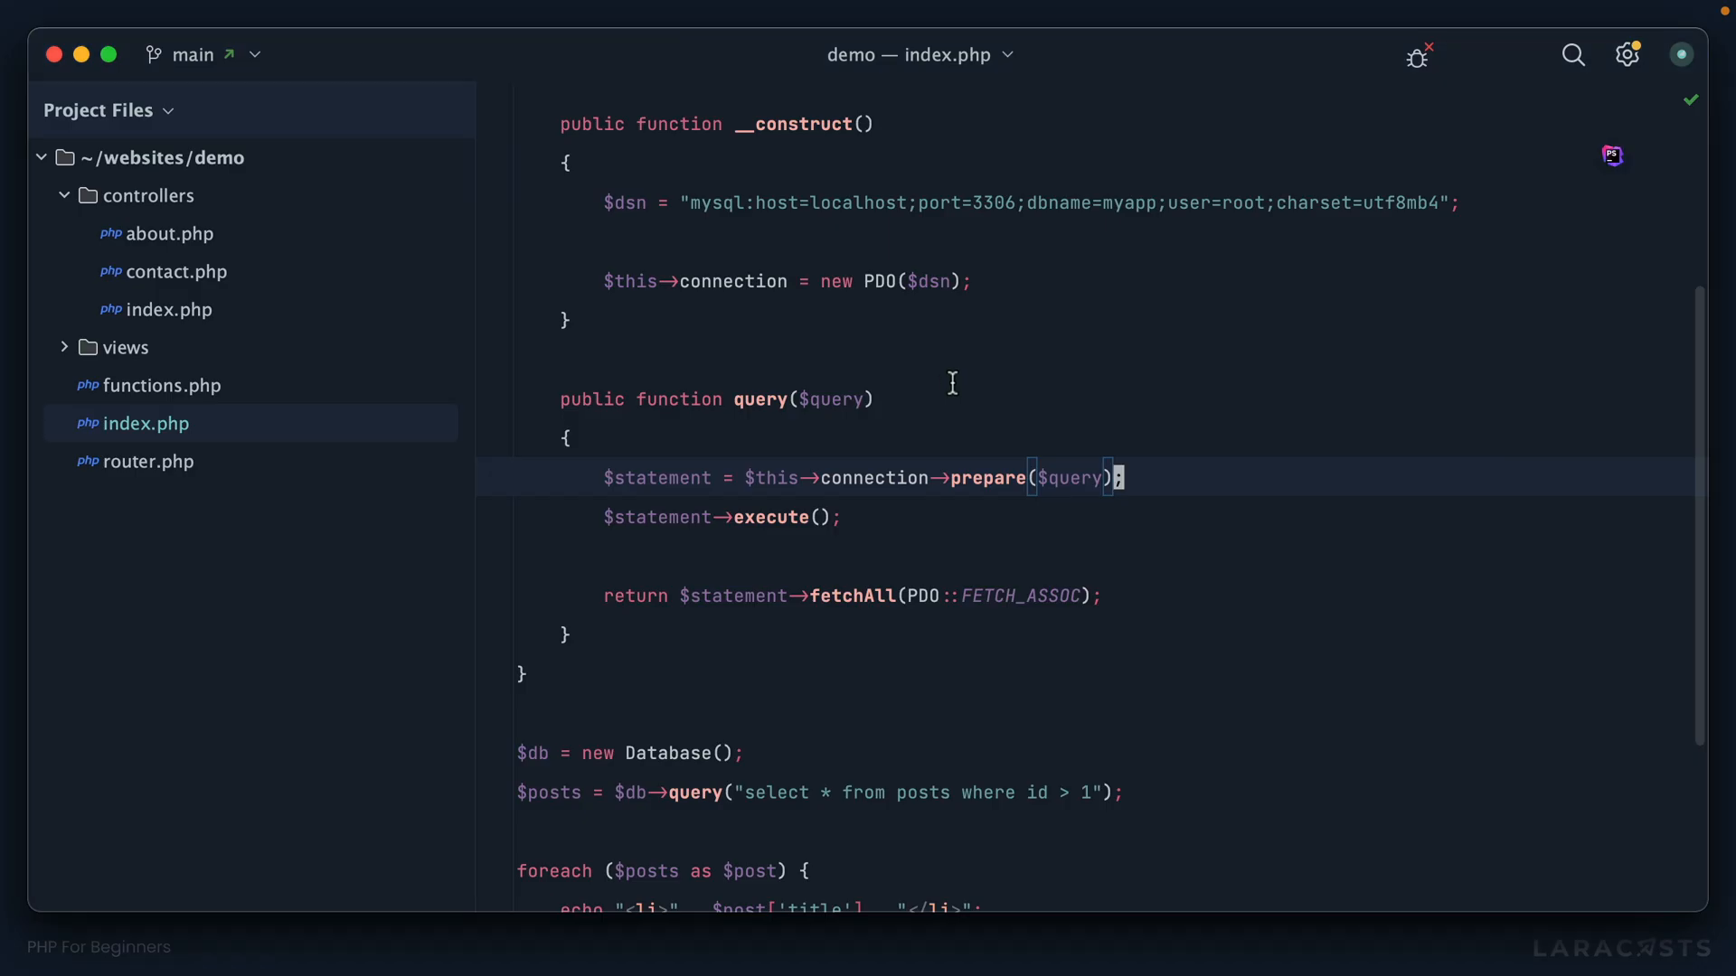
scroll(down, 3)
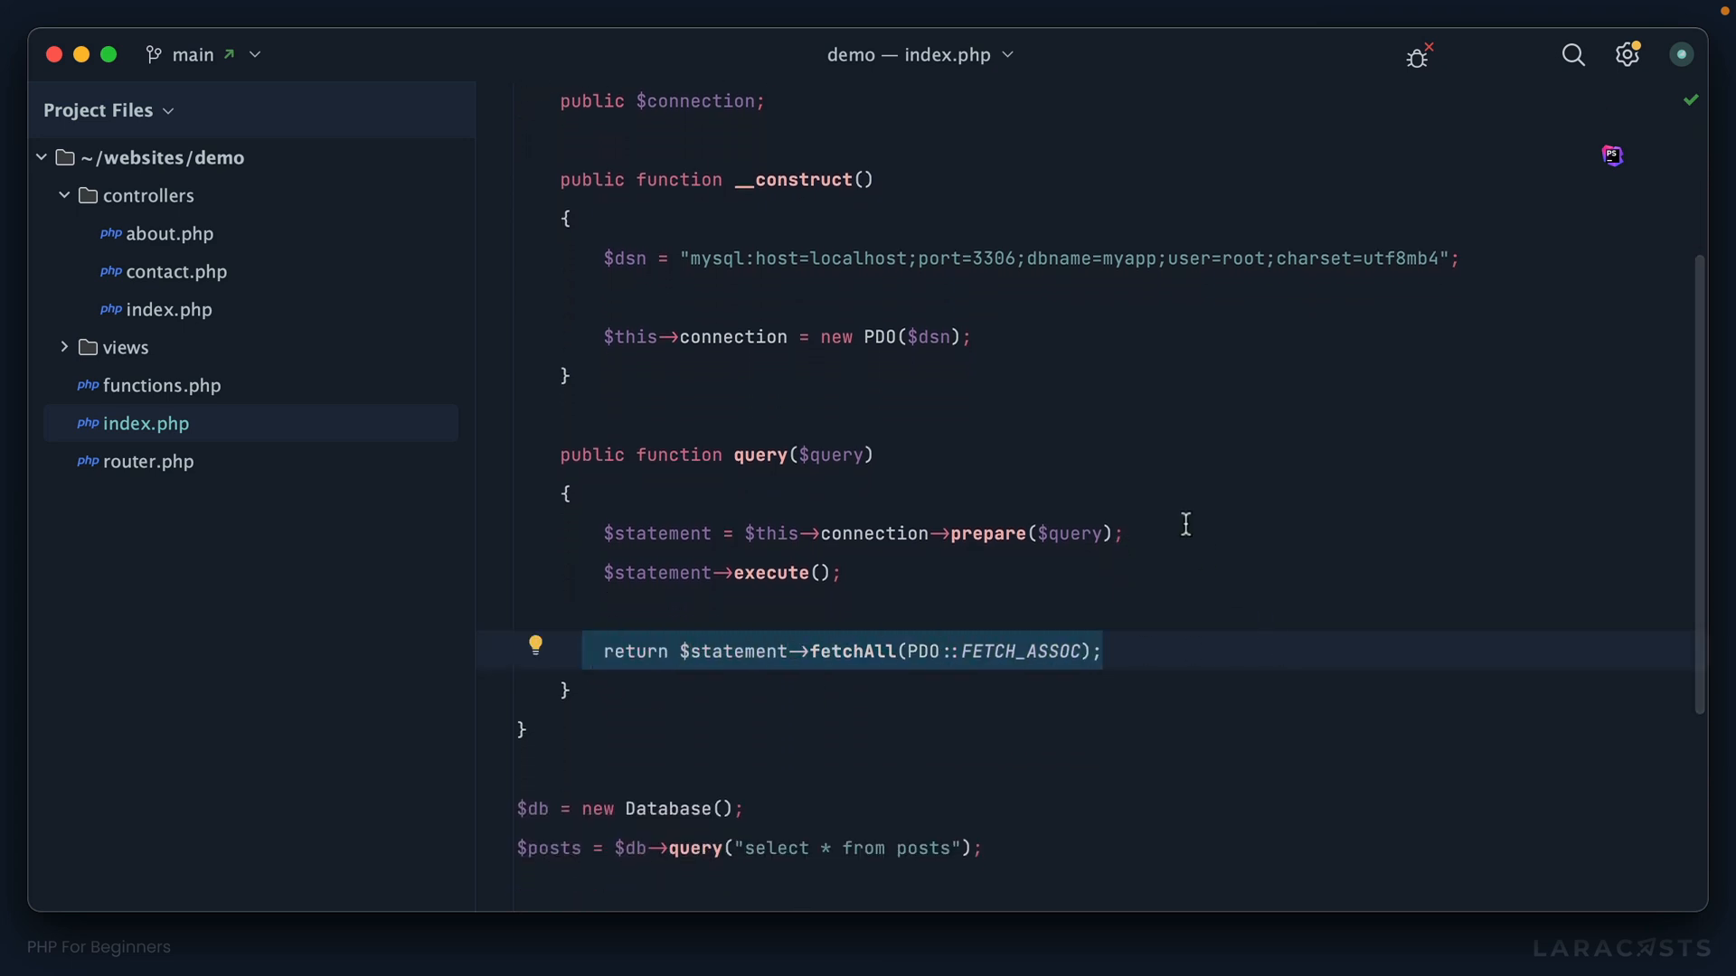
scroll(down, 3)
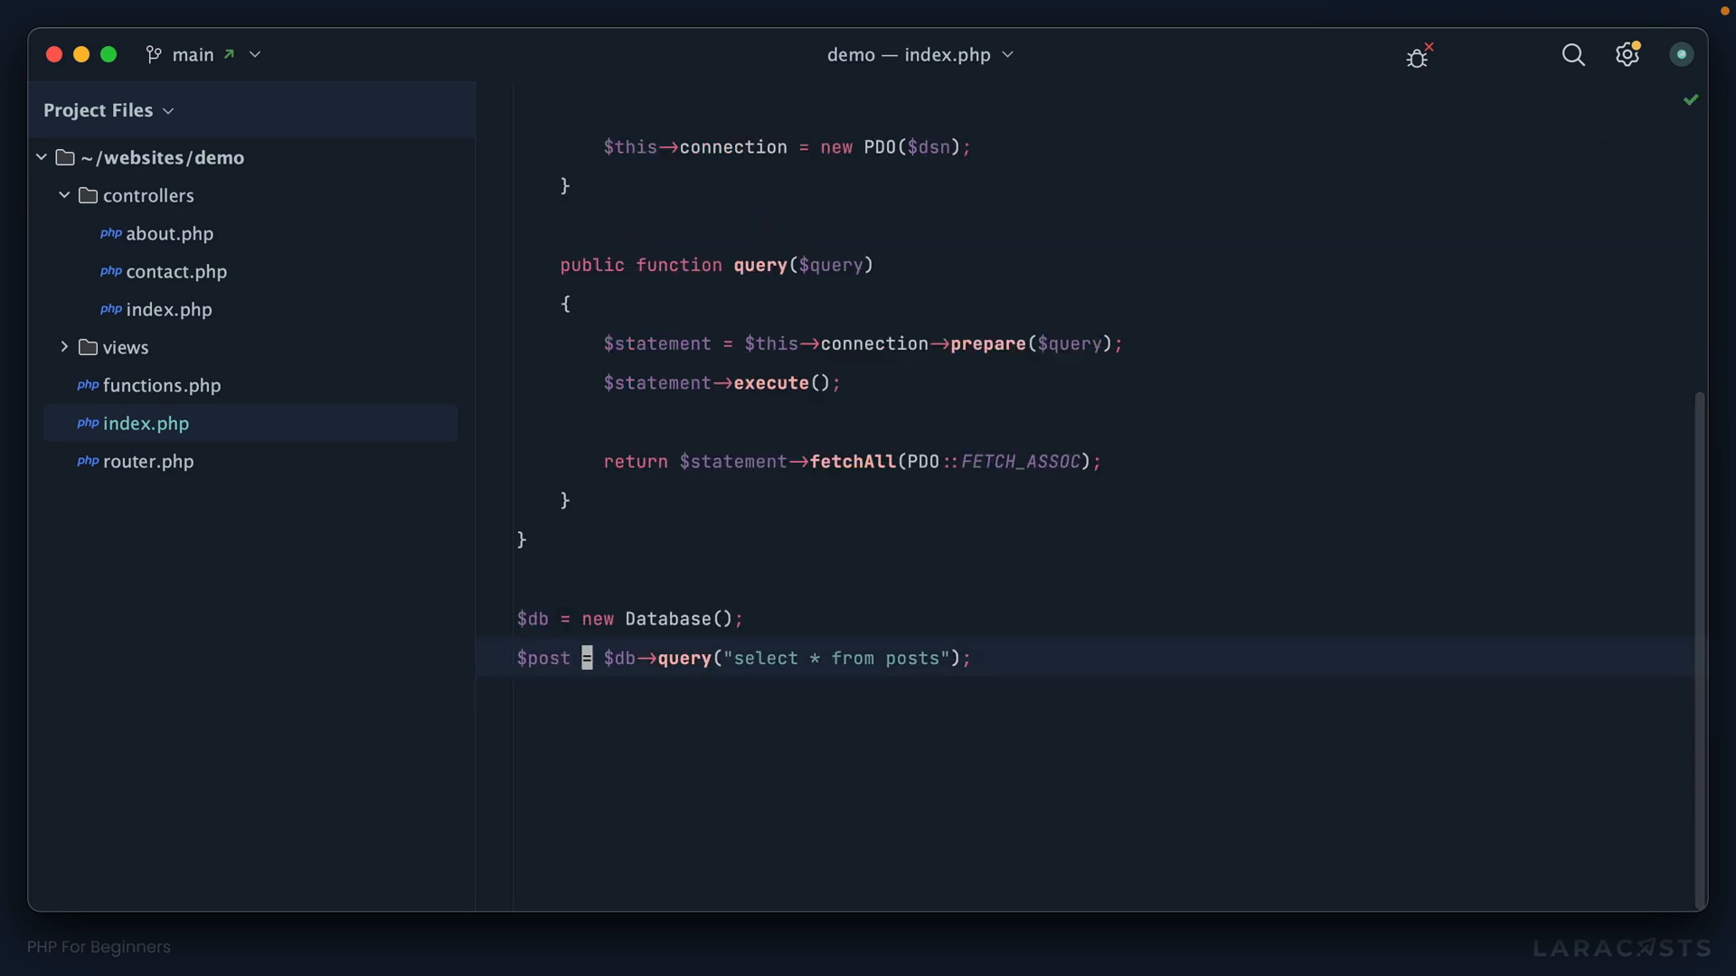
Query posts where id = 1 into $post and dump $post[0]['title'].
text(wh)
text(dd)
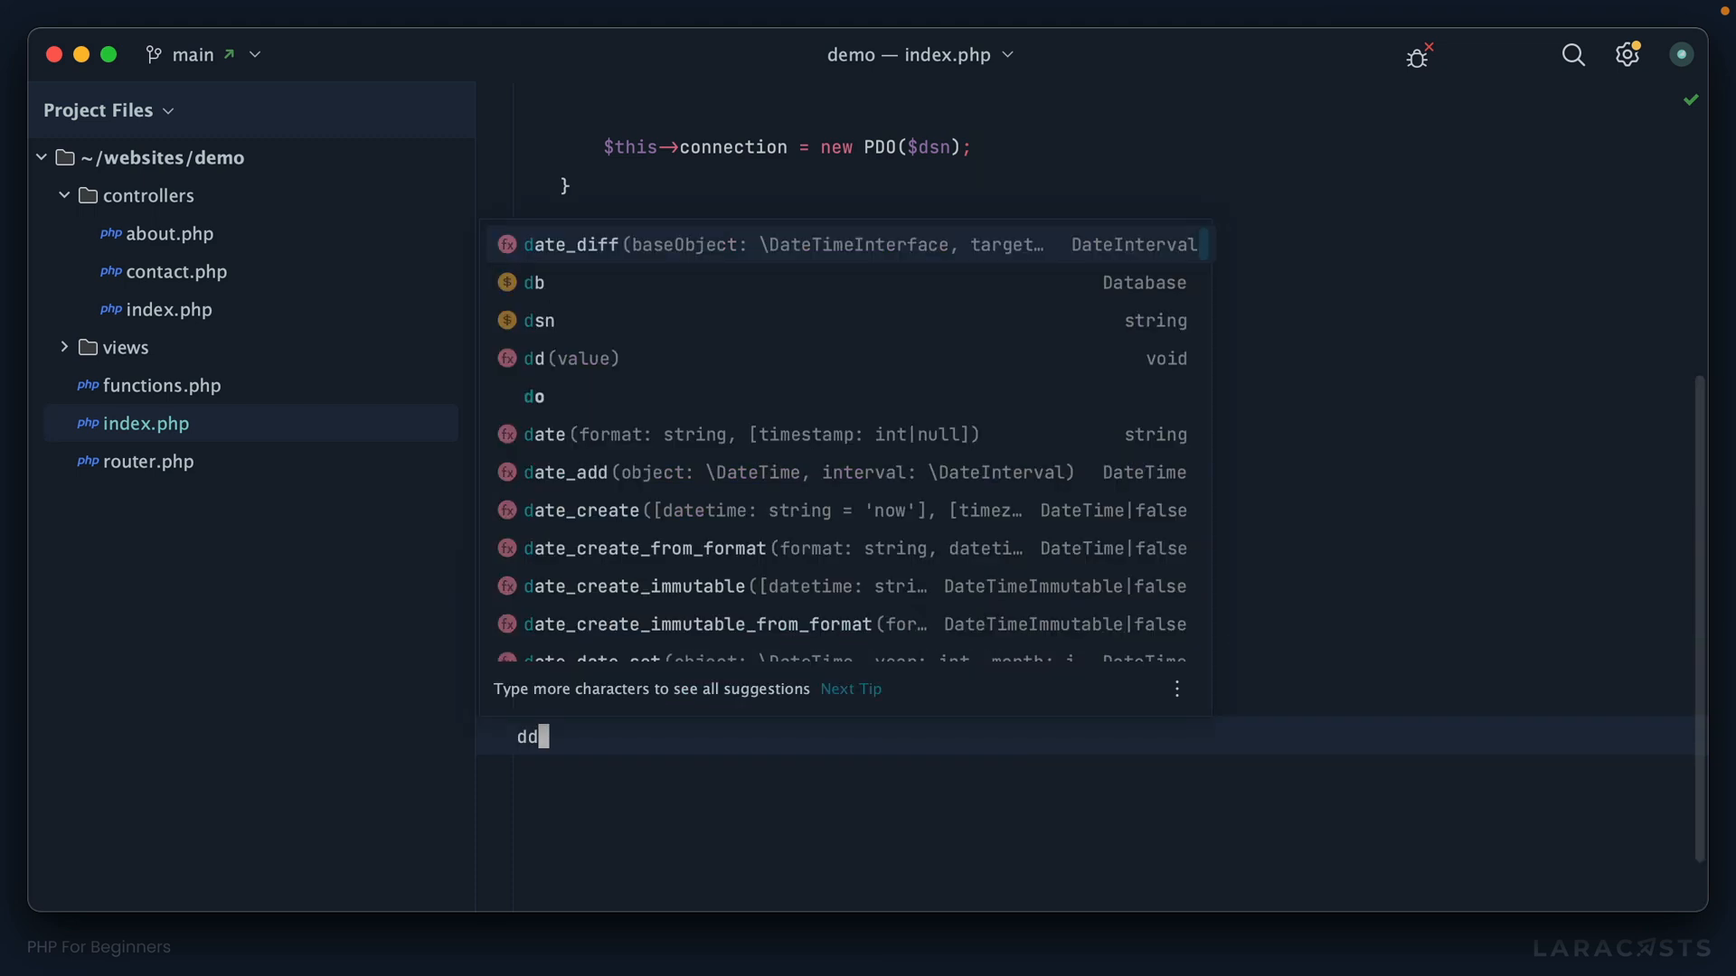
text(($post);)
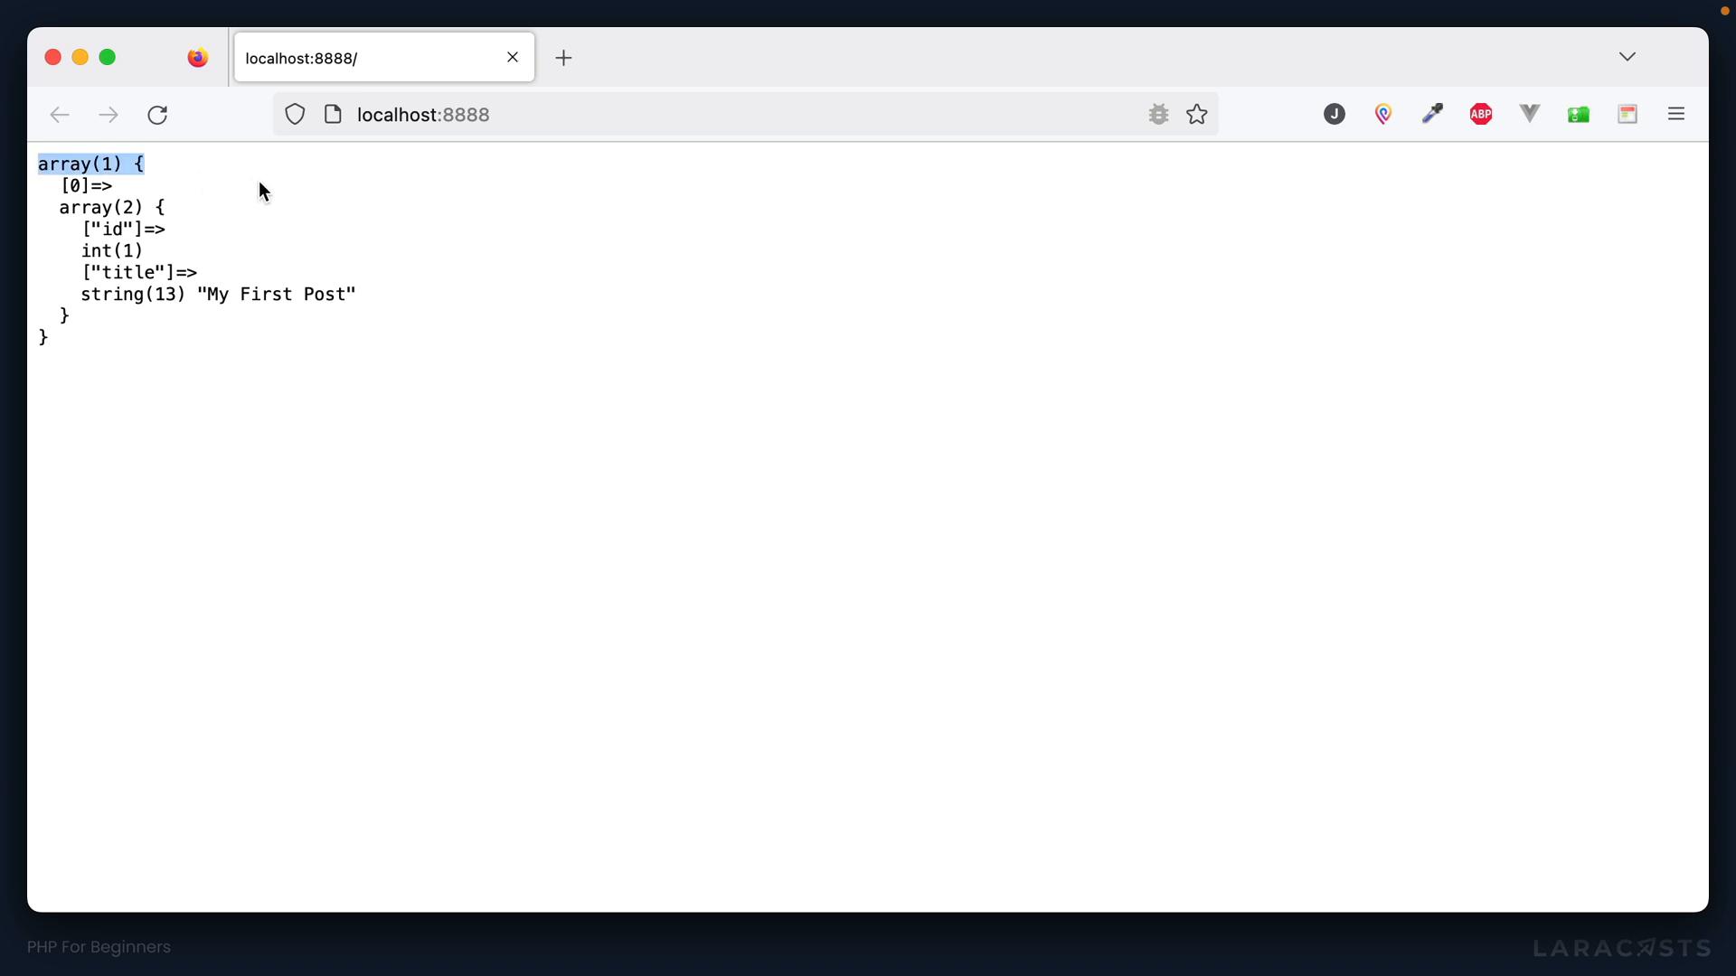
mouse_move(309, 225)
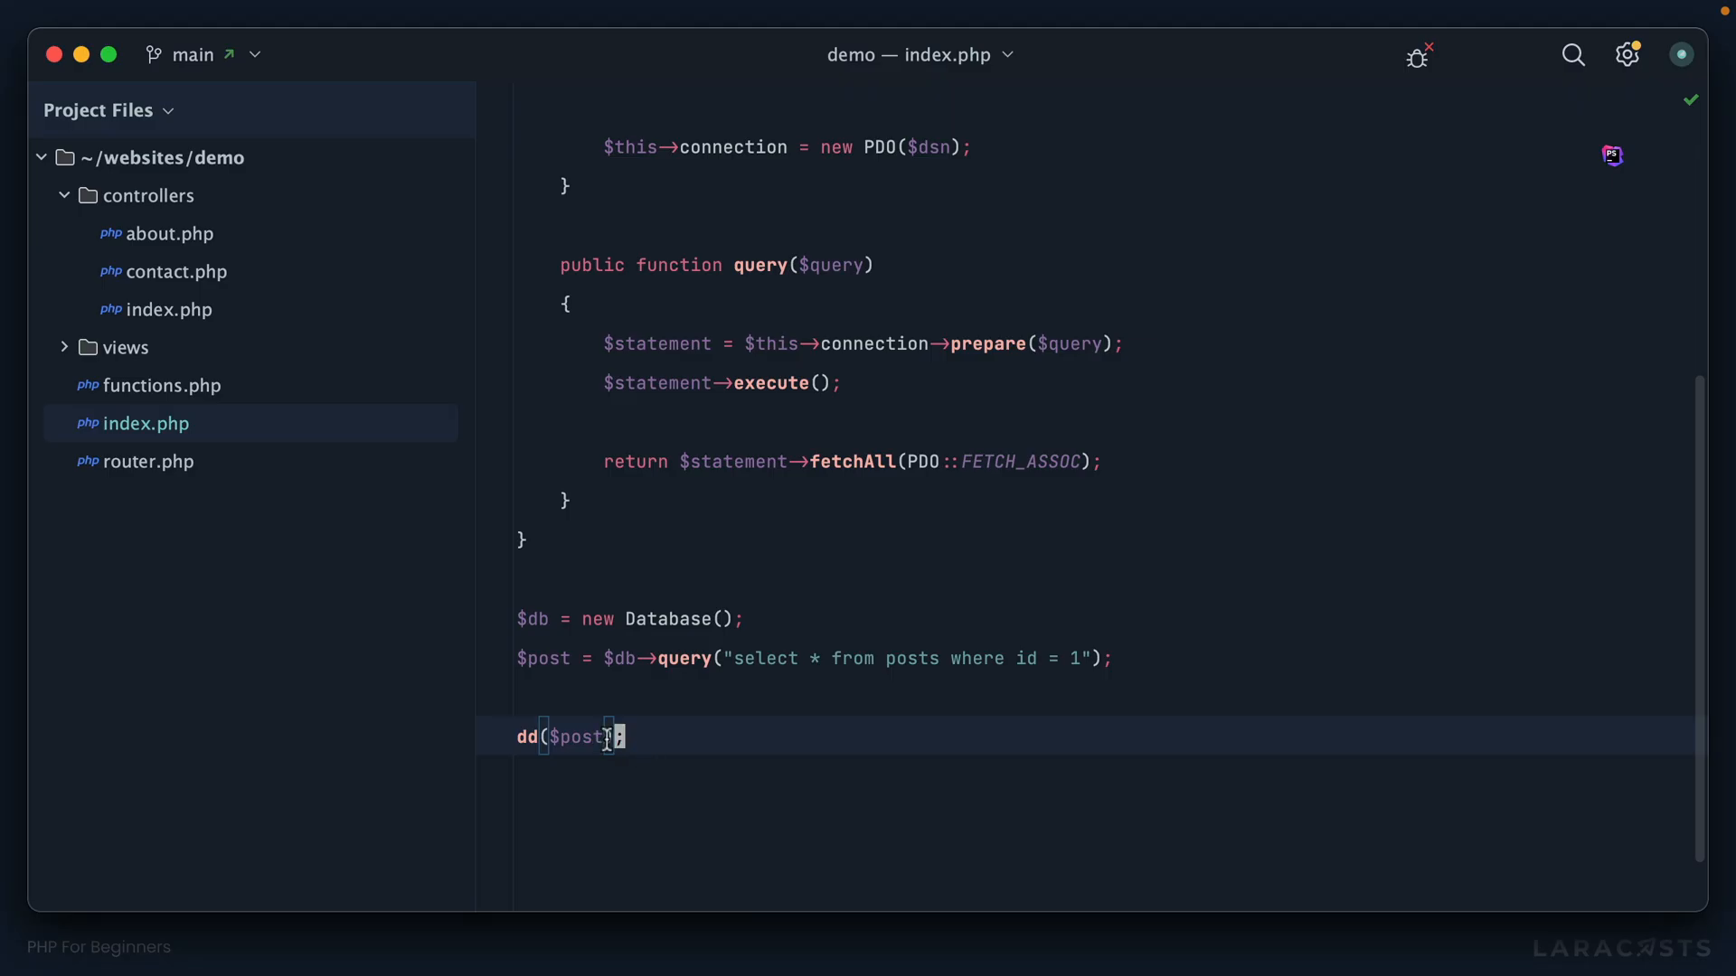
text([])
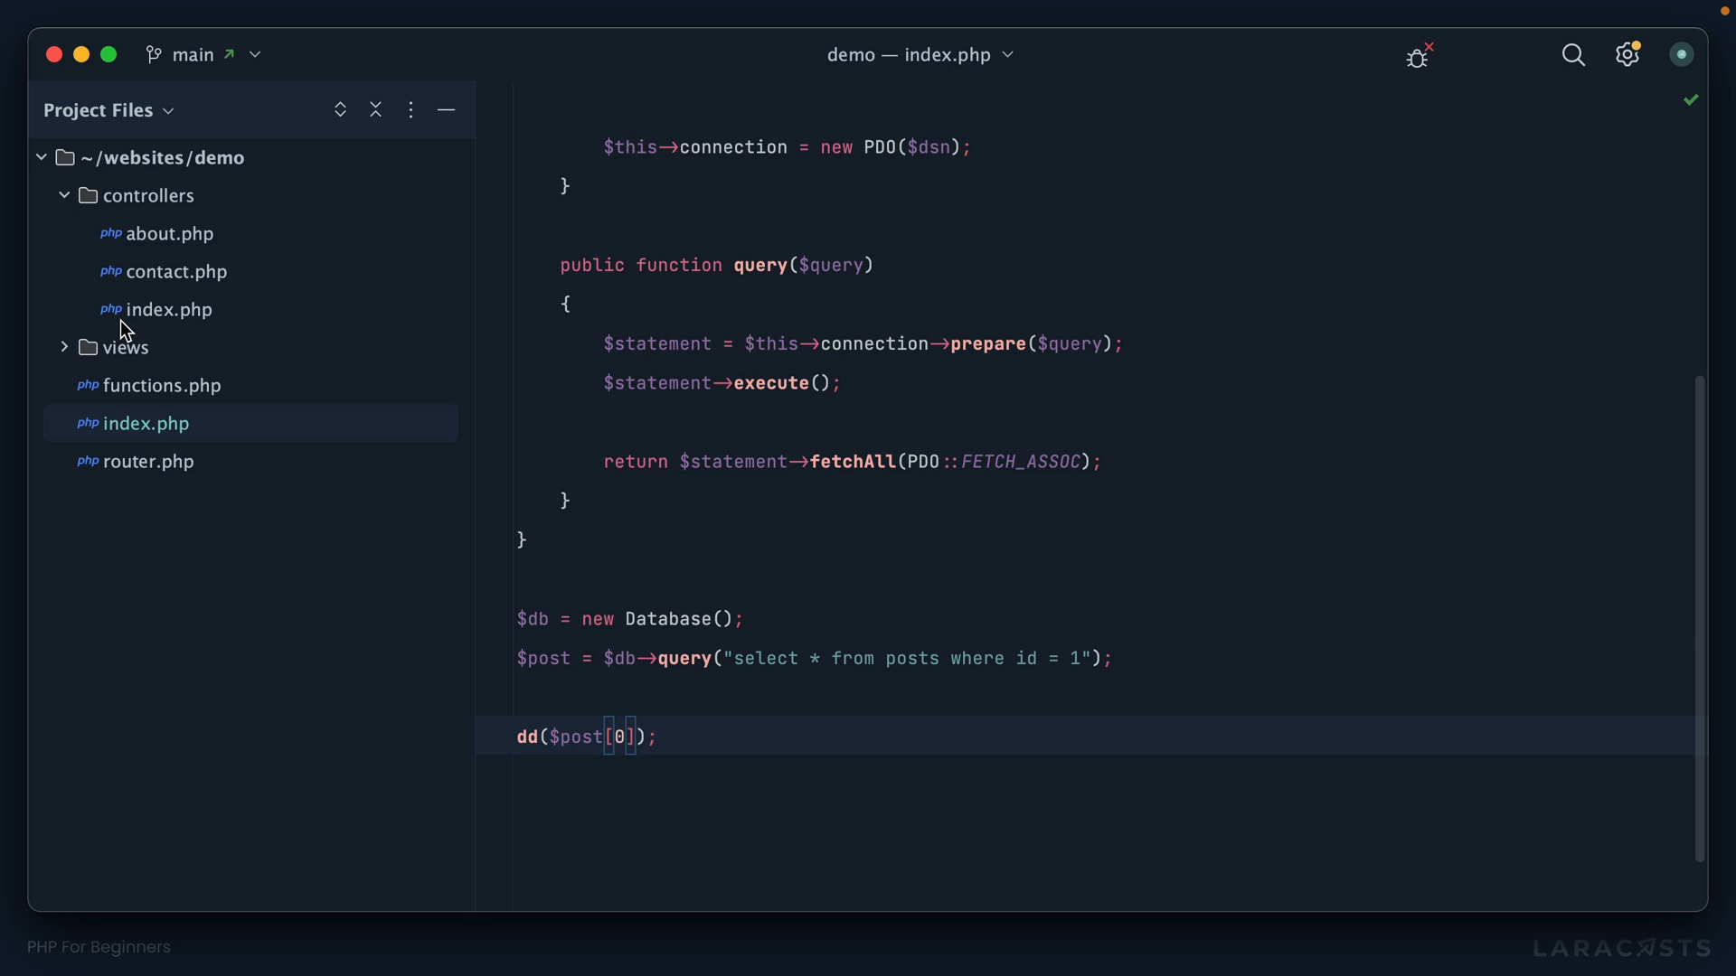
text(['title'])
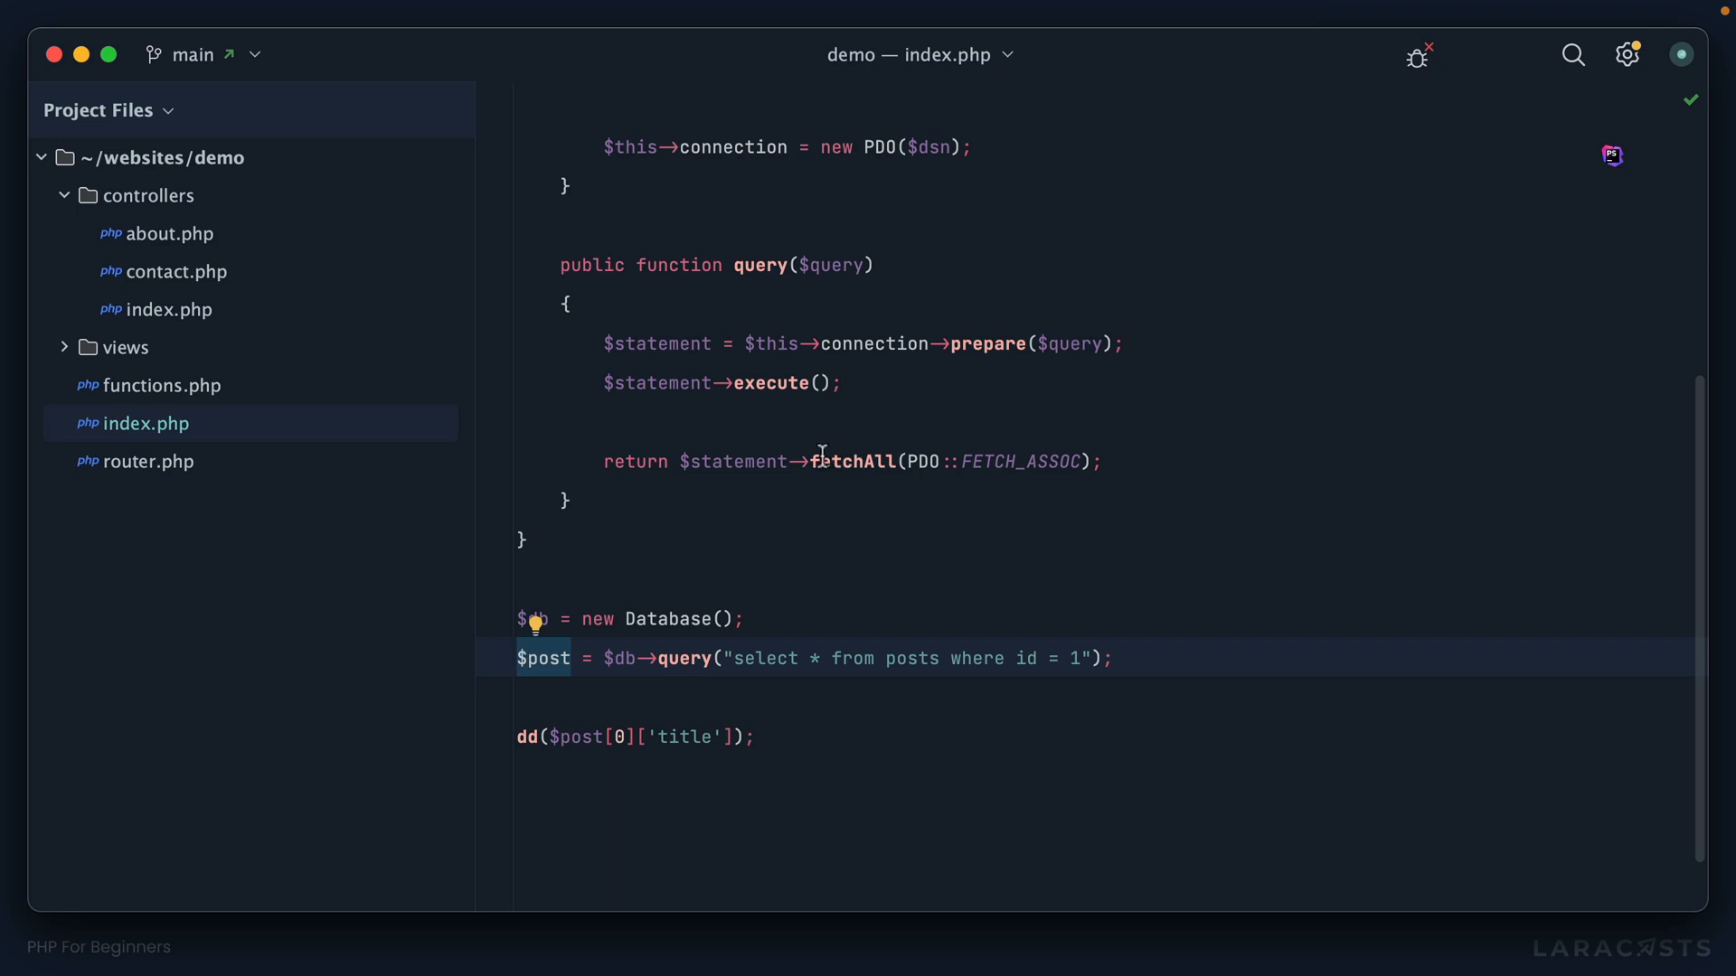
double_click(854, 462)
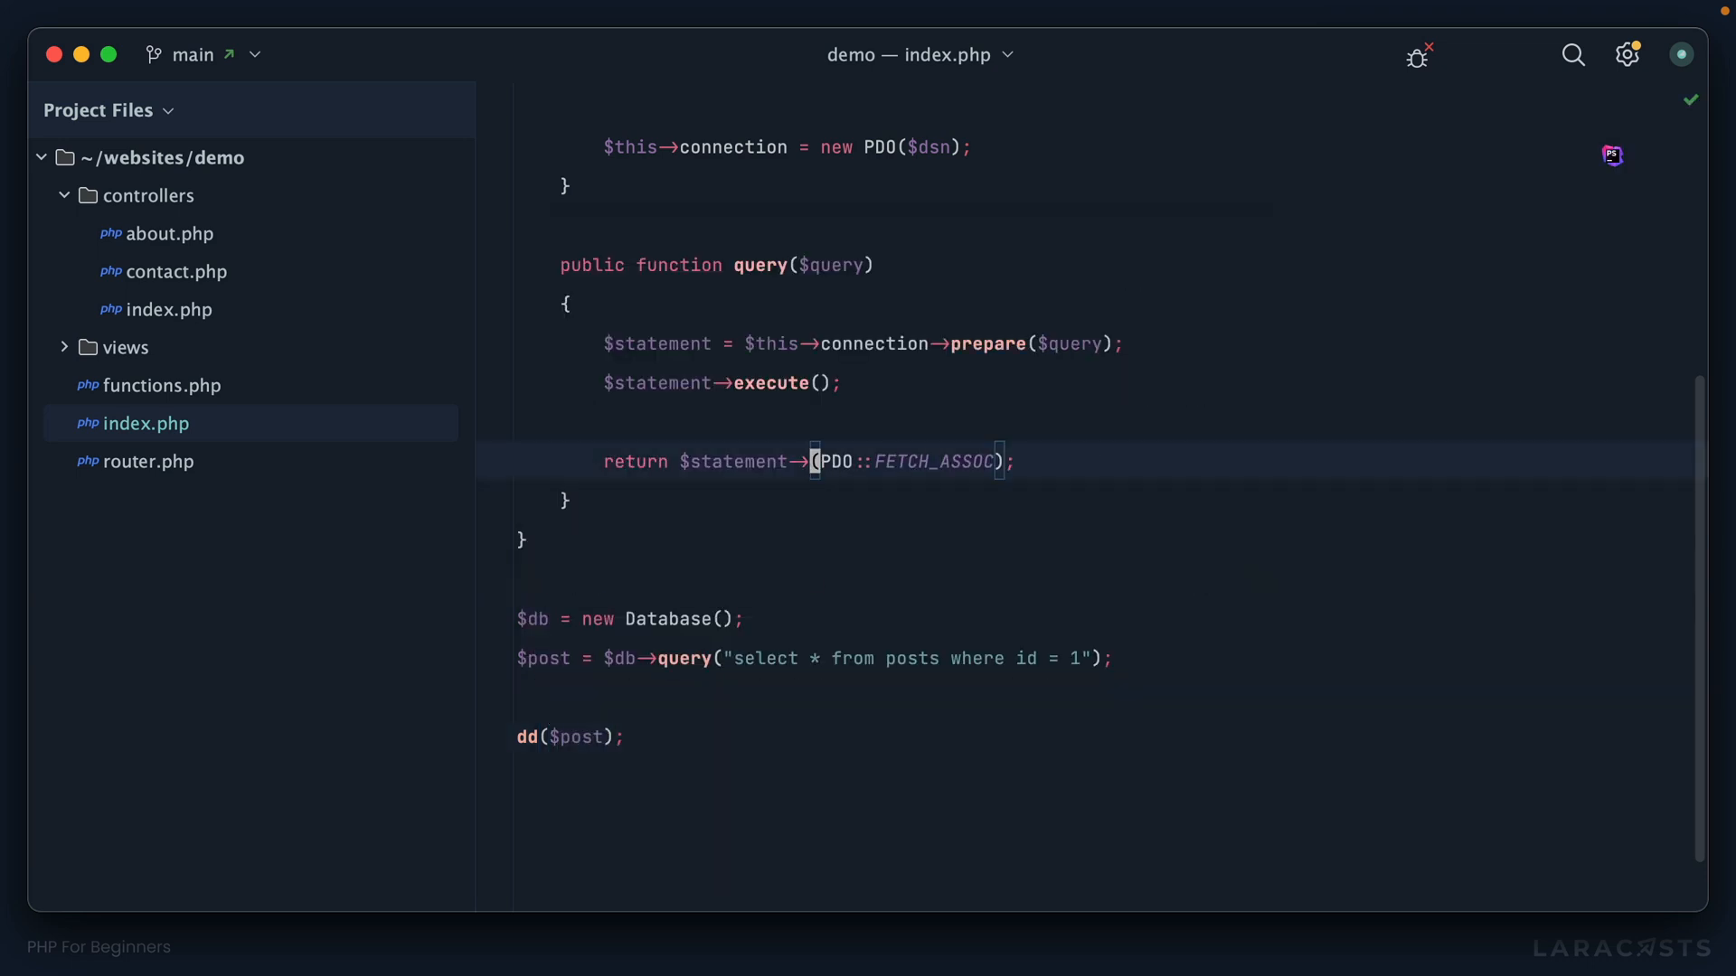
Switch query() from fetchAll to fetch and dump $post['title'] directly.
text(fetch)
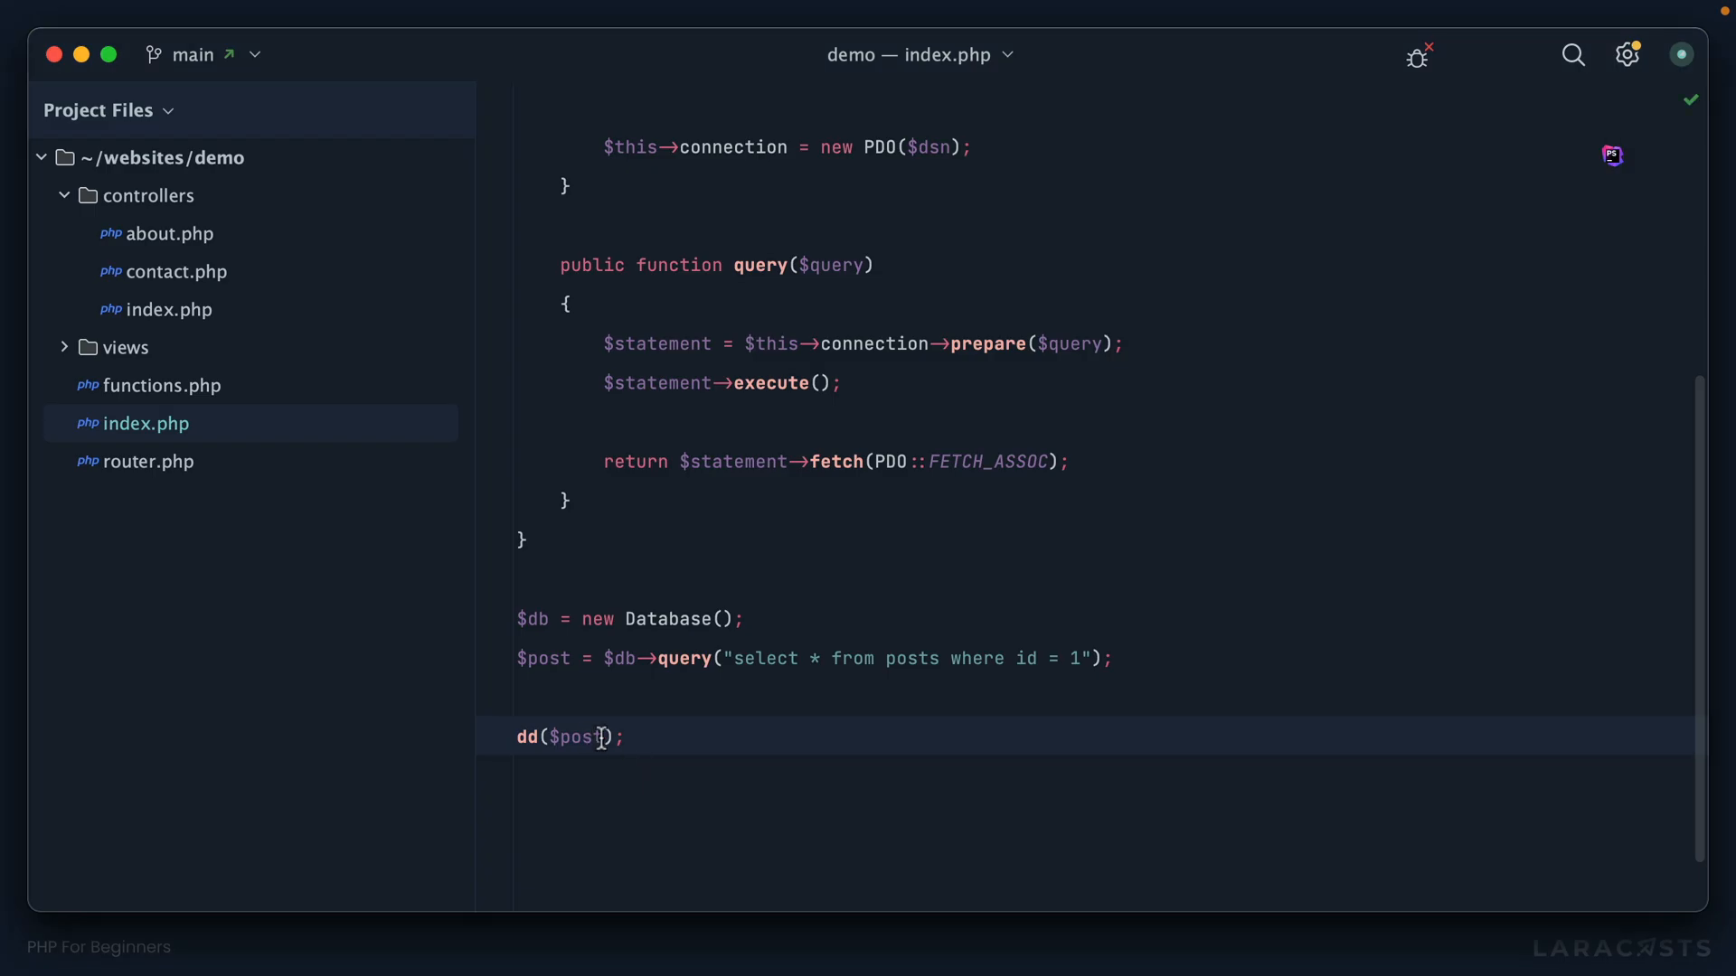
text(['title')
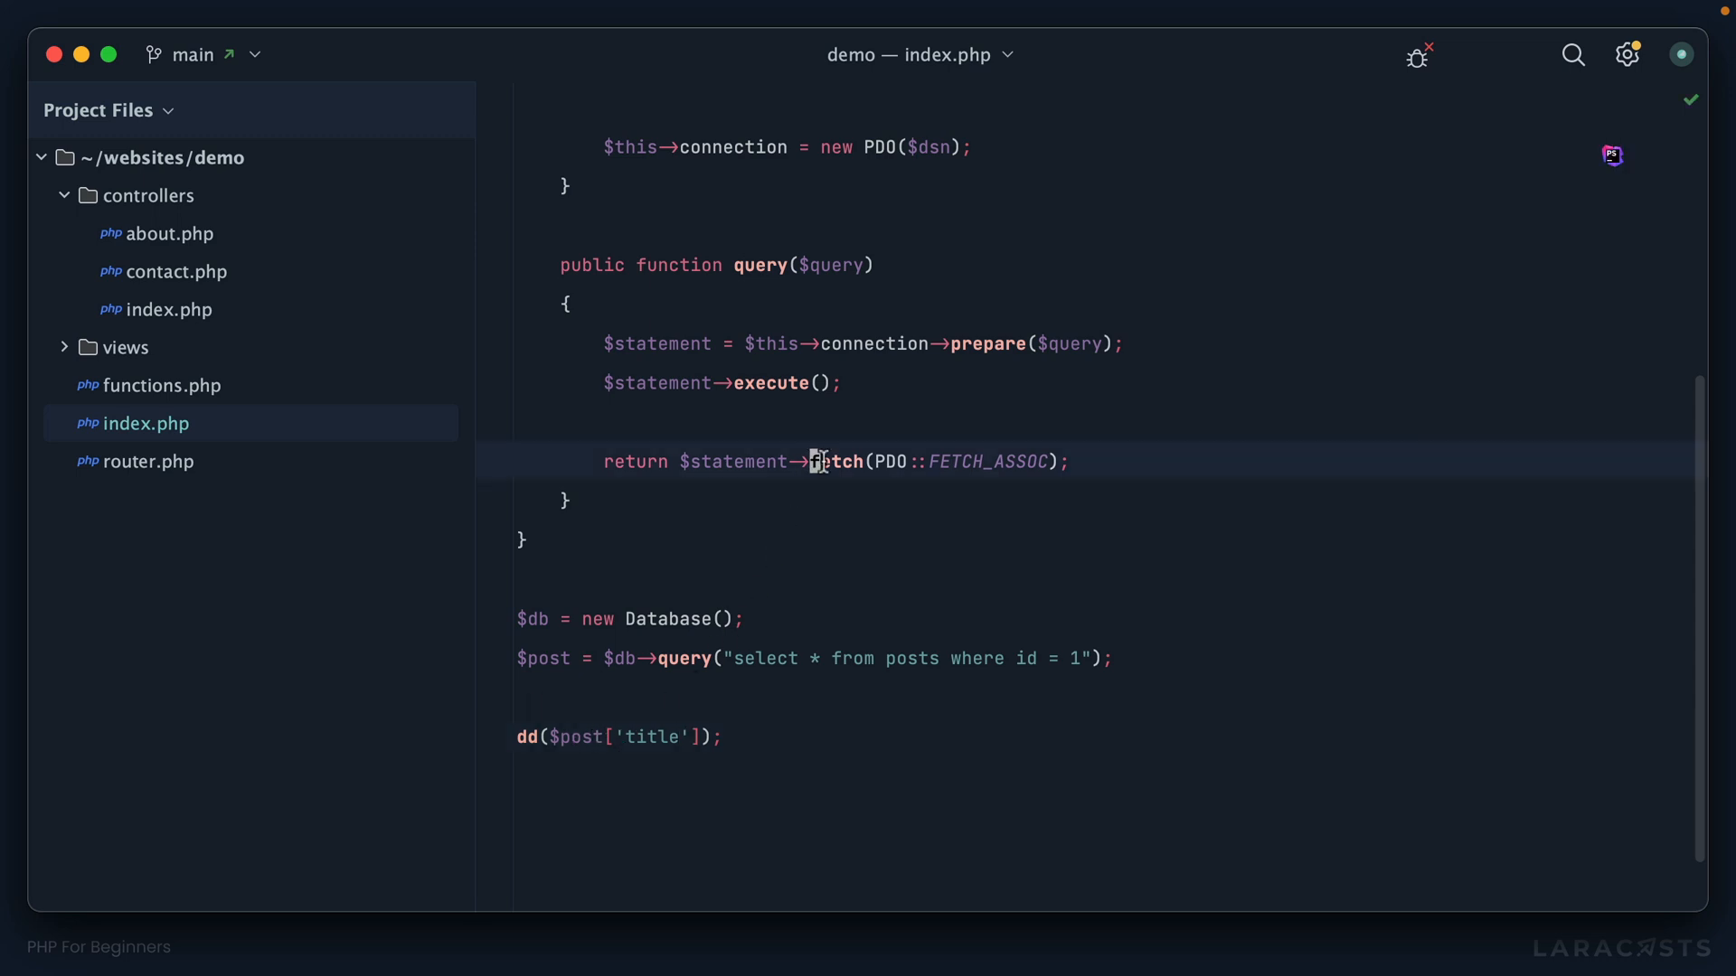
double_click(835, 462)
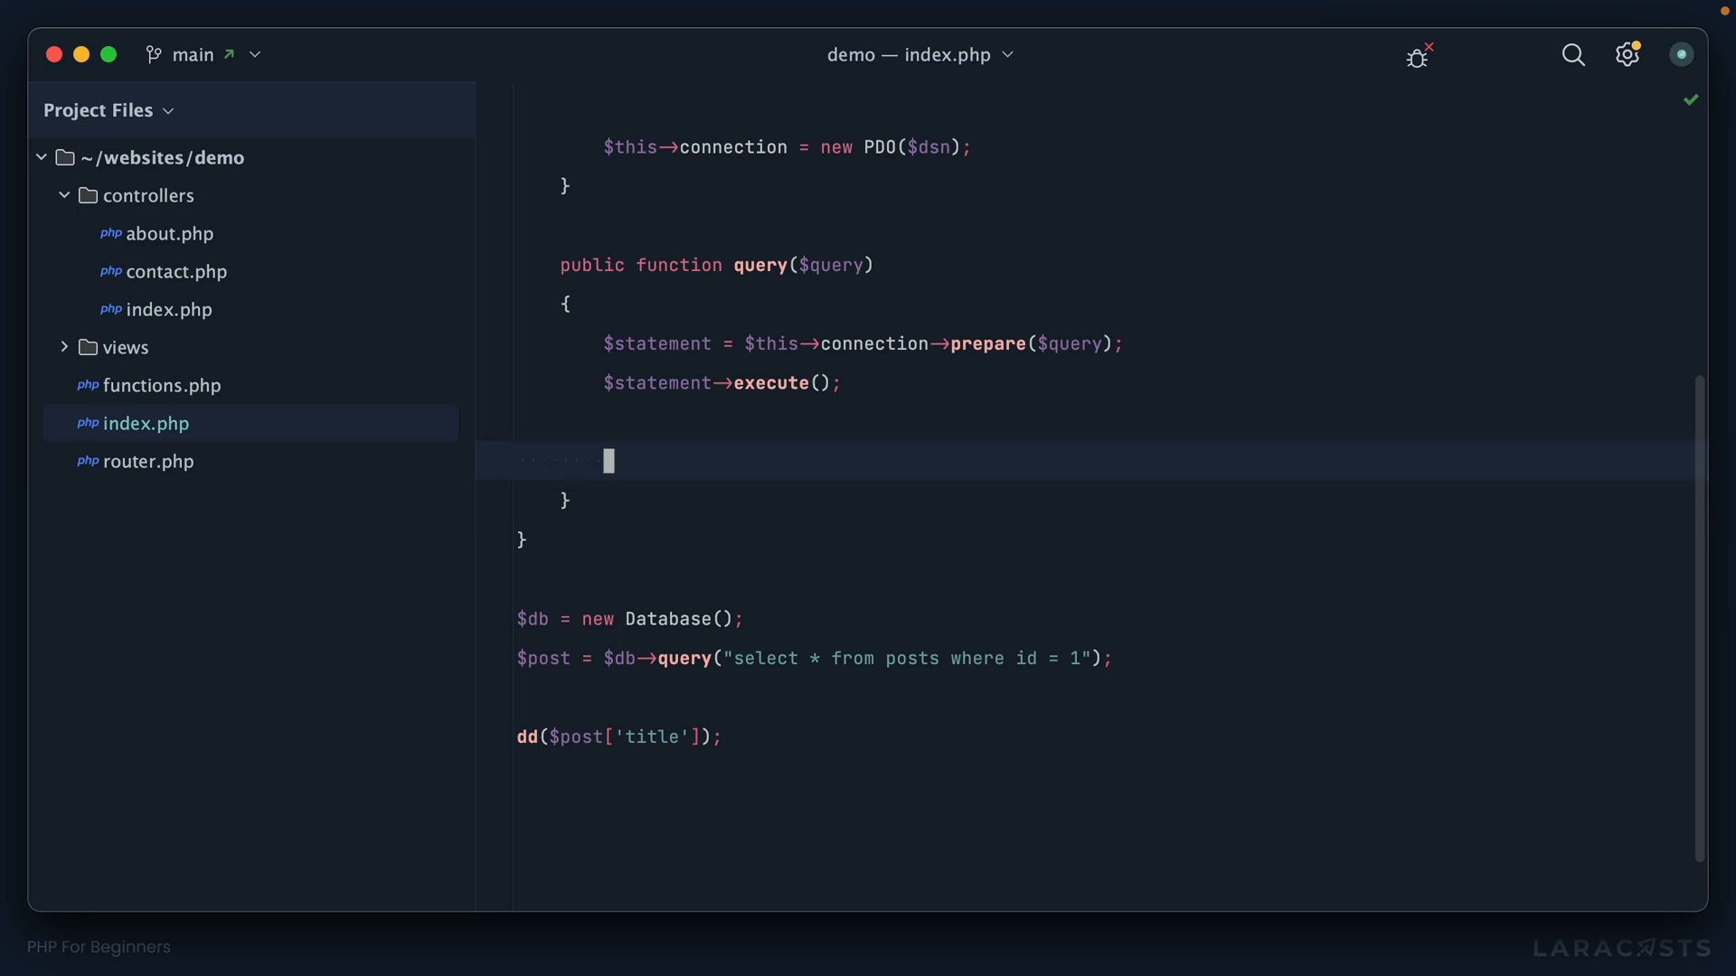
Return $statement from query() and fetch posts with PDO::FETCH_ASSOC at the call site.
text(return $statement)
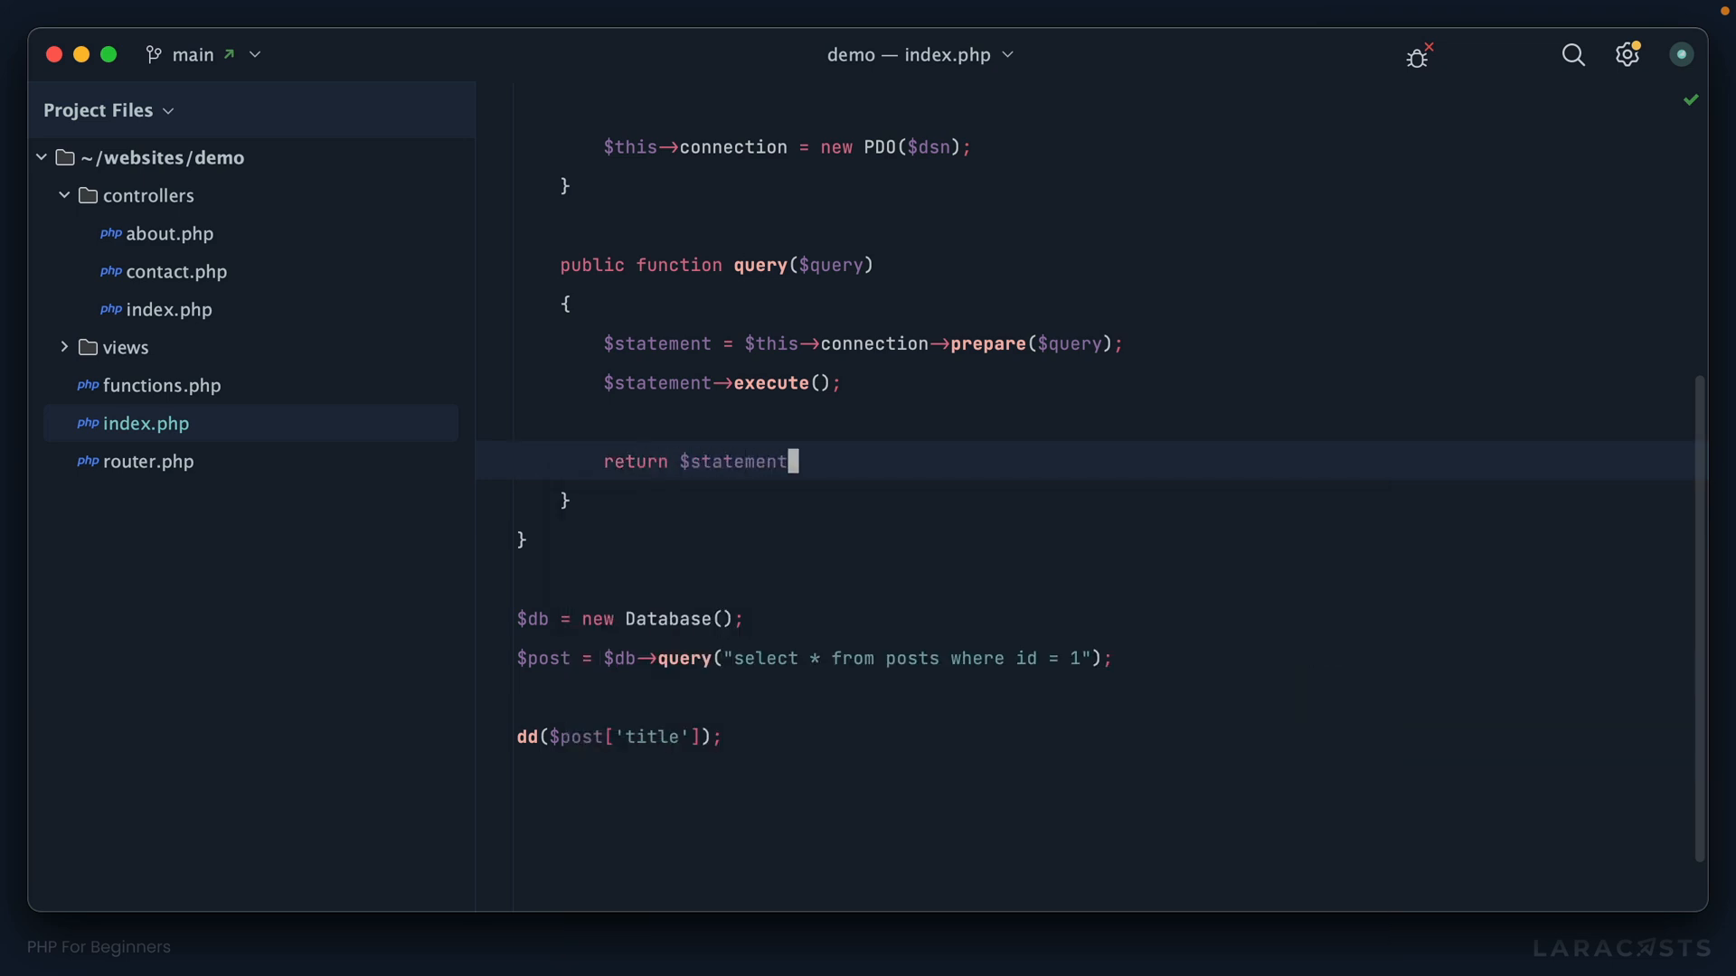
text(;)
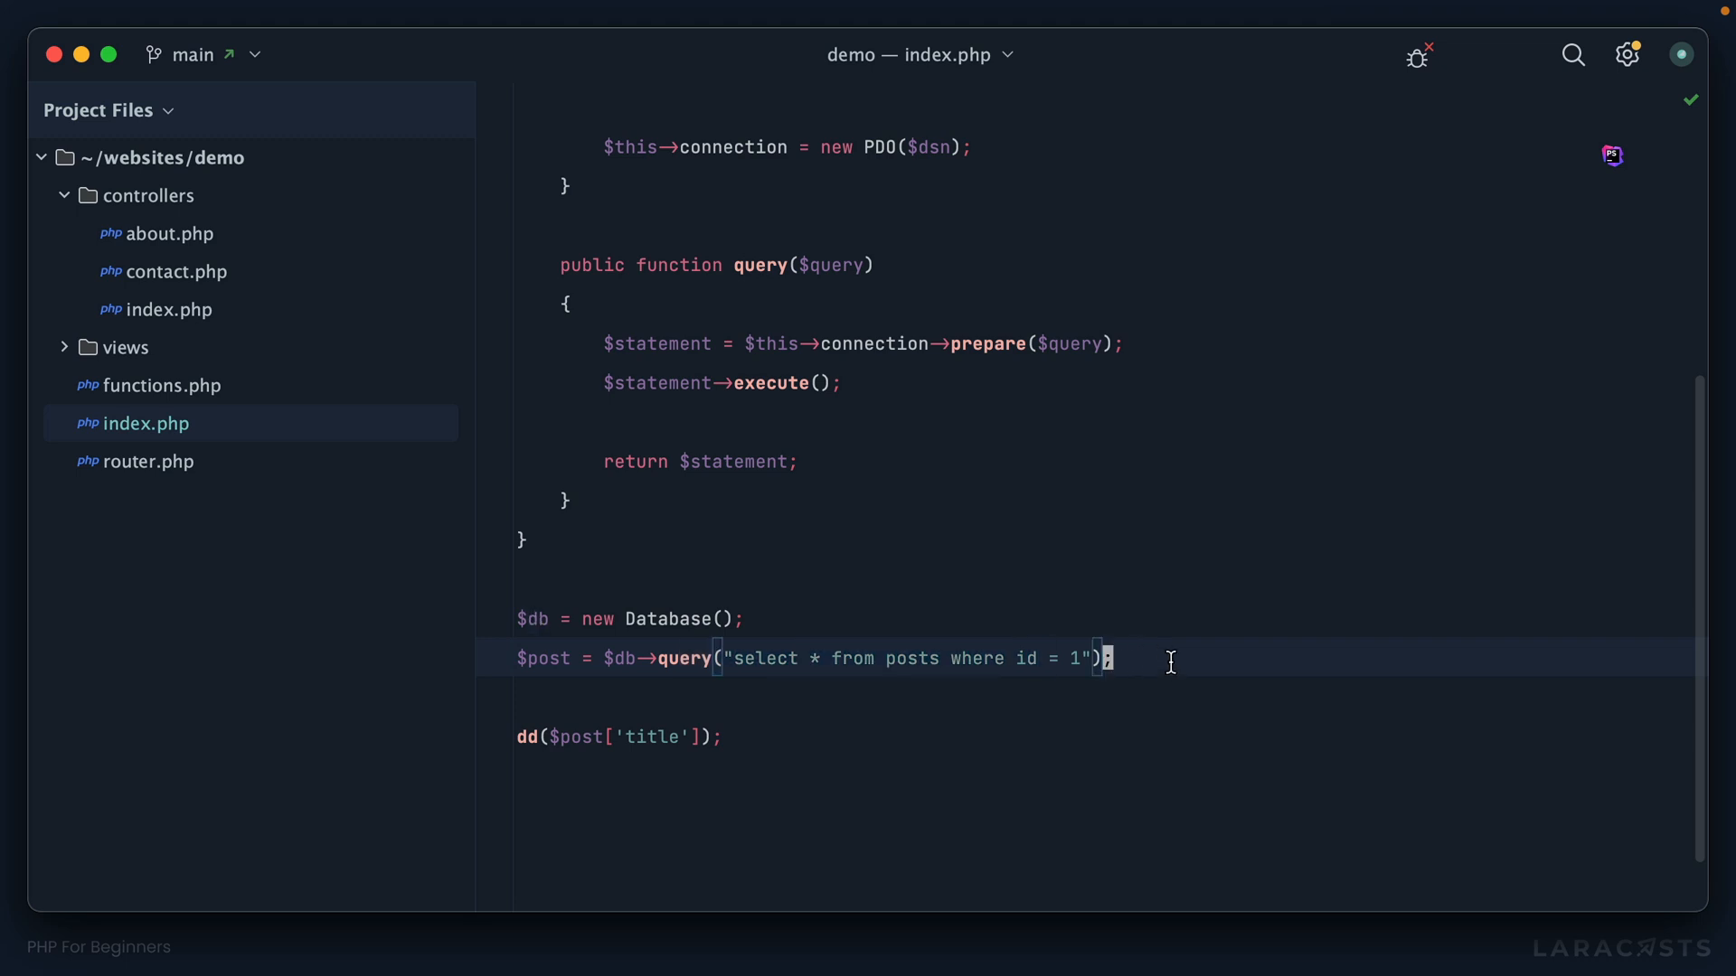
text(->fetch())
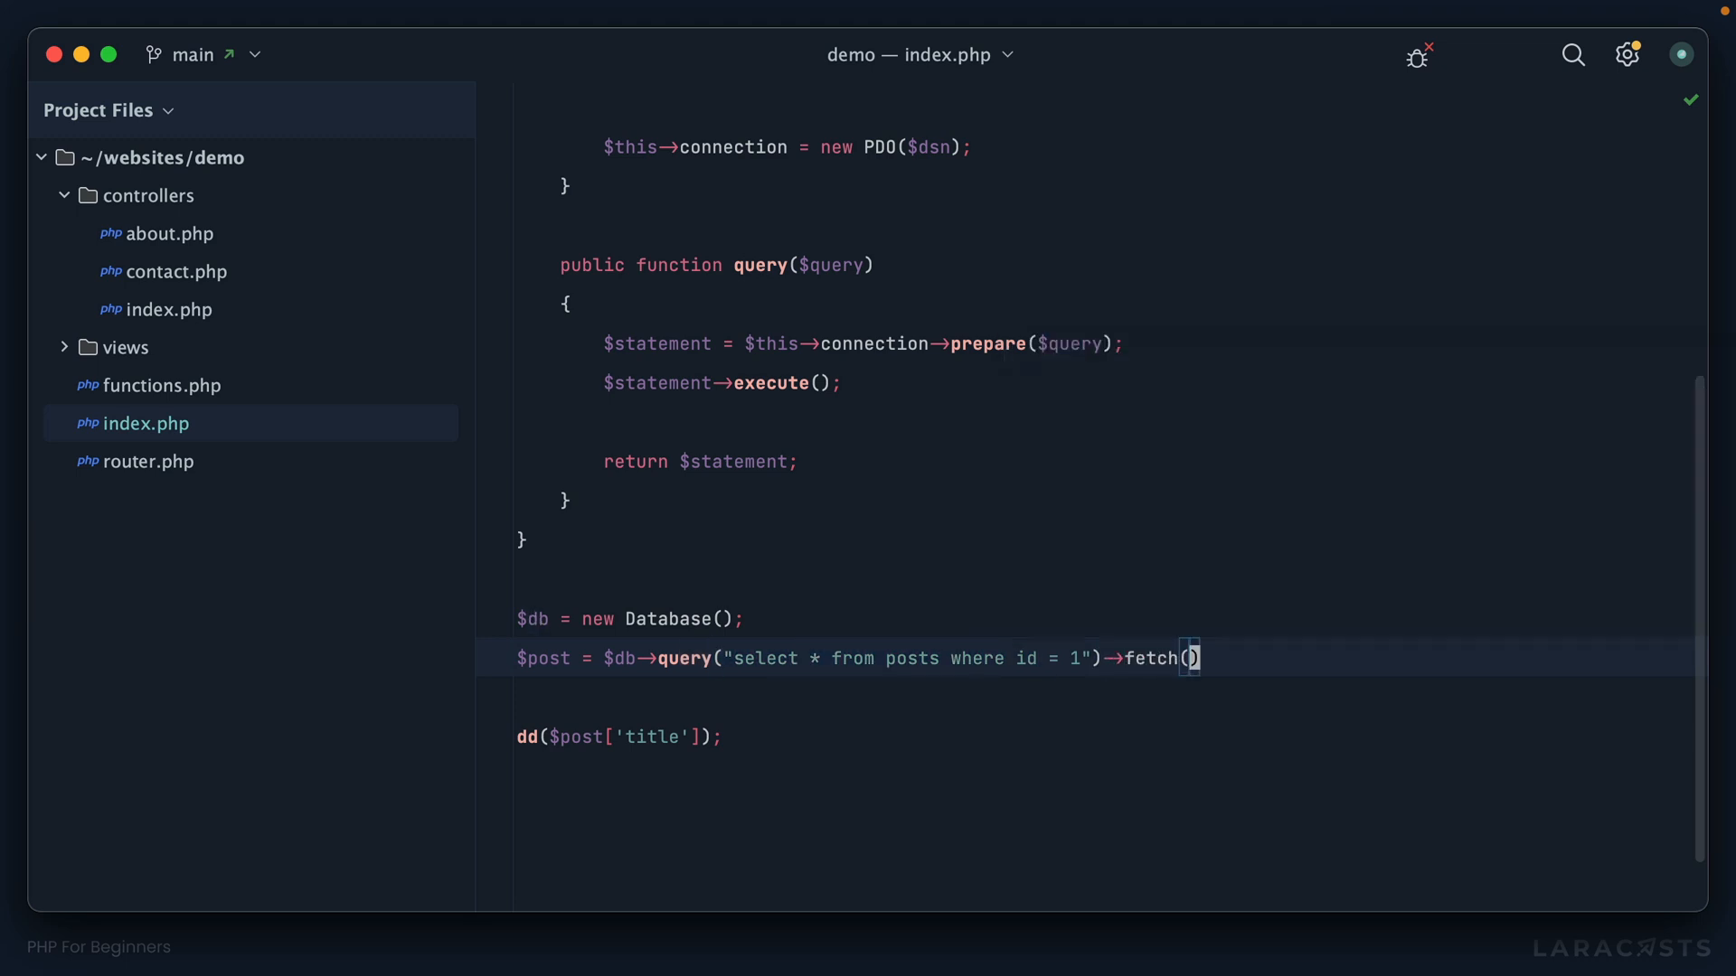
text(PDO::FETCH_ASSOC)
text(Database.)
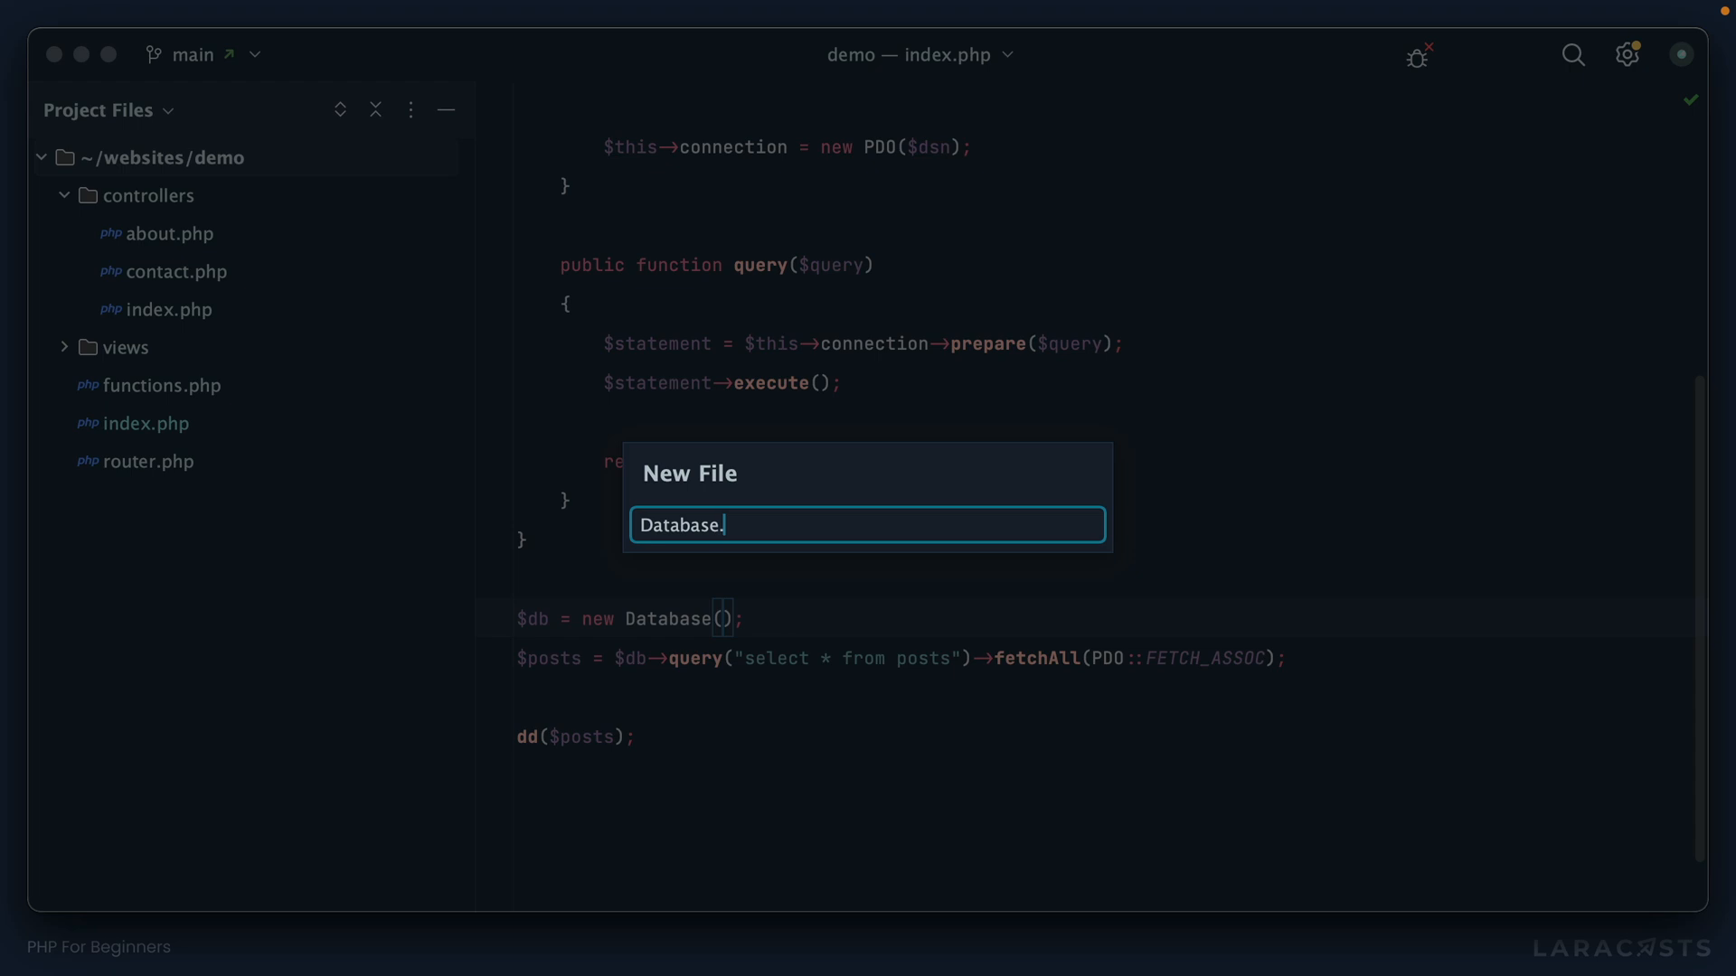
Create Database.php, then select the Database class code in index.php for moving.
key(Enter)
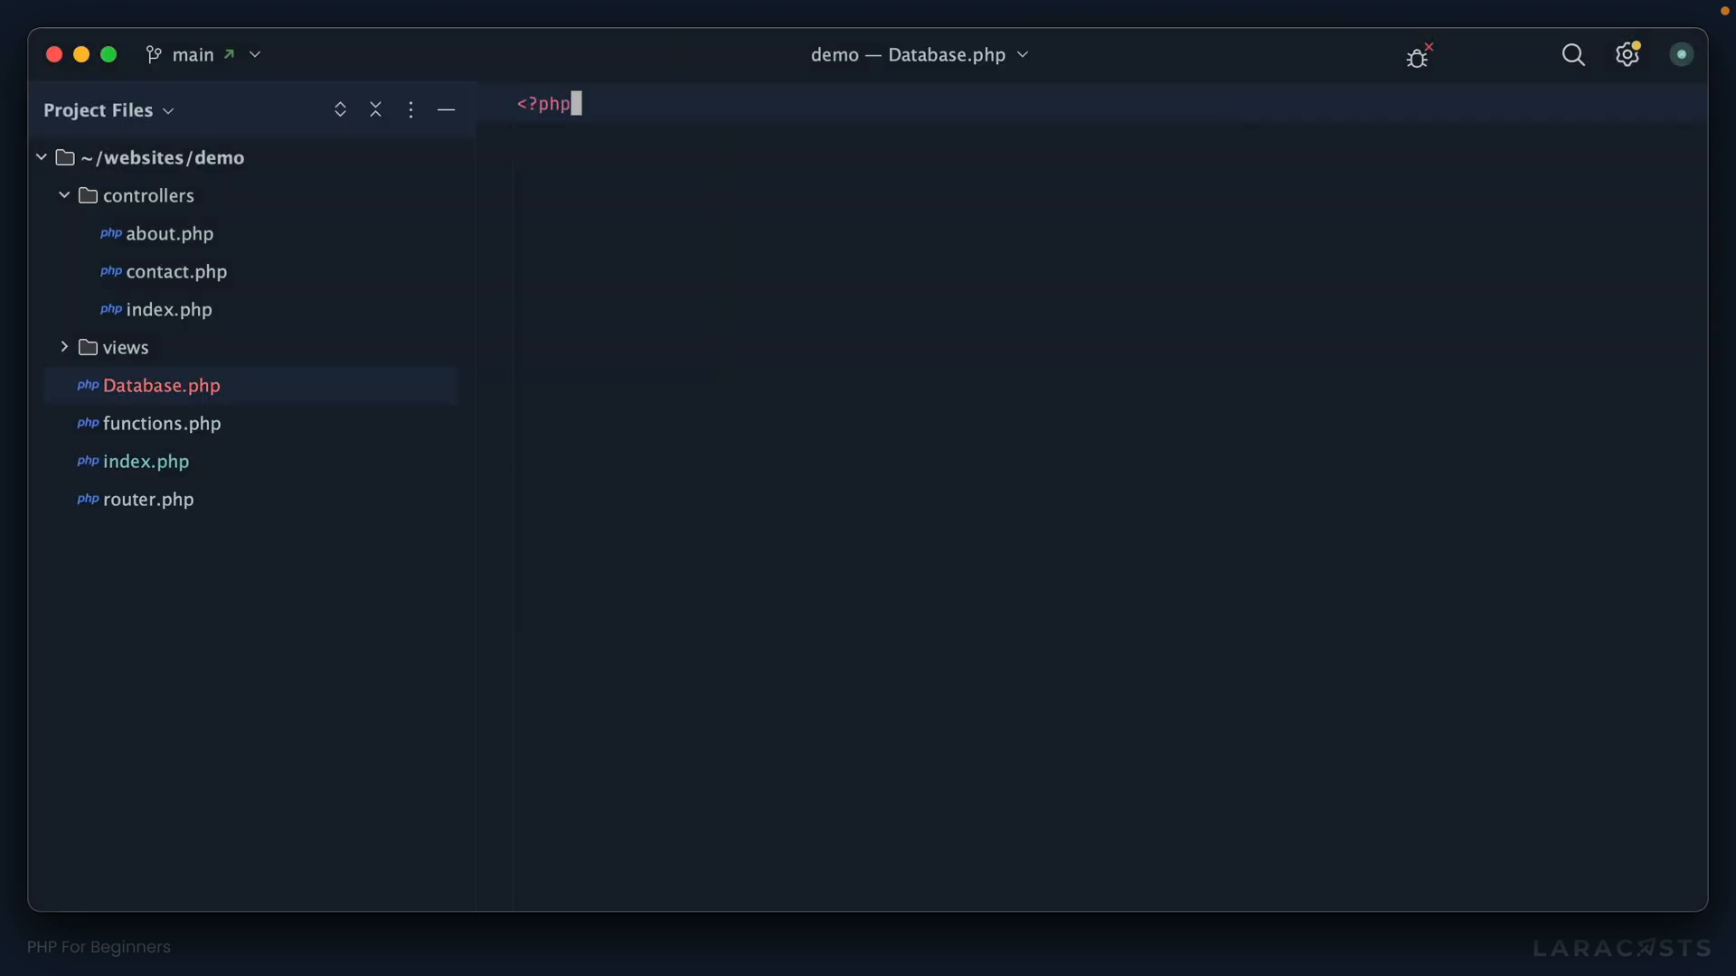
click(154, 462)
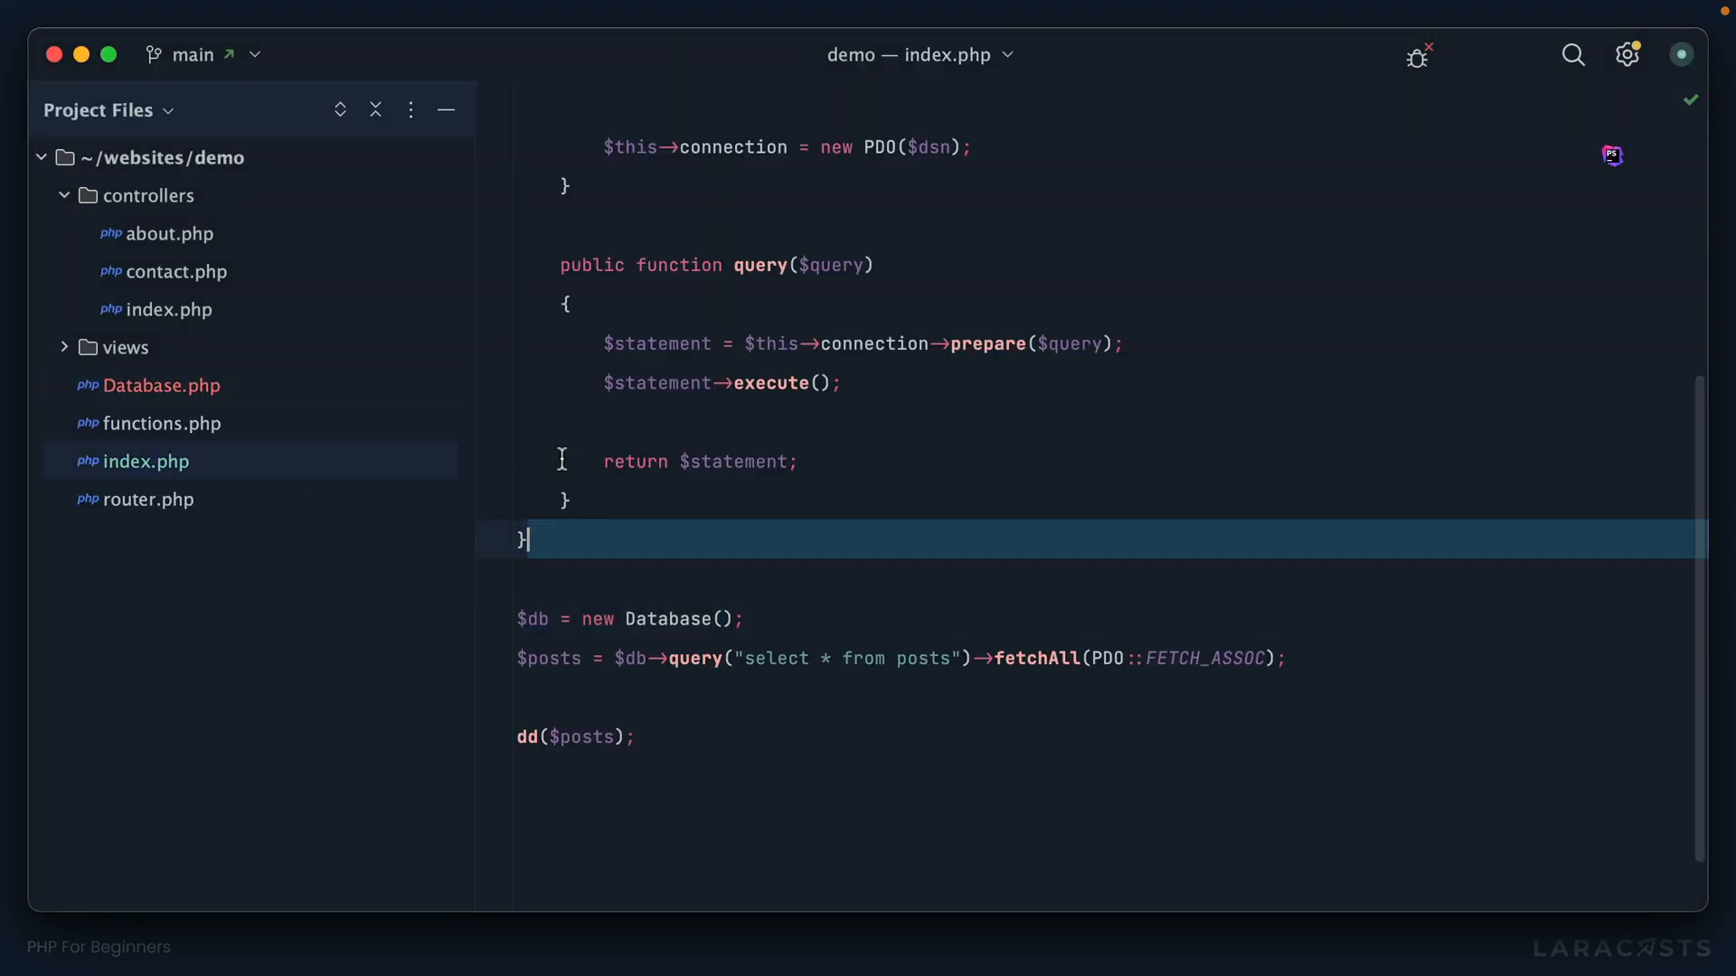
click(162, 385)
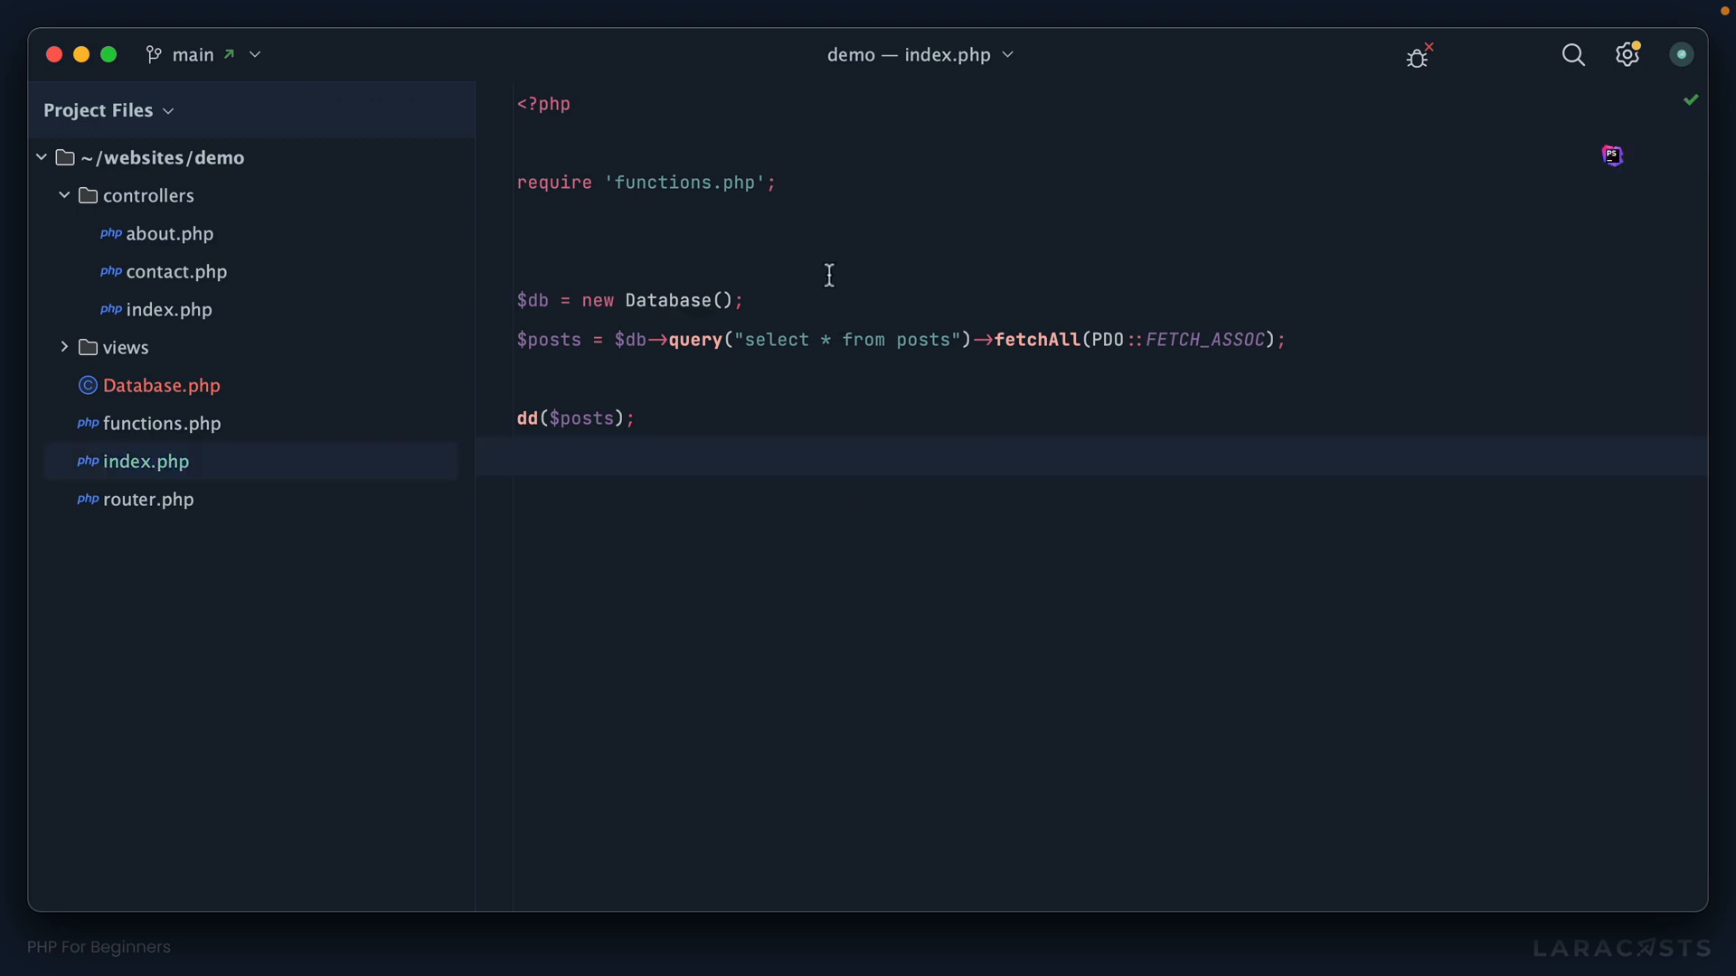
Add require 'Database.php' to index.php and verify the moved class in Database.php.
text(require 'Database.php';)
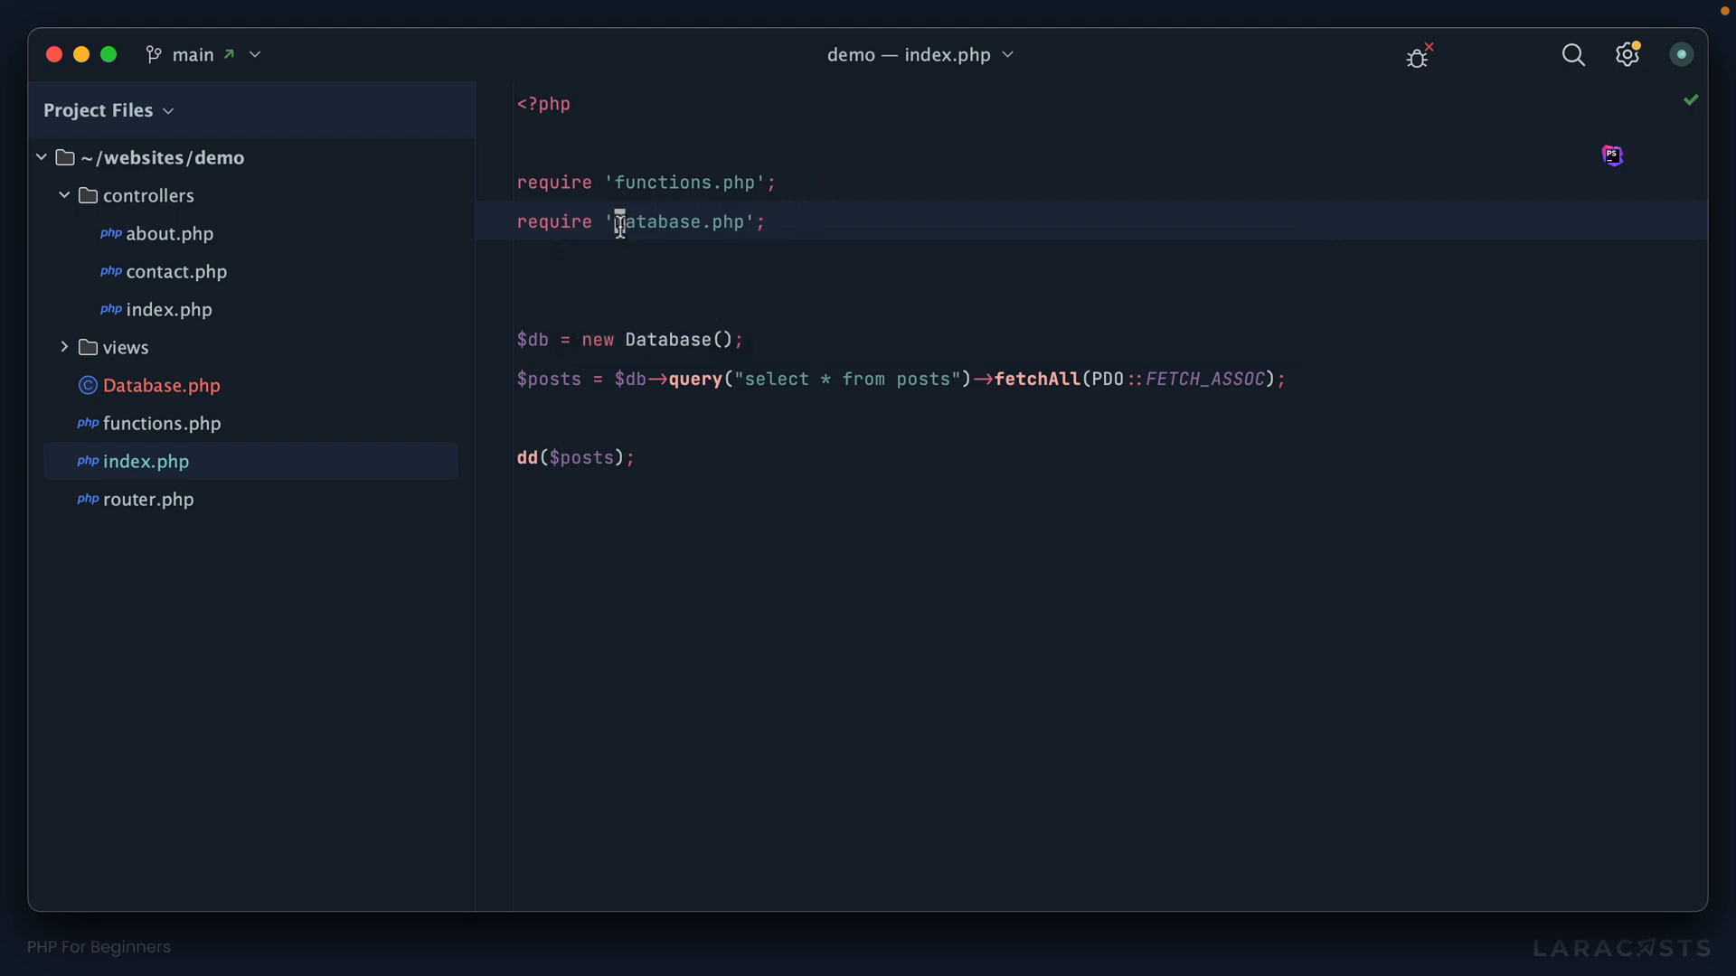
click(161, 385)
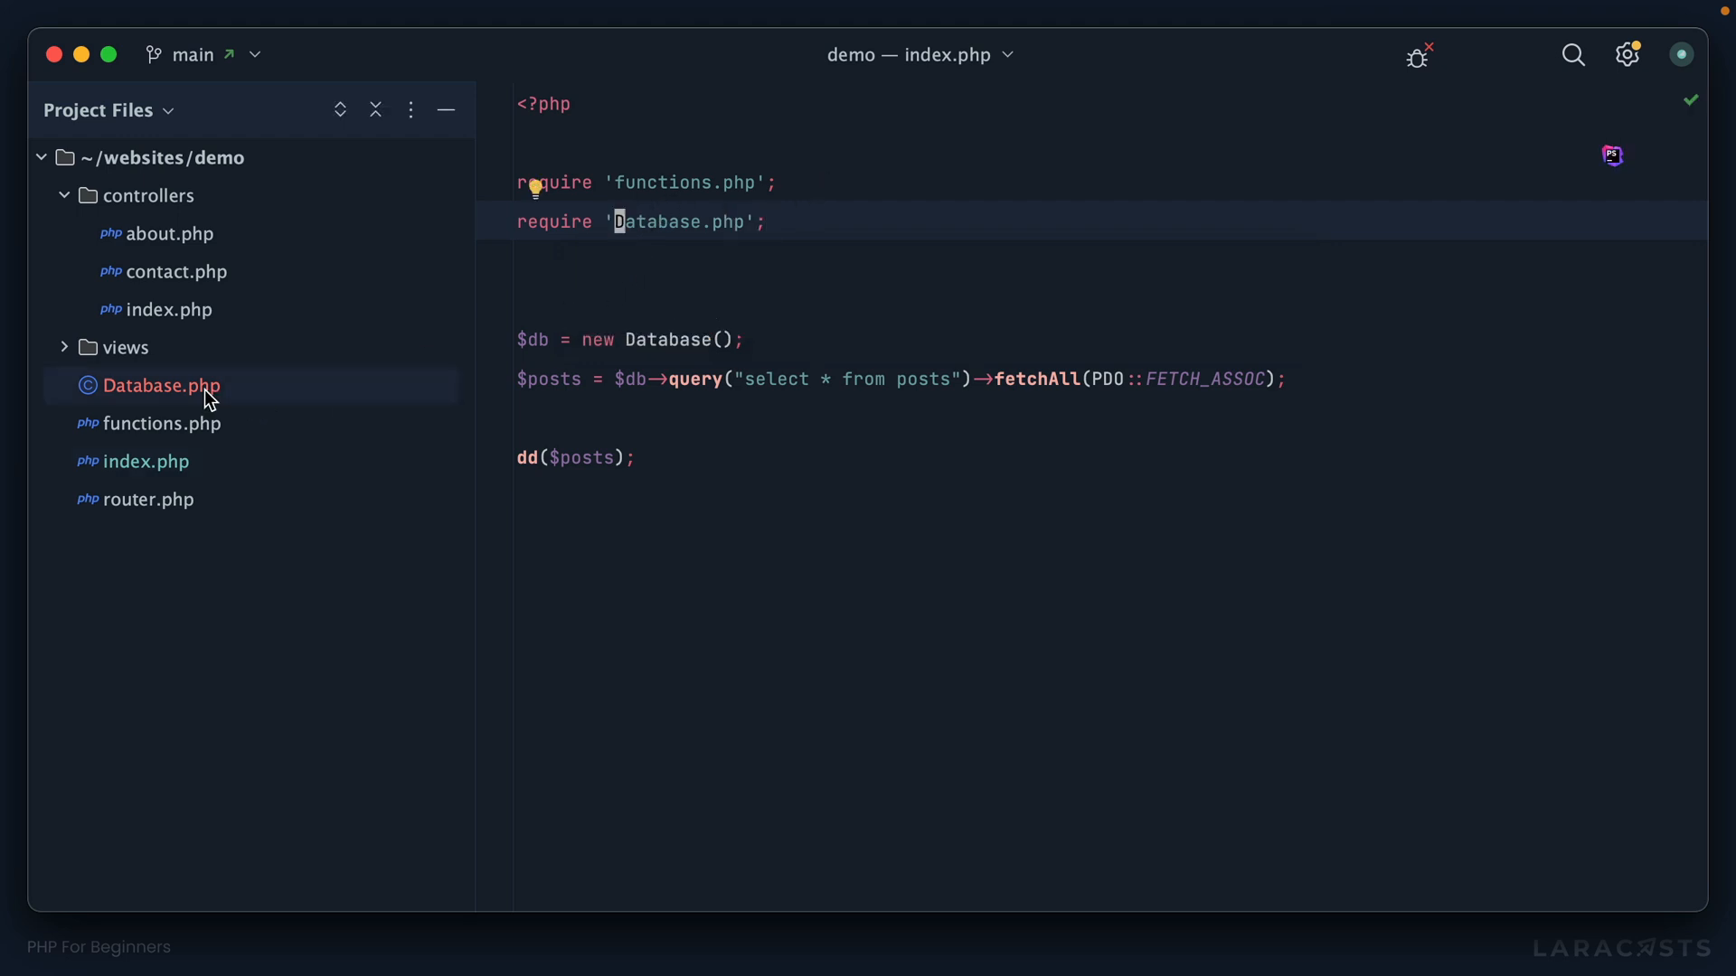
click(161, 385)
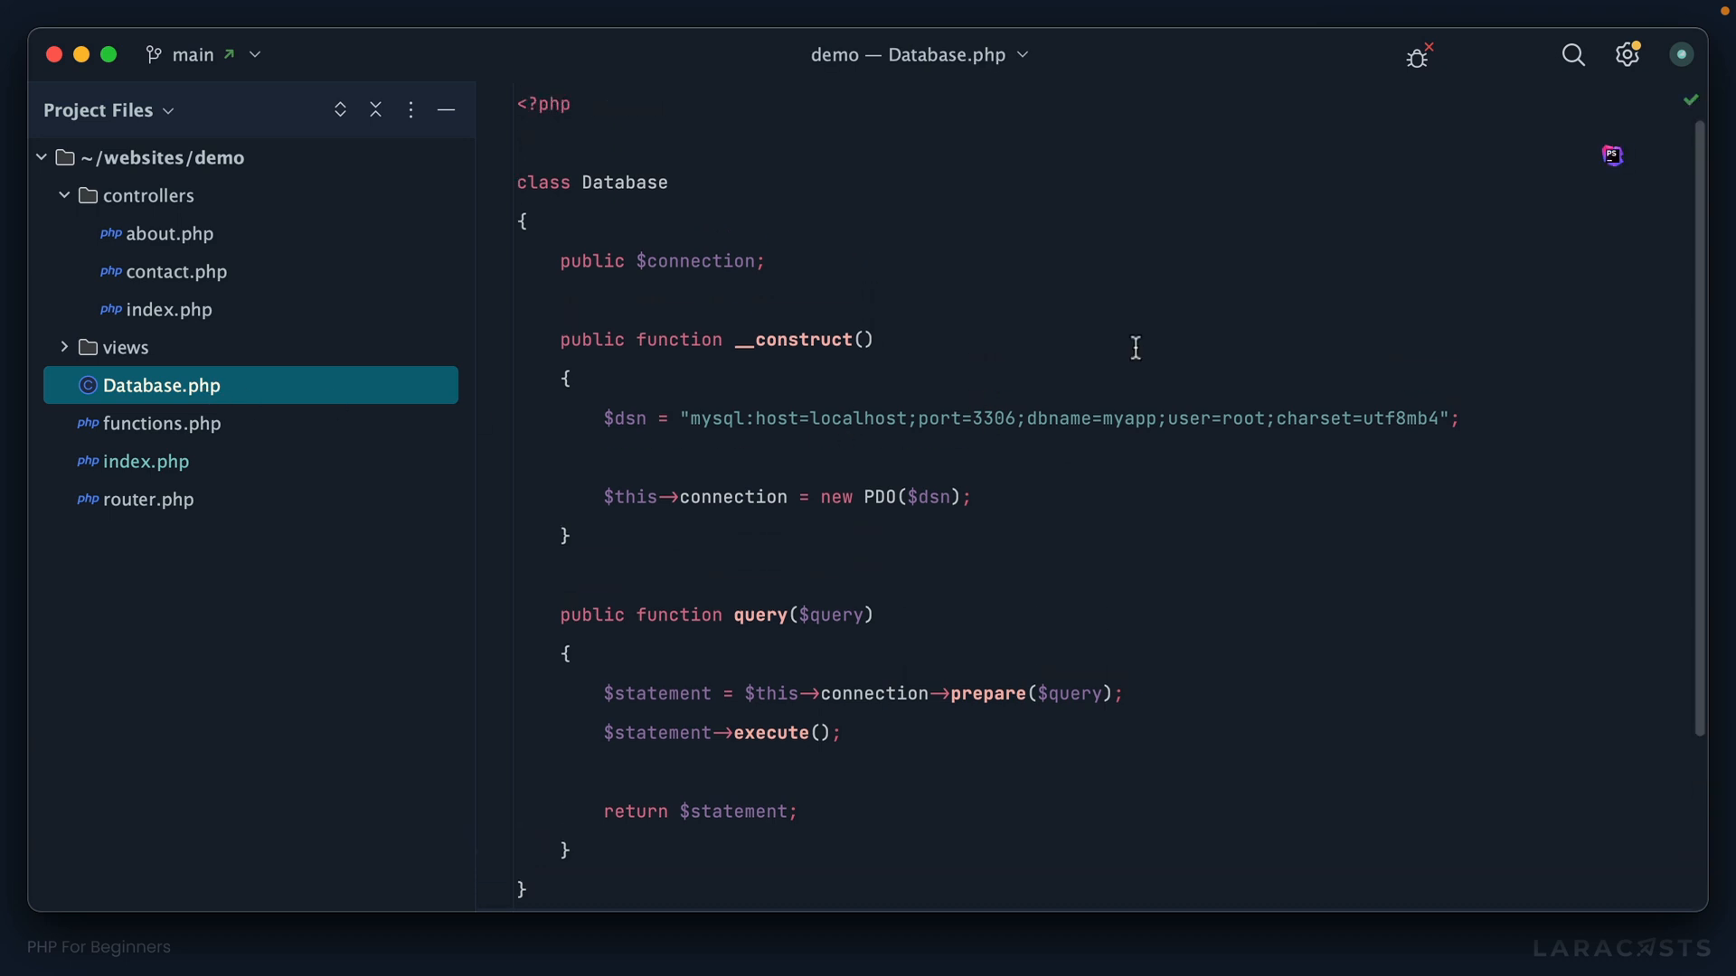
mouse_move(1064, 347)
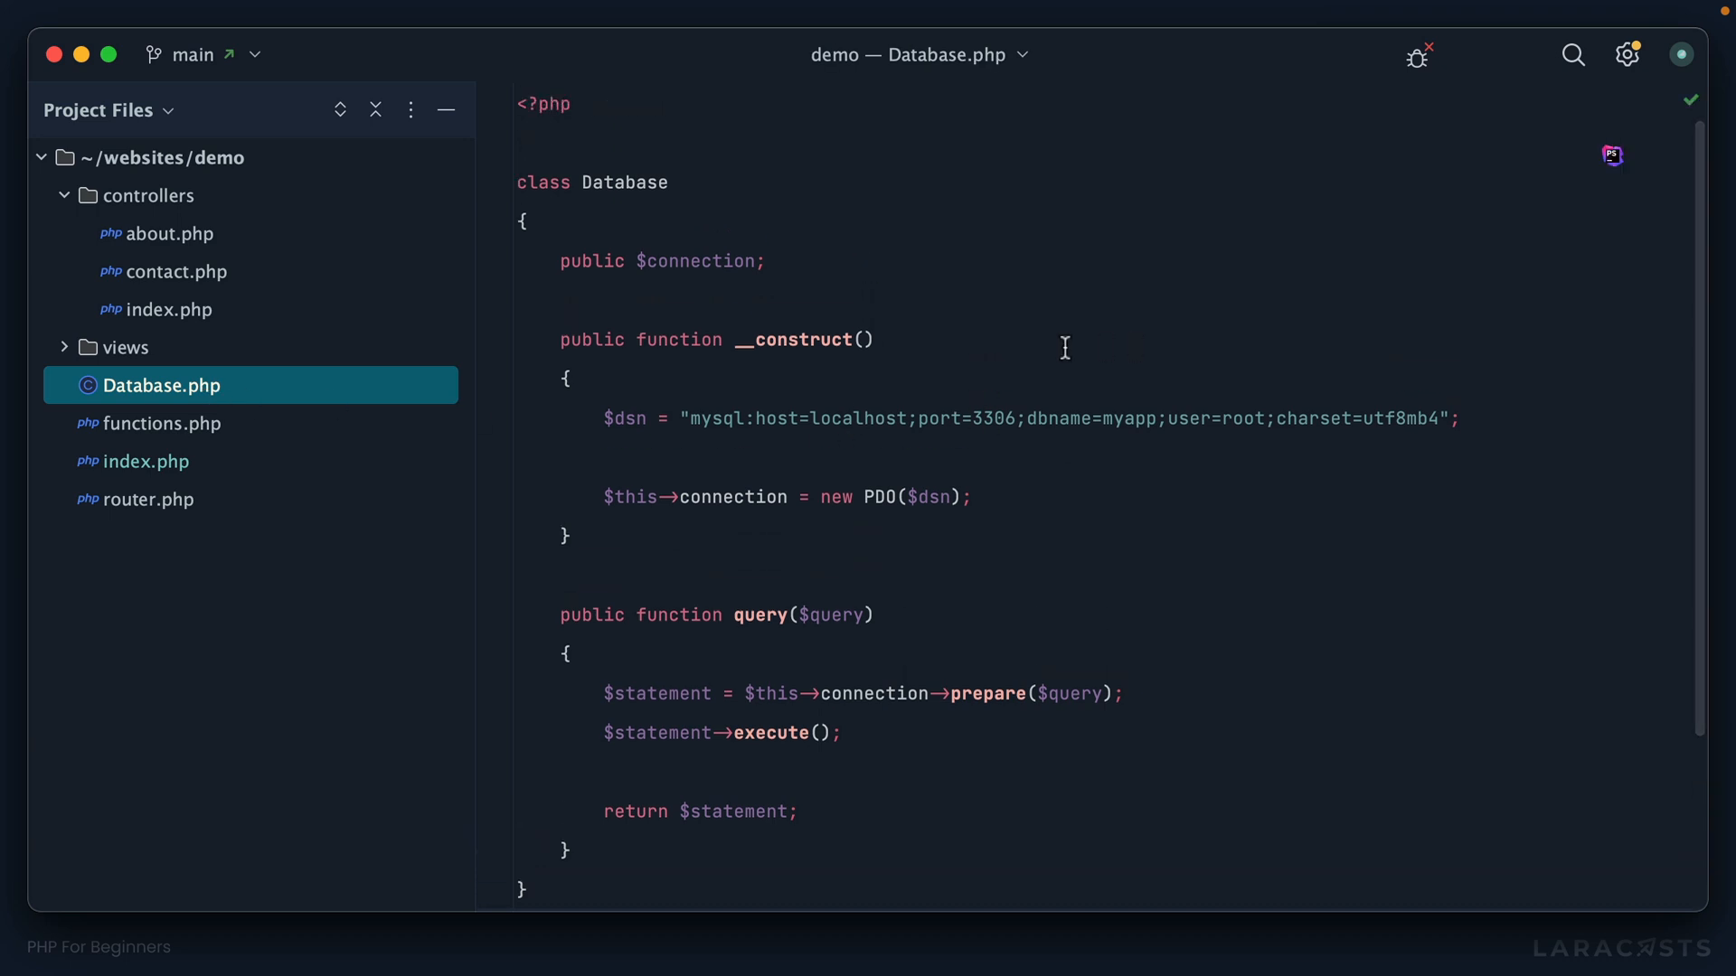
mouse_move(967, 332)
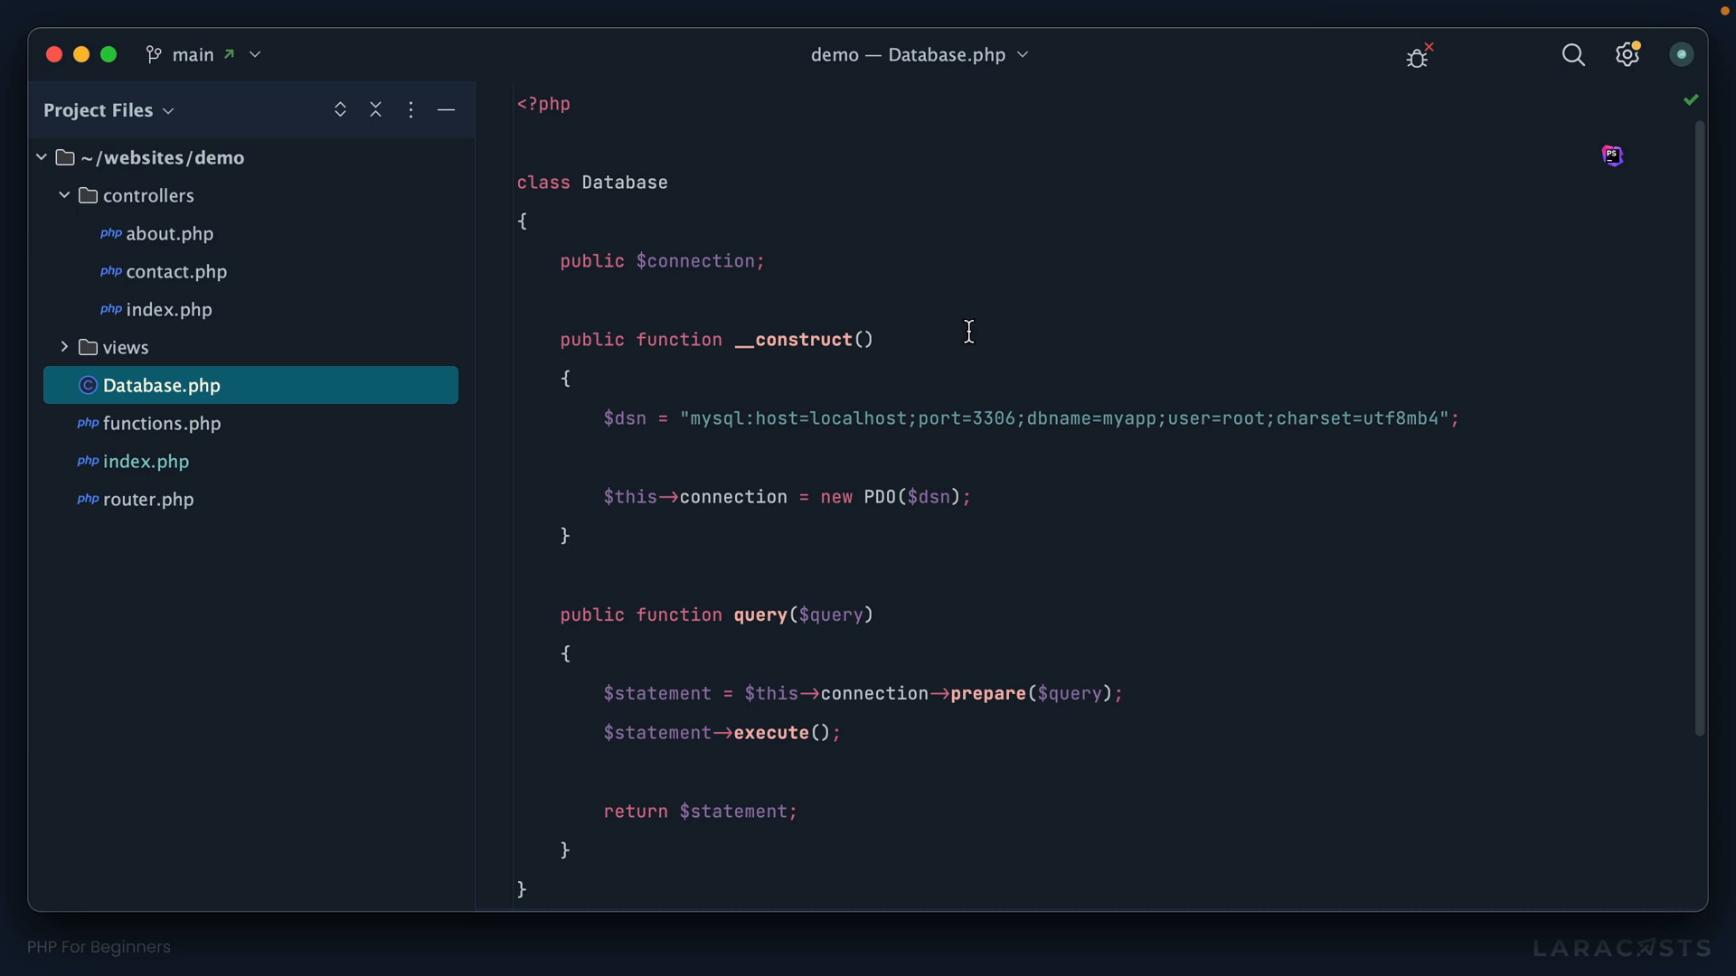
mouse_move(707, 400)
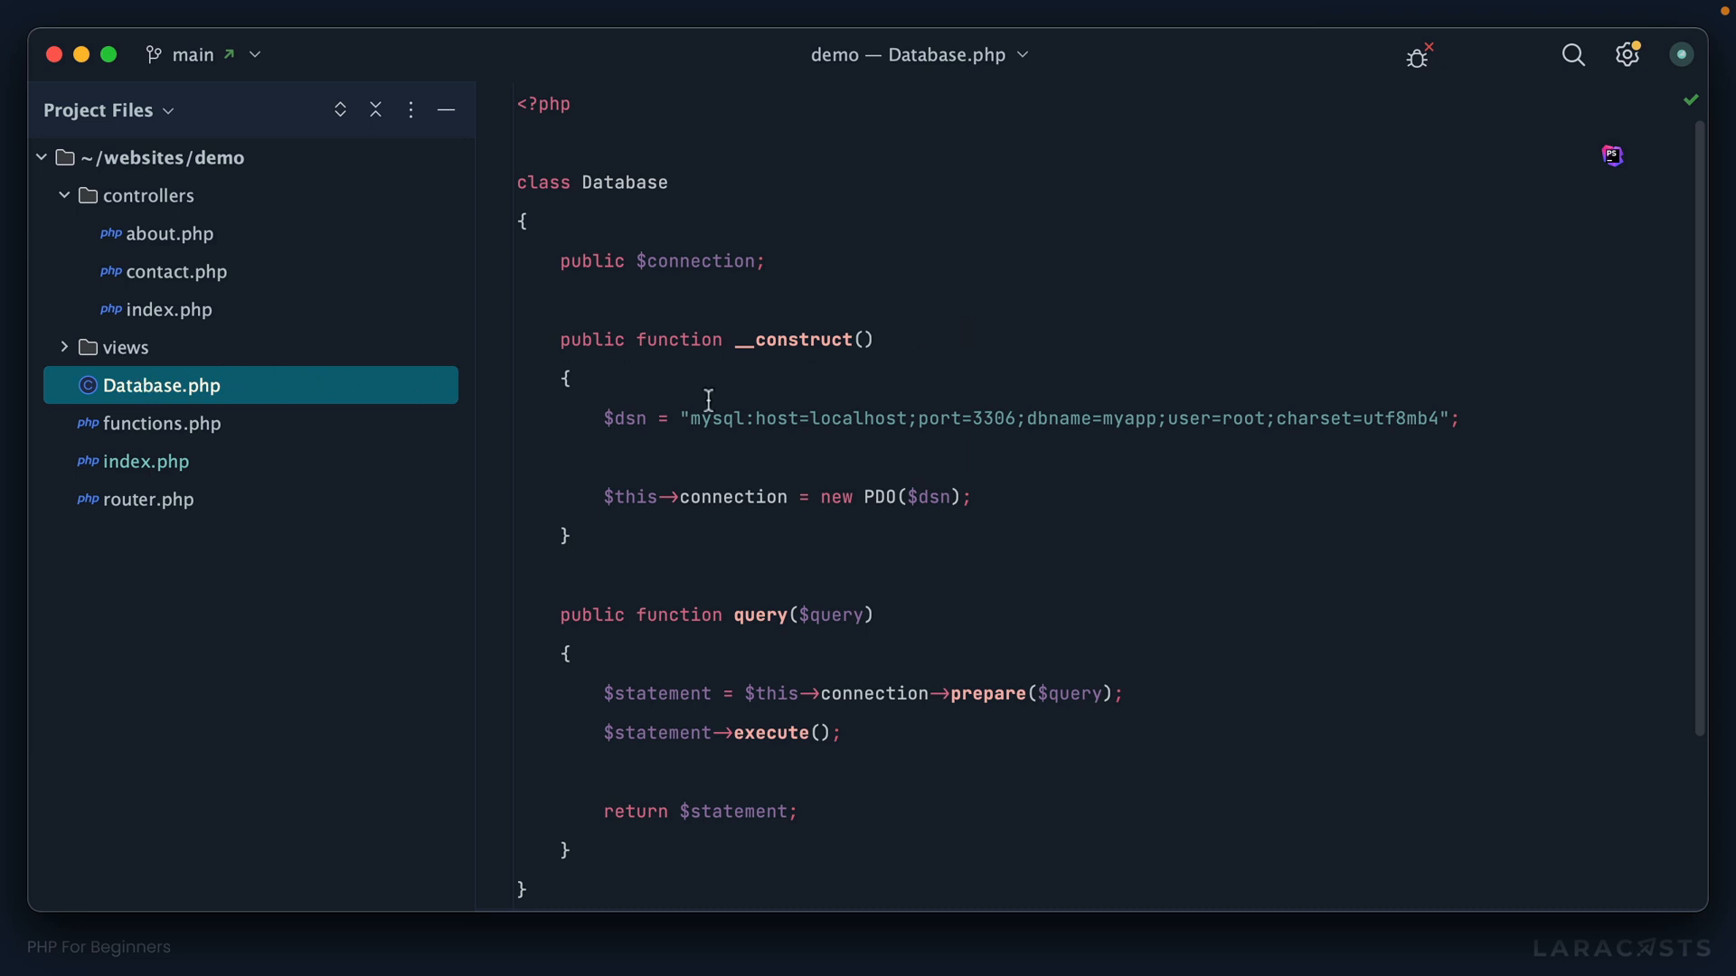
click(148, 461)
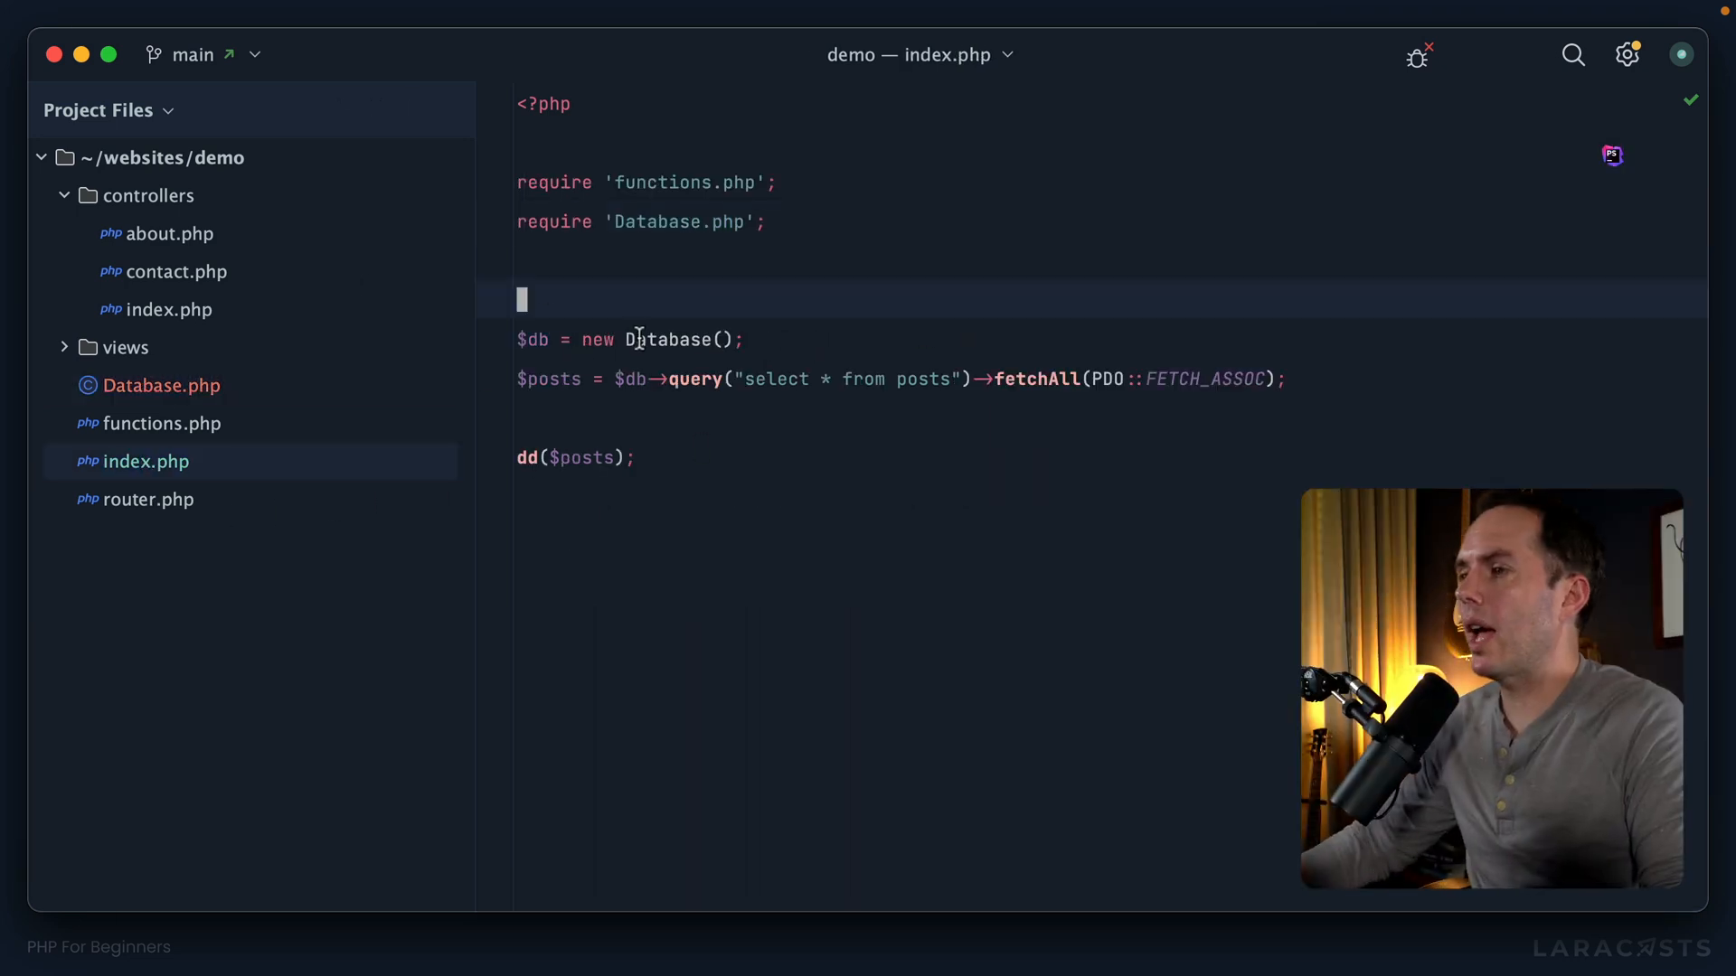